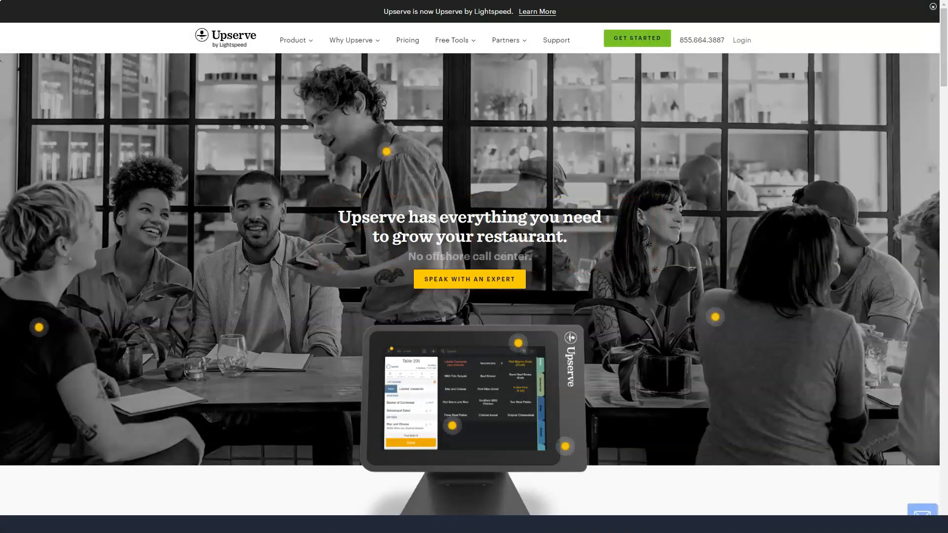
Scroll down through the remainder of the page open before the hardware page.
{"action": "scroll", "scroll_direction": "down", "scroll_amount": 3}
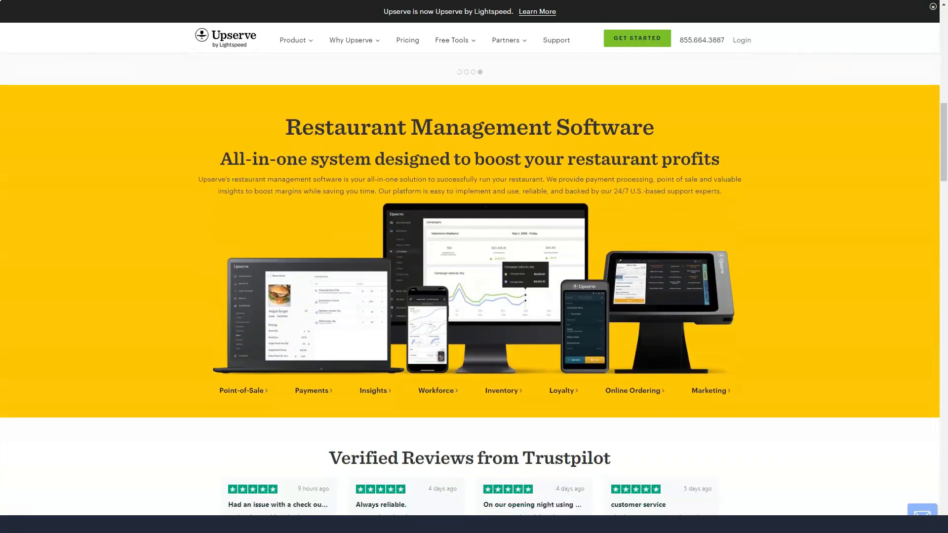
{"action": "double_click", "coordinate": [409, 127]}
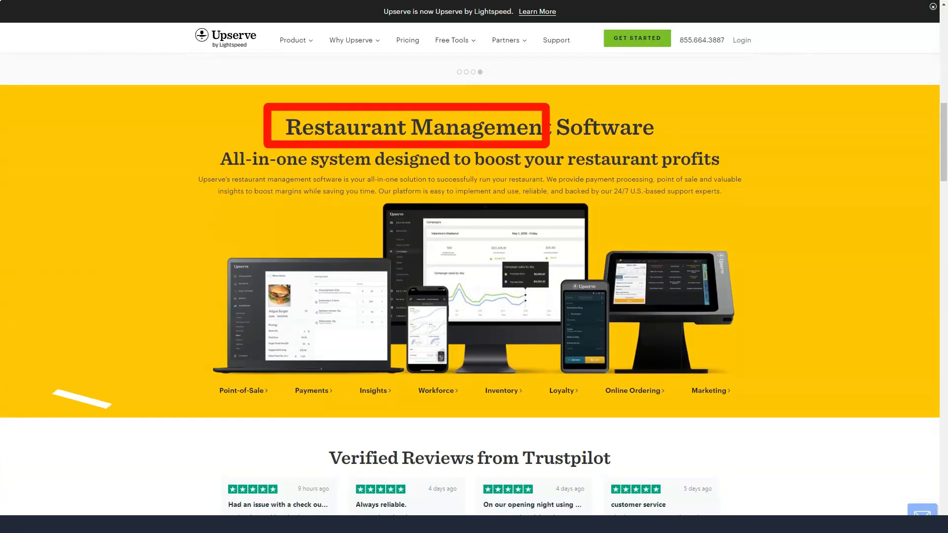
{"action": "scroll", "scroll_direction": "down", "scroll_amount": 3}
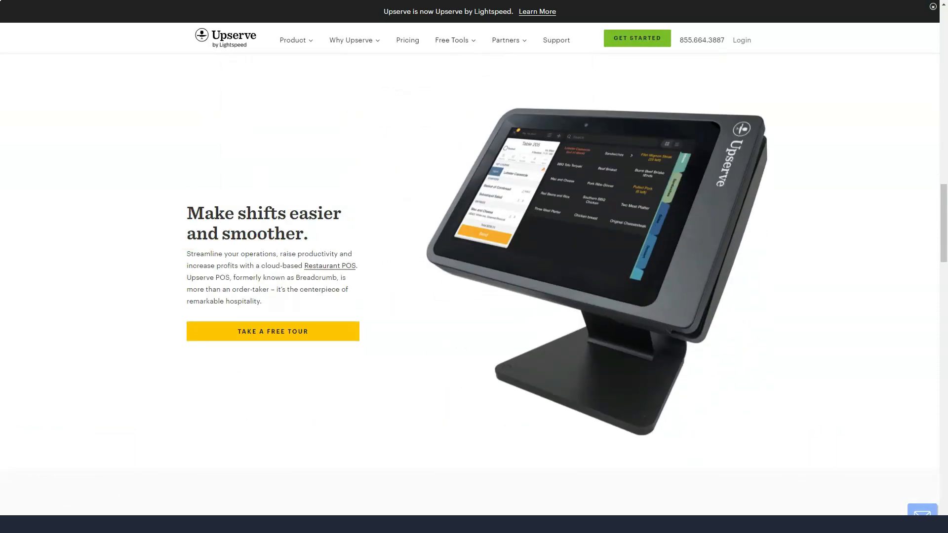
{"action": "scroll", "scroll_direction": "down", "scroll_amount": 3}
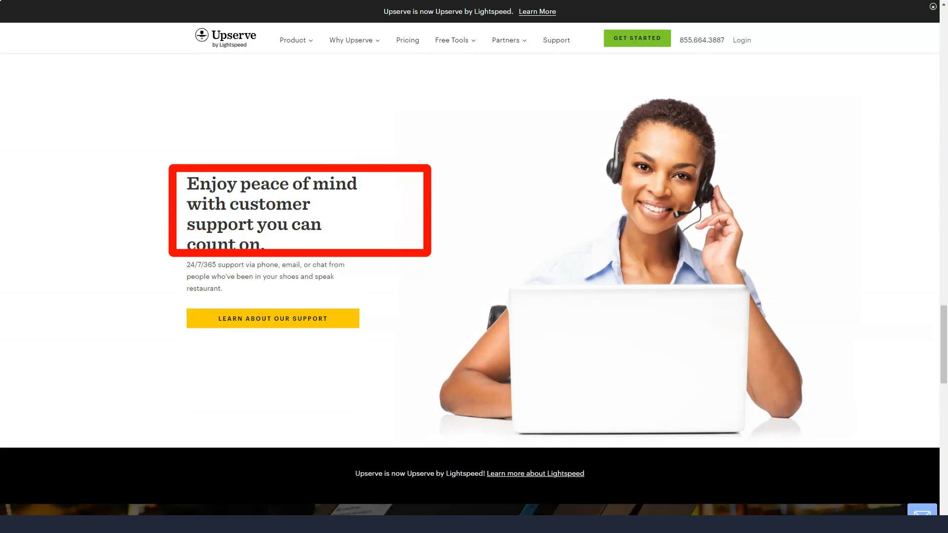
{"action": "scroll", "scroll_direction": "down", "scroll_amount": 3}
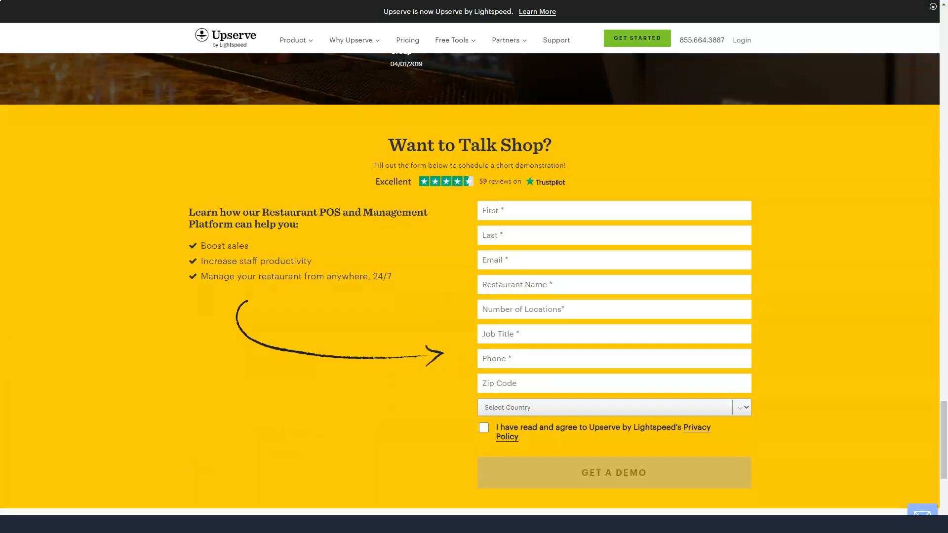
{"action": "scroll", "scroll_direction": "down", "scroll_amount": 3}
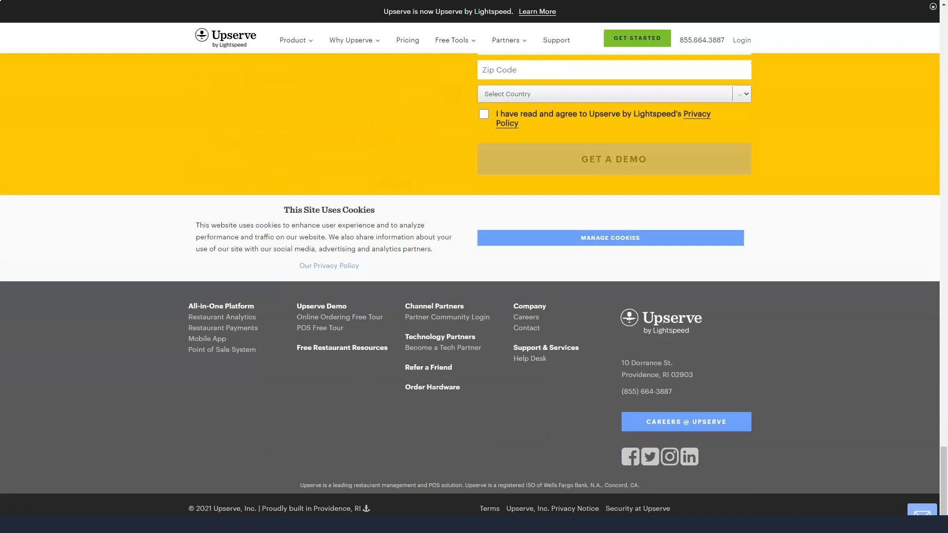
Go to the Restaurant POS Hardware page and read tableside devices, terminals and EMV payments.
{"action": "left_click", "coordinate": [293, 40]}
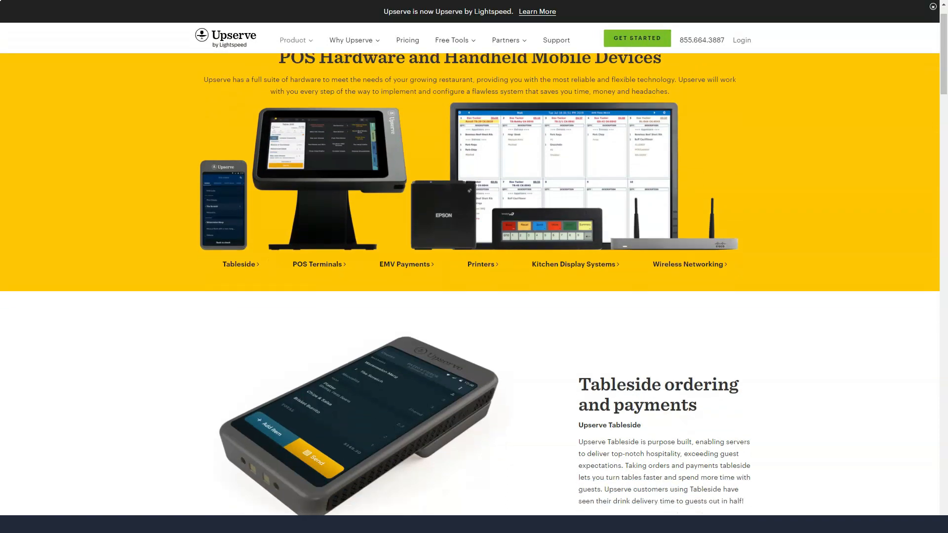
{"action": "scroll", "scroll_direction": "down", "scroll_amount": 3}
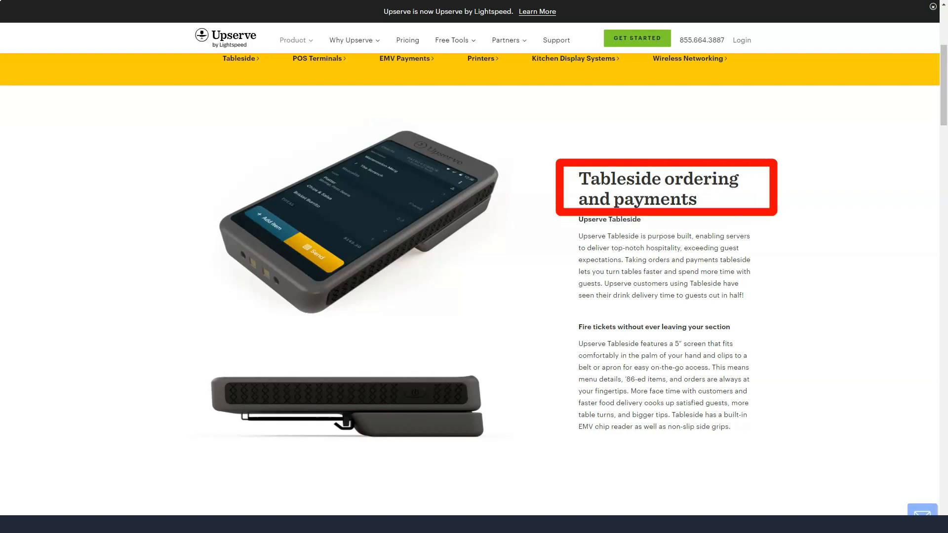
{"action": "scroll", "scroll_direction": "down", "scroll_amount": 3}
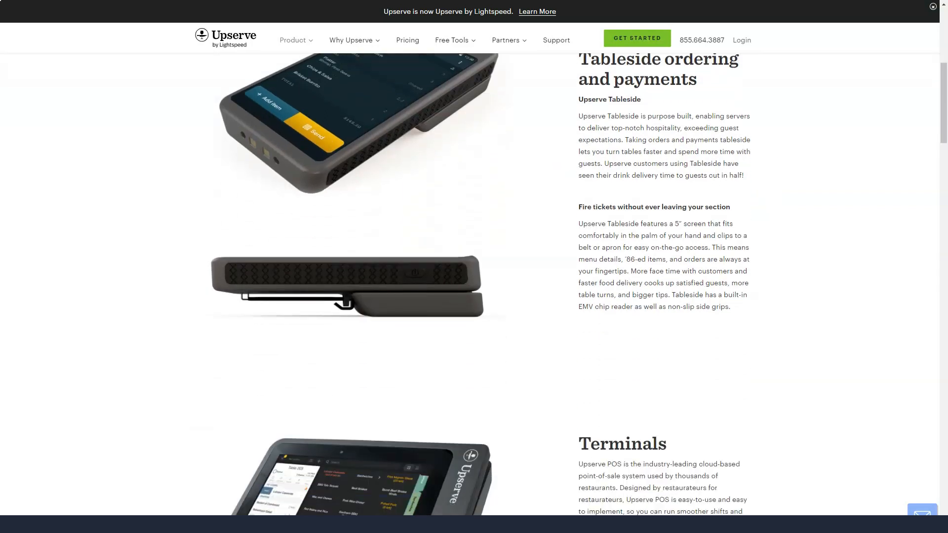
{"action": "scroll", "scroll_direction": "down", "scroll_amount": 3}
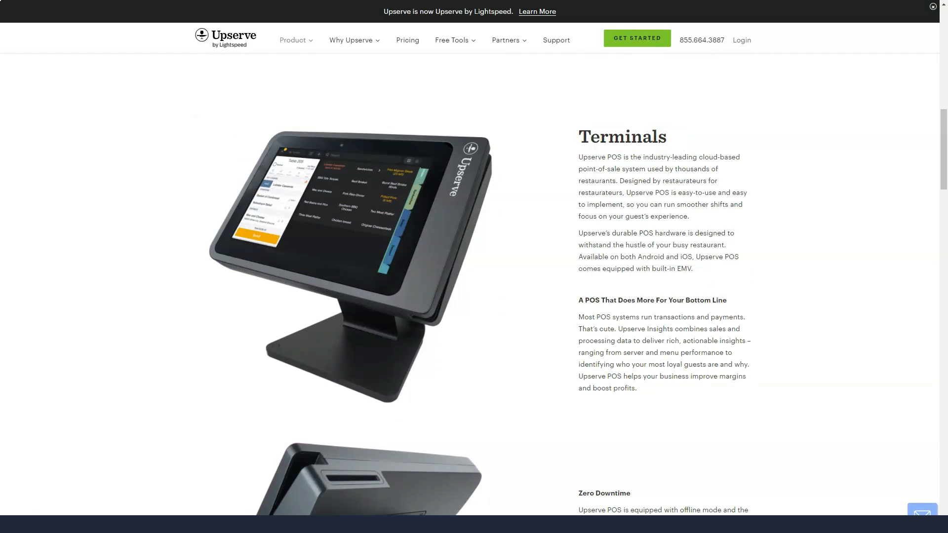
{"action": "scroll", "scroll_direction": "down", "scroll_amount": 3}
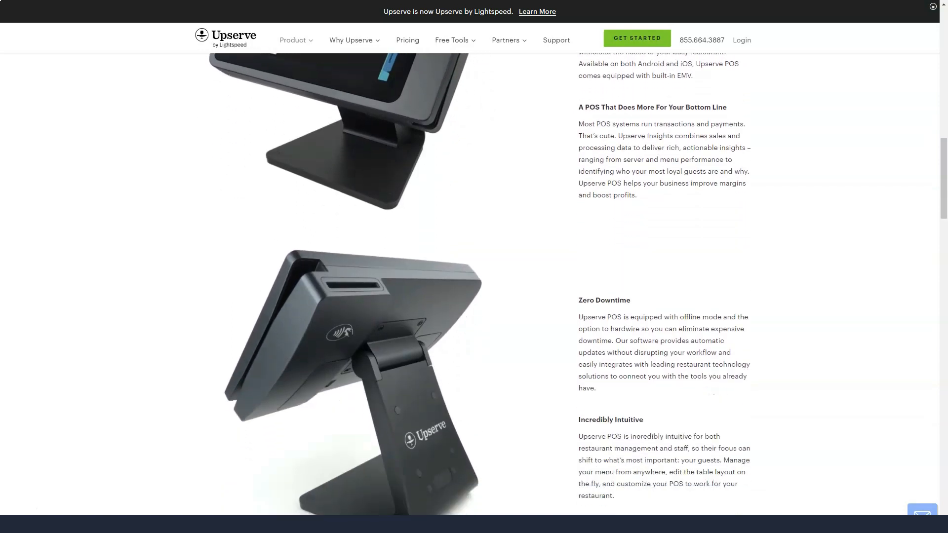
{"action": "scroll", "scroll_direction": "down", "scroll_amount": 3}
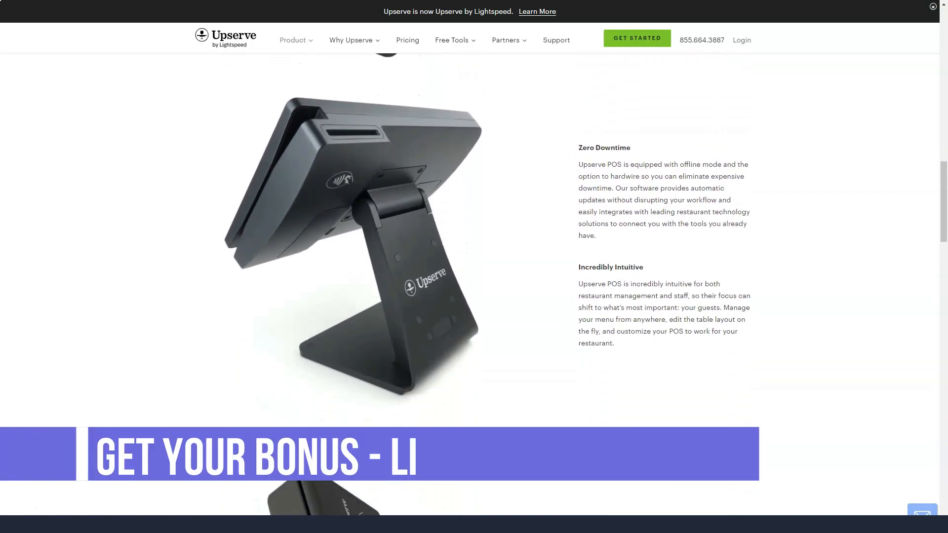
Continue through printers, kitchen displays and wireless networking down to customer reviews and the demo form.
{"action": "scroll", "scroll_direction": "down", "scroll_amount": 3}
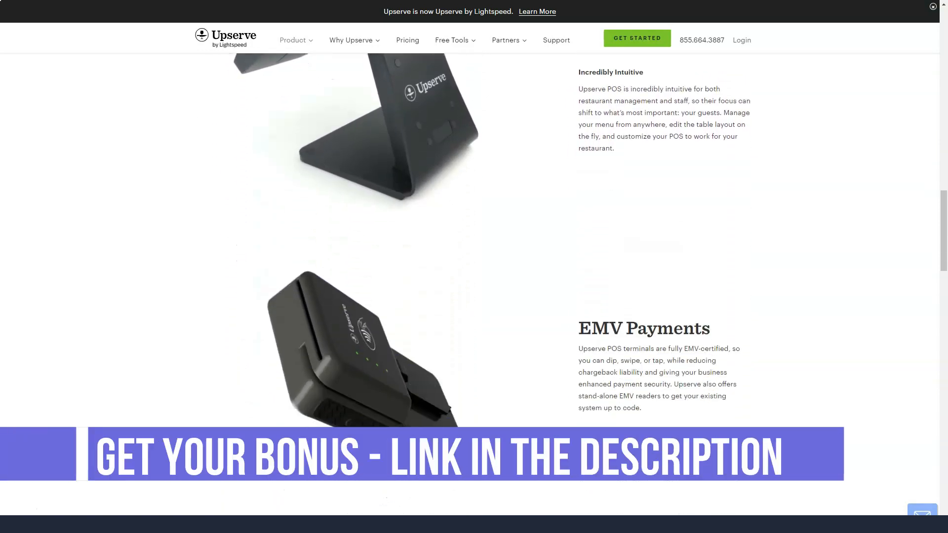
{"action": "scroll", "scroll_direction": "down", "scroll_amount": 3}
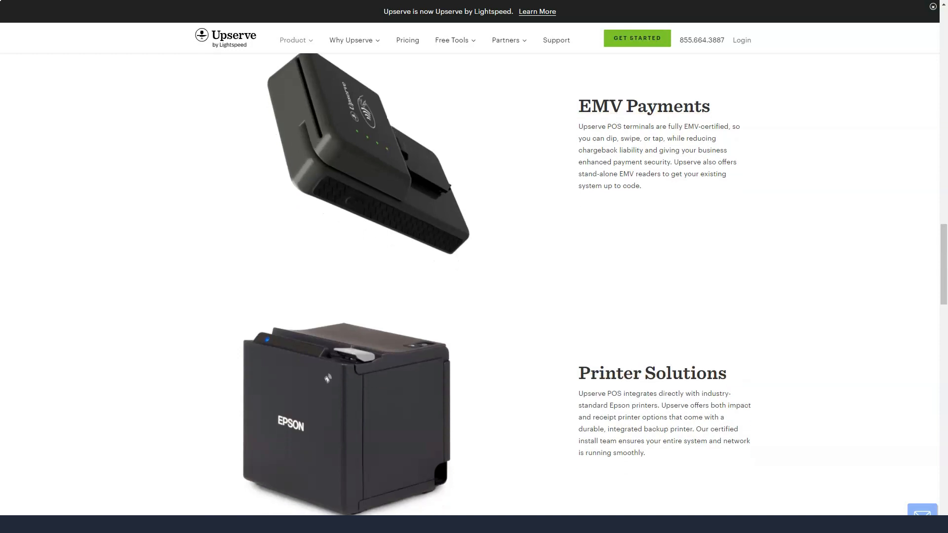
{"action": "scroll", "scroll_direction": "down", "scroll_amount": 3}
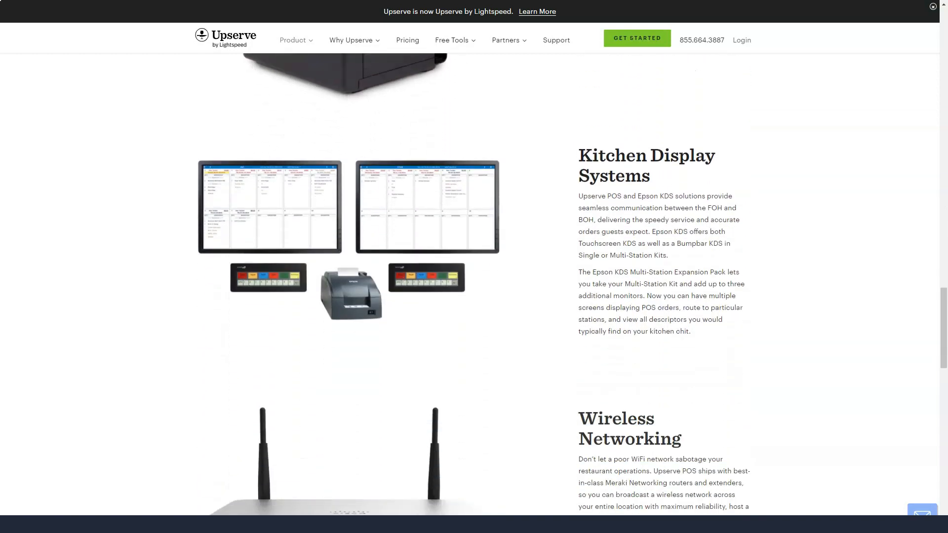
{"action": "scroll", "scroll_direction": "down", "scroll_amount": 3}
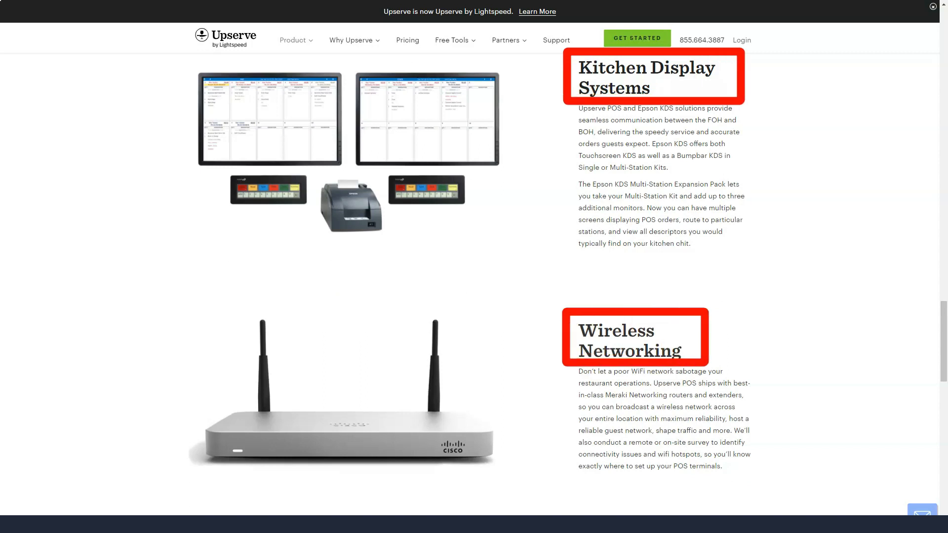
{"action": "scroll", "scroll_direction": "down", "scroll_amount": 3}
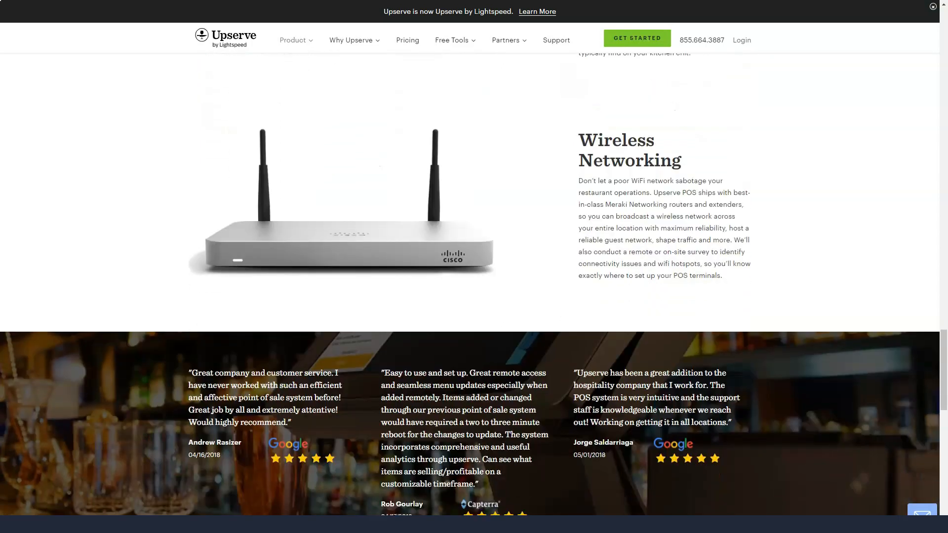
{"action": "scroll", "scroll_direction": "down", "scroll_amount": 3}
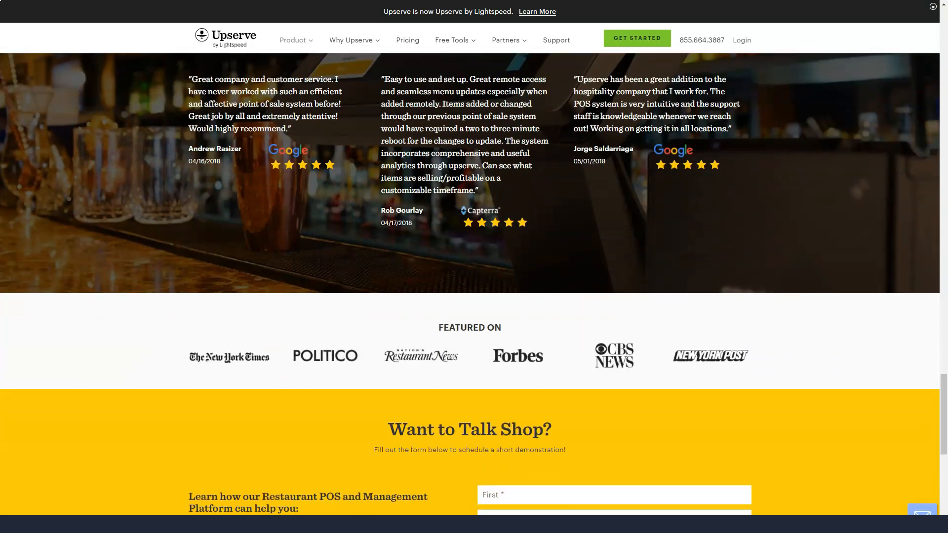
Visit the Upserve Store from Product > Restaurant POS, then move on to Sales Analytics.
{"action": "left_click", "coordinate": [294, 40]}
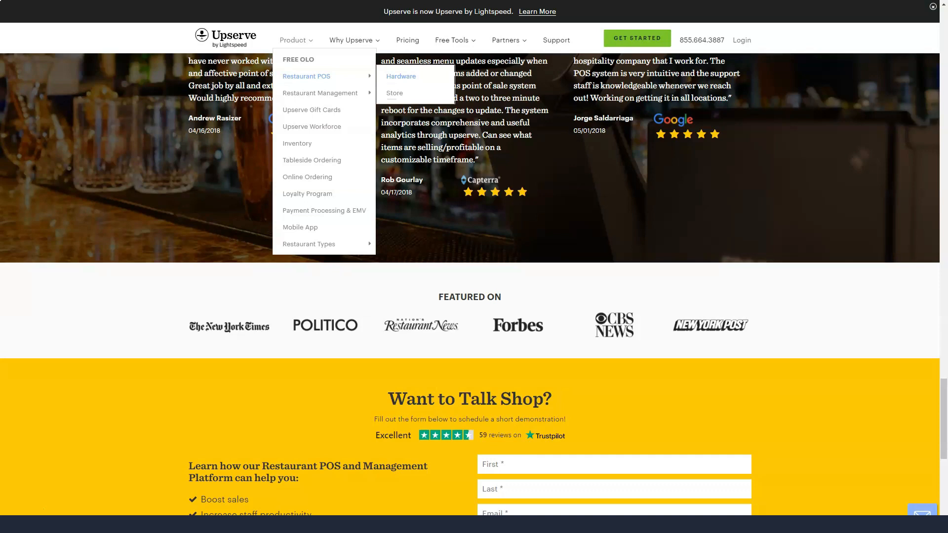
{"action": "left_click", "coordinate": [393, 92]}
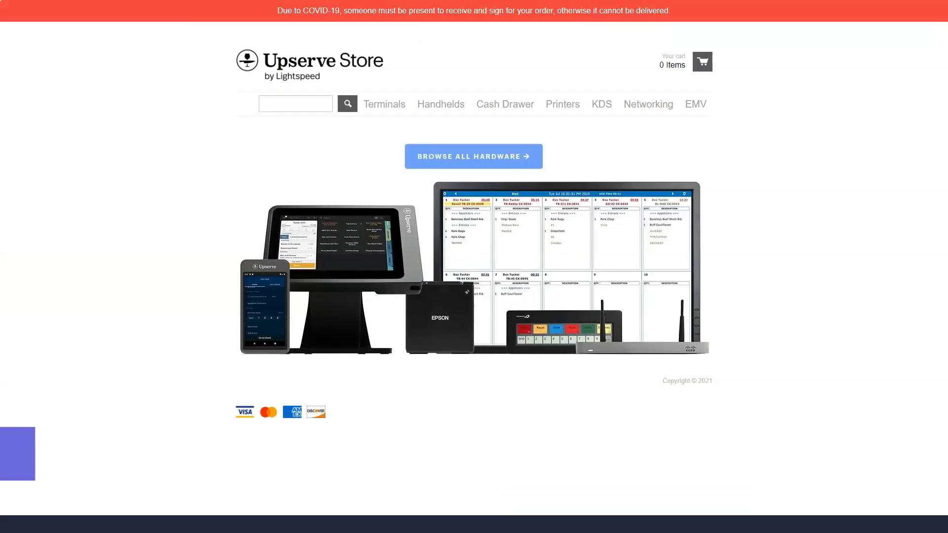
{"action": "left_click", "coordinate": [473, 156]}
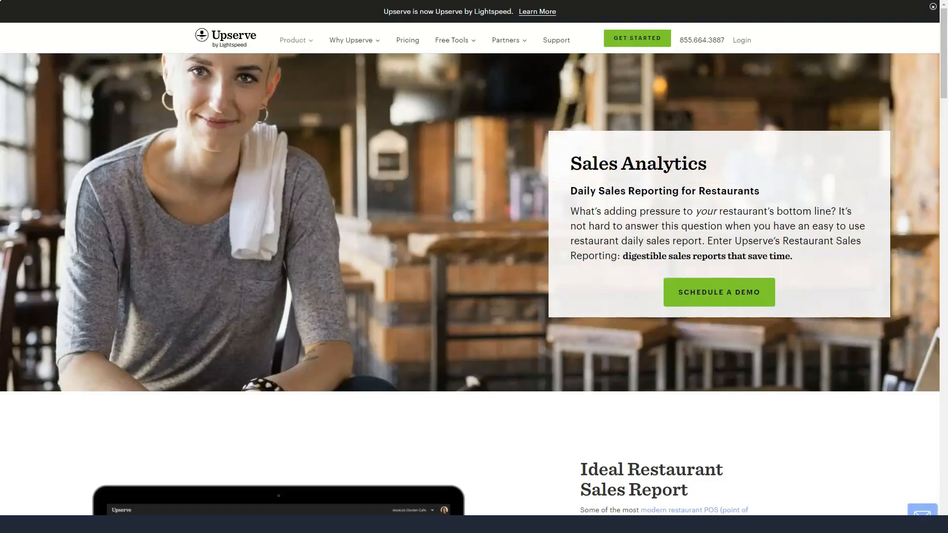
Read Sales Analytics through timeframe, location and loyalty comparisons to the Want to Talk Shop form.
{"action": "scroll", "scroll_direction": "down", "scroll_amount": 3}
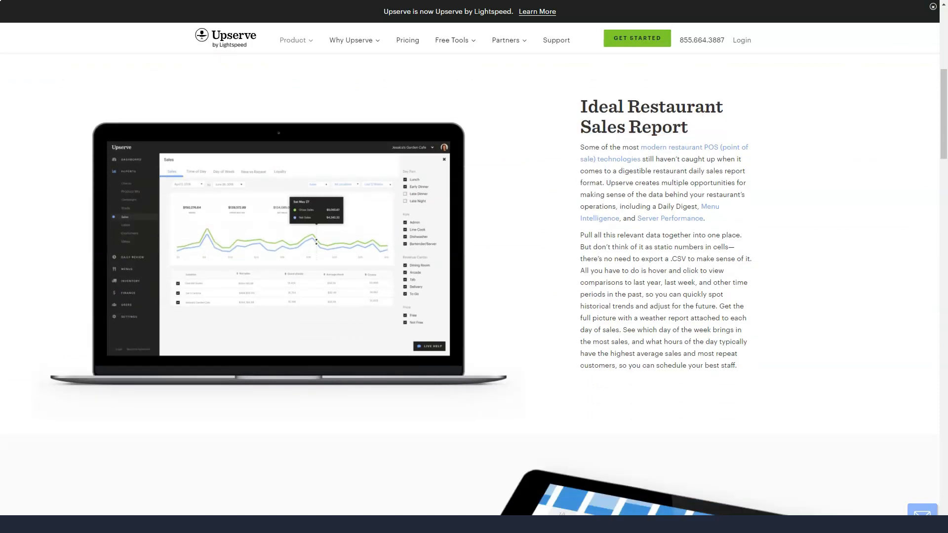
{"action": "scroll", "scroll_direction": "down", "scroll_amount": 3}
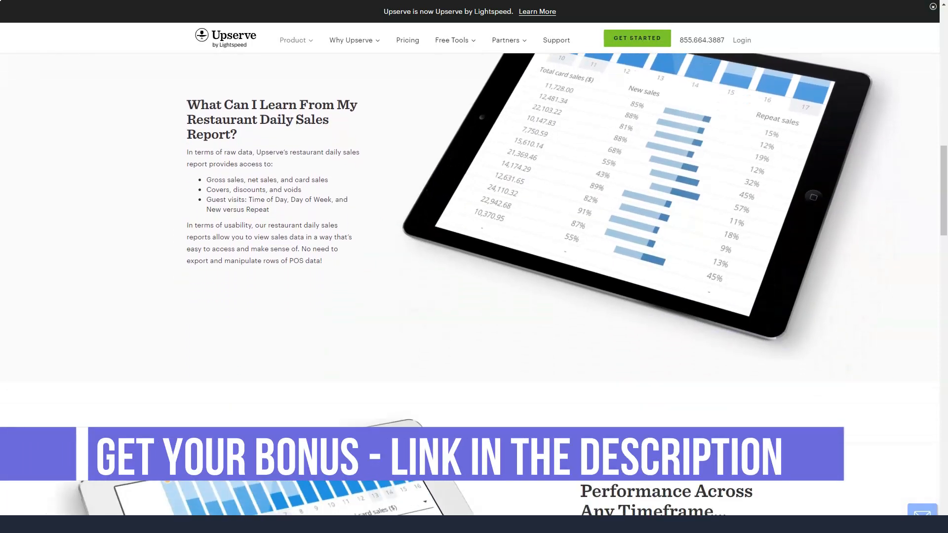
{"action": "scroll", "scroll_direction": "down", "scroll_amount": 3}
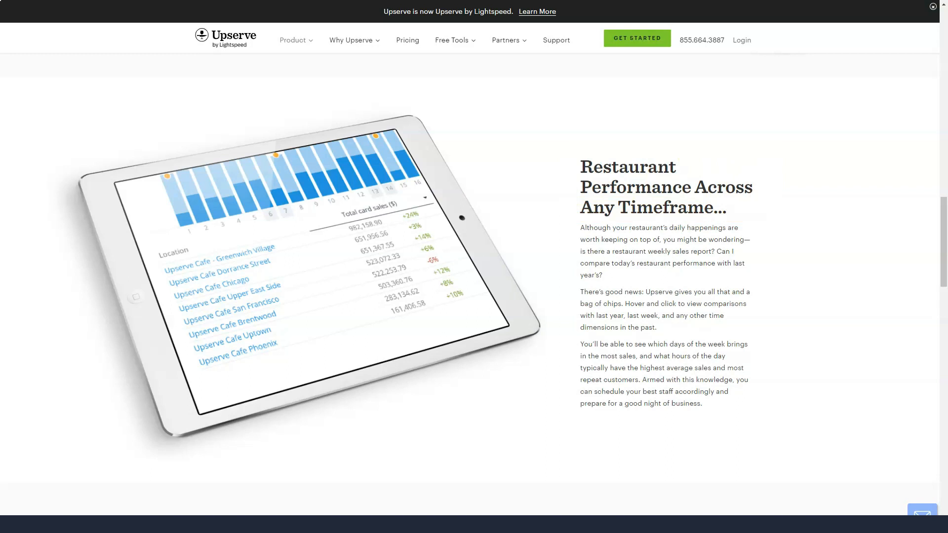
{"action": "scroll", "scroll_direction": "down", "scroll_amount": 3}
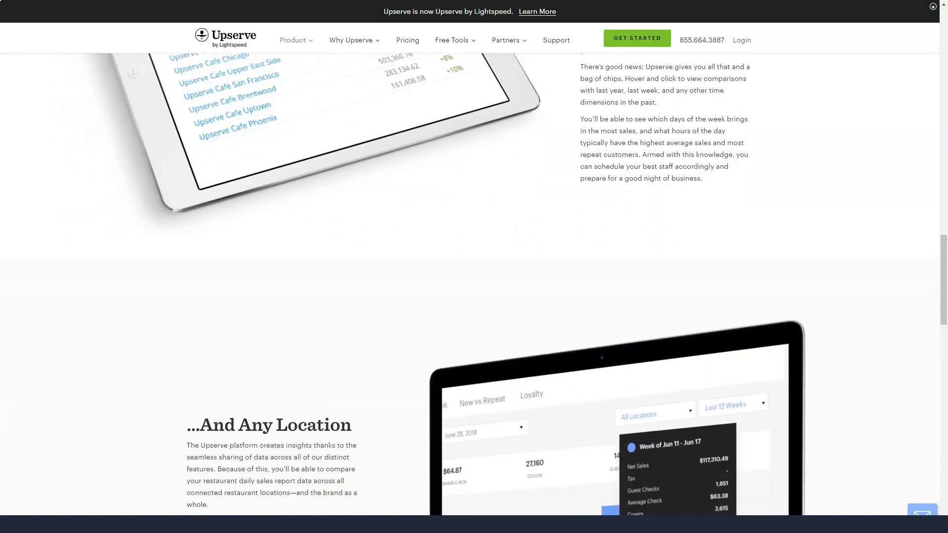
{"action": "scroll", "scroll_direction": "down", "scroll_amount": 3}
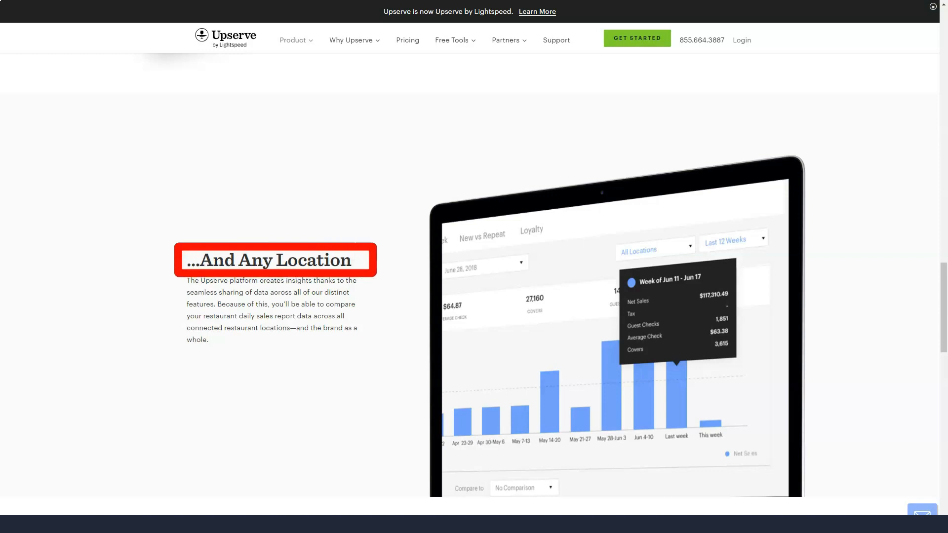
{"action": "scroll", "scroll_direction": "down", "scroll_amount": 3}
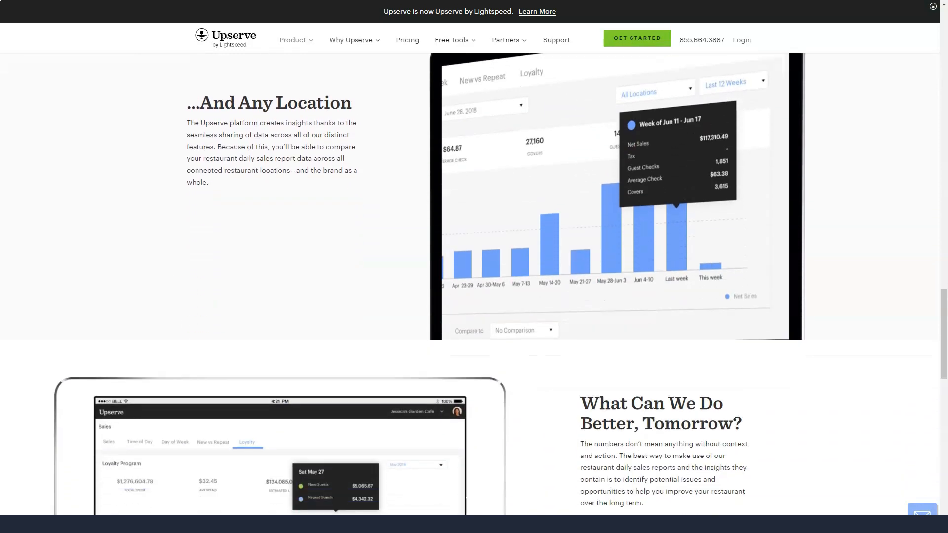
{"action": "scroll", "scroll_direction": "down", "scroll_amount": 3}
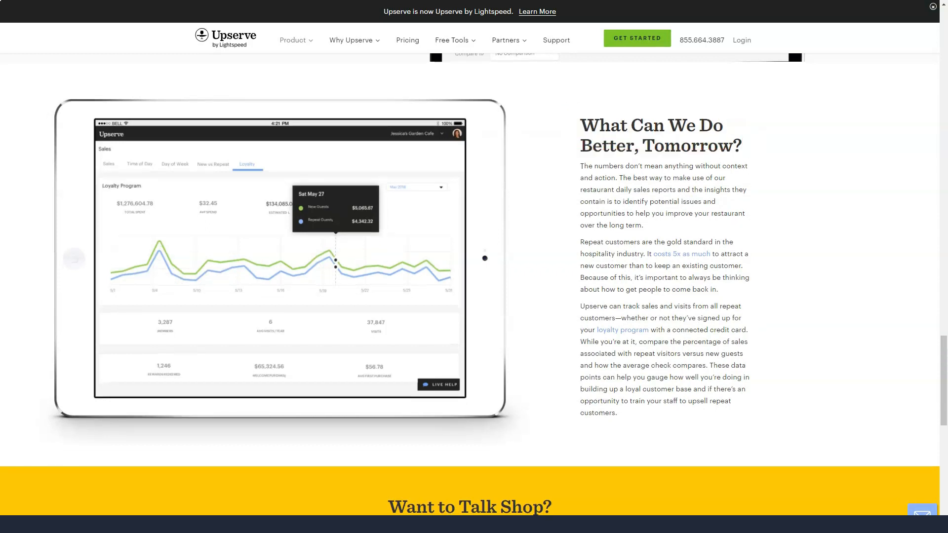
{"action": "scroll", "scroll_direction": "down", "scroll_amount": 3}
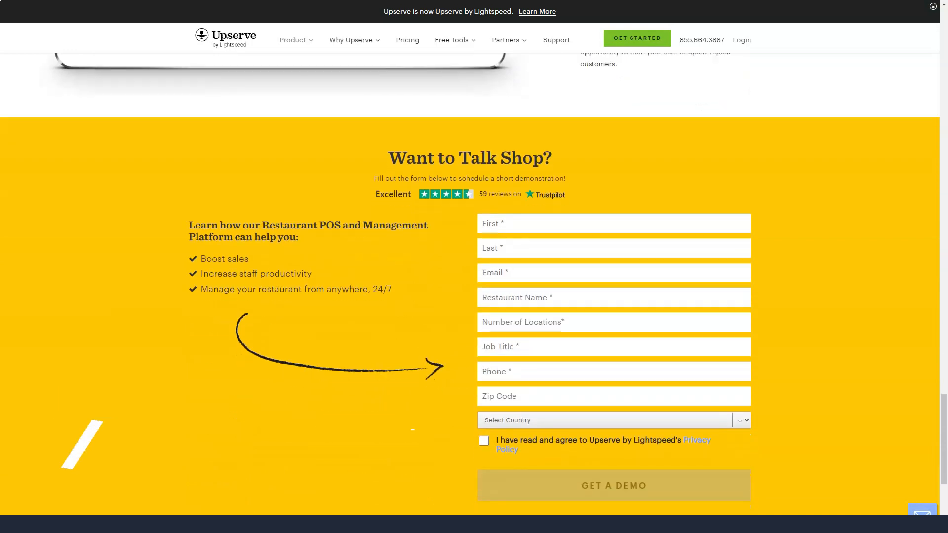
Go to Marketing & CRM and read campaigns, Guest Book, promotions and reputation monitoring to the demo form.
{"action": "left_click", "coordinate": [293, 39]}
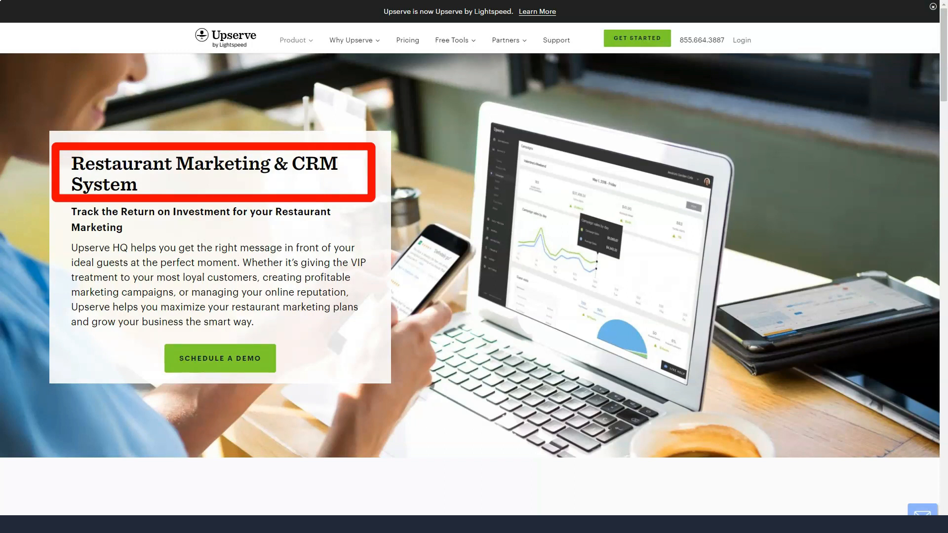
{"action": "scroll", "scroll_direction": "down", "scroll_amount": 3}
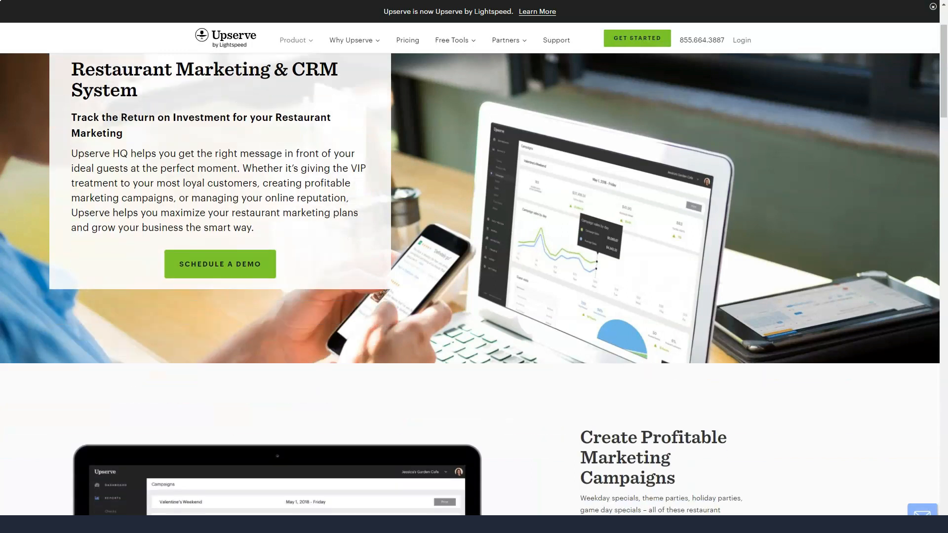
{"action": "scroll", "scroll_direction": "down", "scroll_amount": 3}
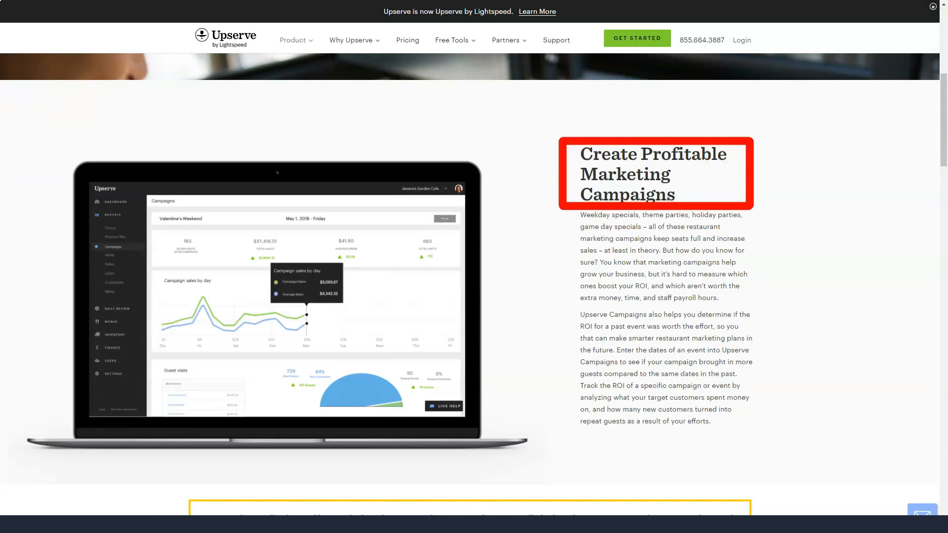
{"action": "scroll", "scroll_direction": "down", "scroll_amount": 3}
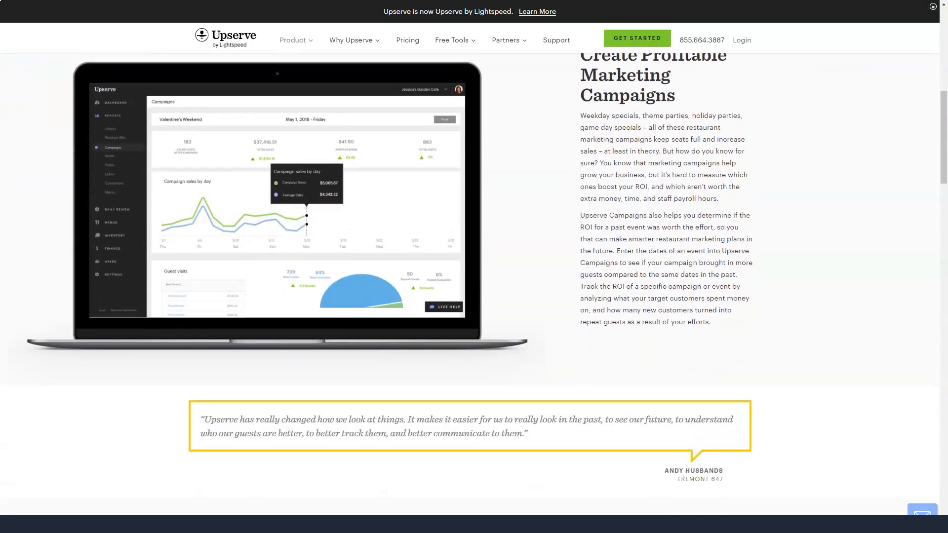
{"action": "scroll", "scroll_direction": "down", "scroll_amount": 3}
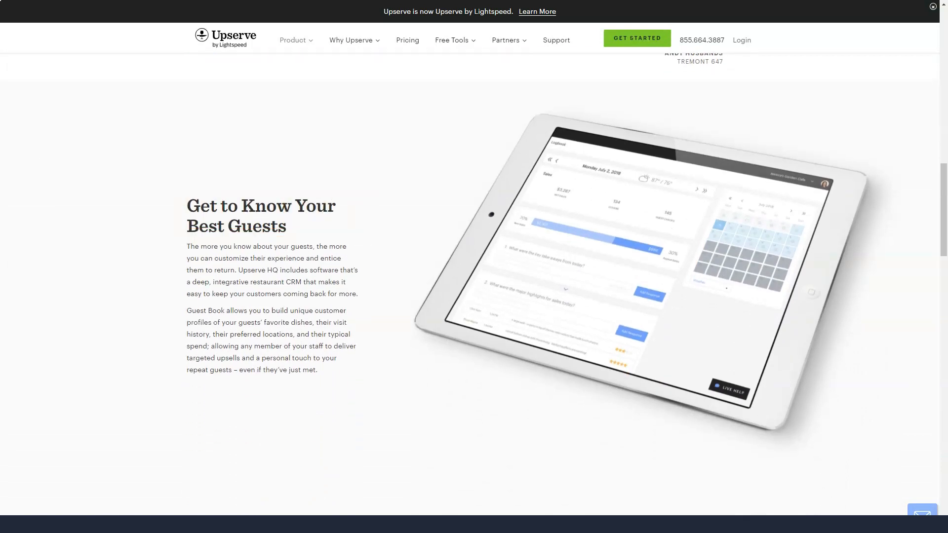
{"action": "scroll", "scroll_direction": "down", "scroll_amount": 3}
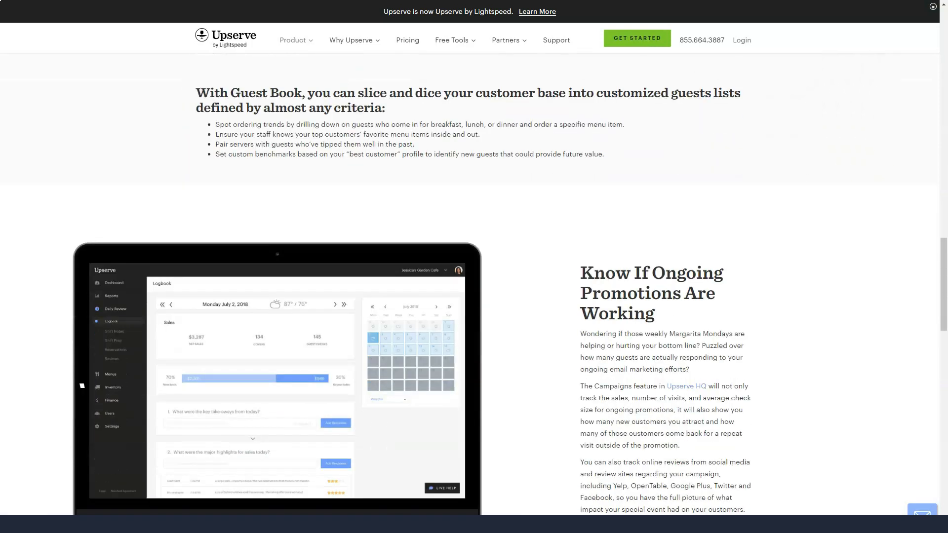
{"action": "scroll", "scroll_direction": "down", "scroll_amount": 3}
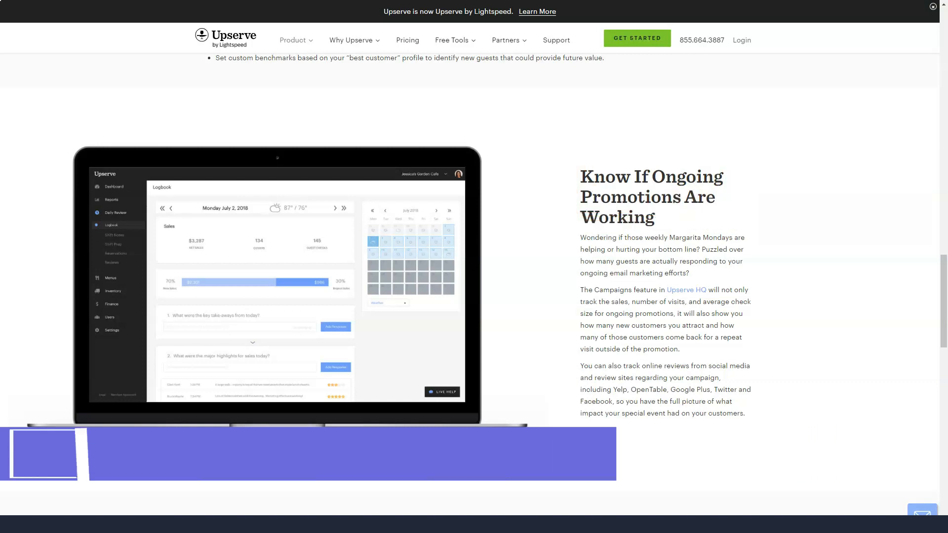
{"action": "scroll", "scroll_direction": "down", "scroll_amount": 3}
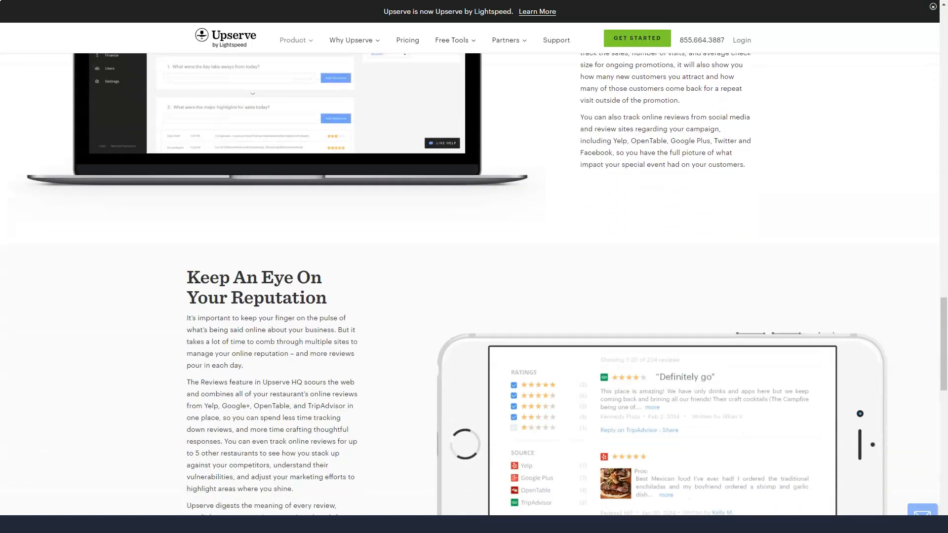
{"action": "scroll", "scroll_direction": "down", "scroll_amount": 3}
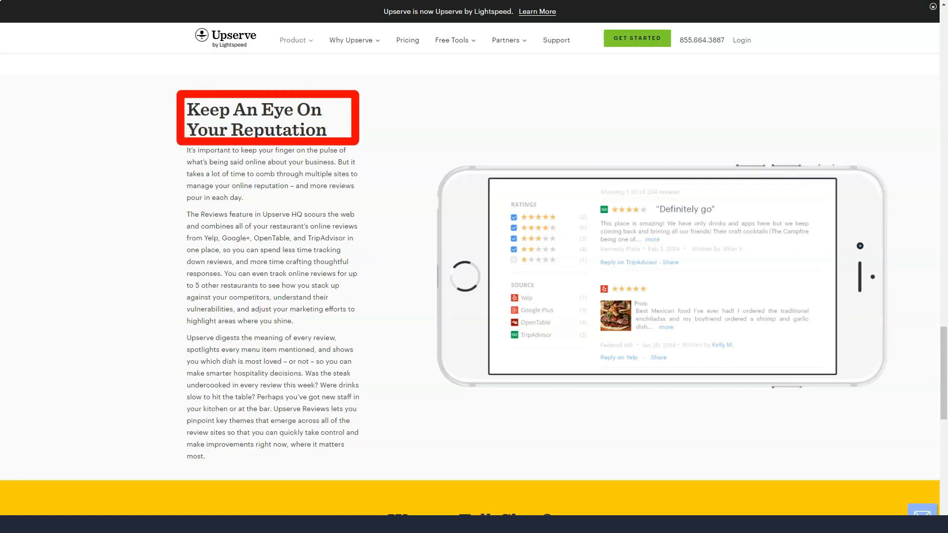
{"action": "scroll", "scroll_direction": "down", "scroll_amount": 3}
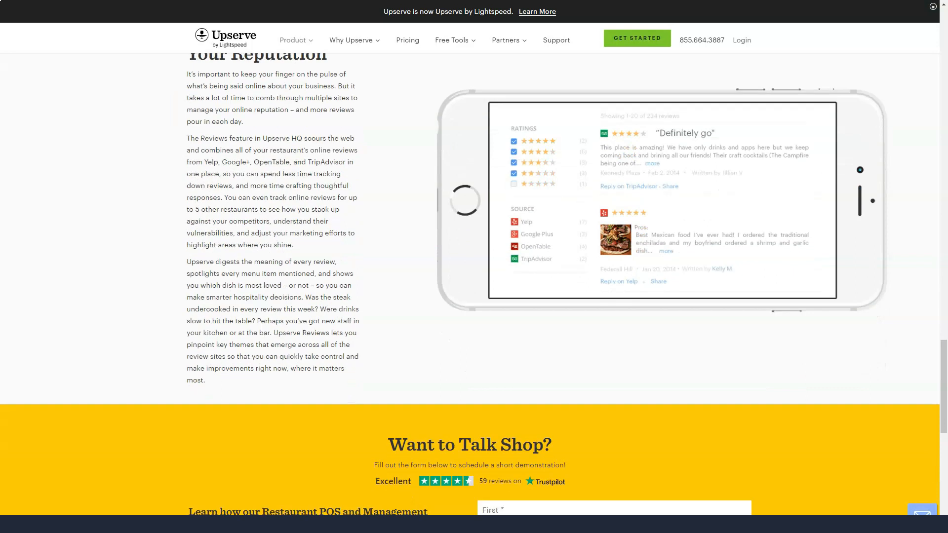
{"action": "scroll", "scroll_direction": "down", "scroll_amount": 3}
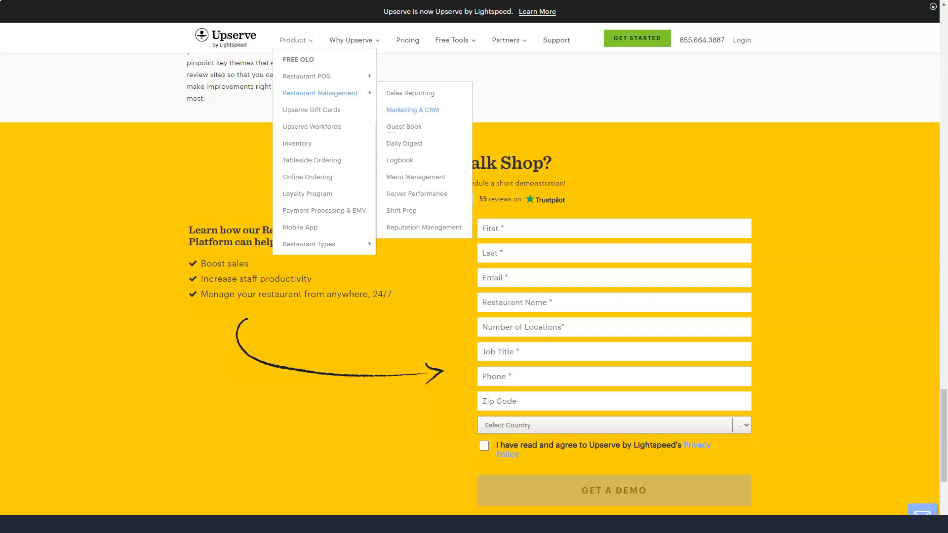
Go to the Restaurant Guest Book page and read multi-location guest profiles and regulars.
{"action": "left_click", "coordinate": [404, 127]}
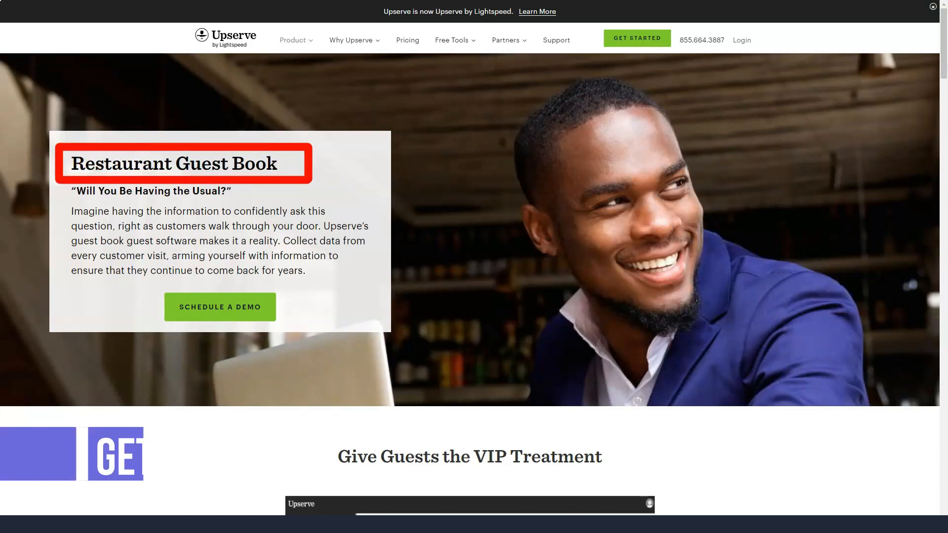
{"action": "scroll", "scroll_direction": "down", "scroll_amount": 3}
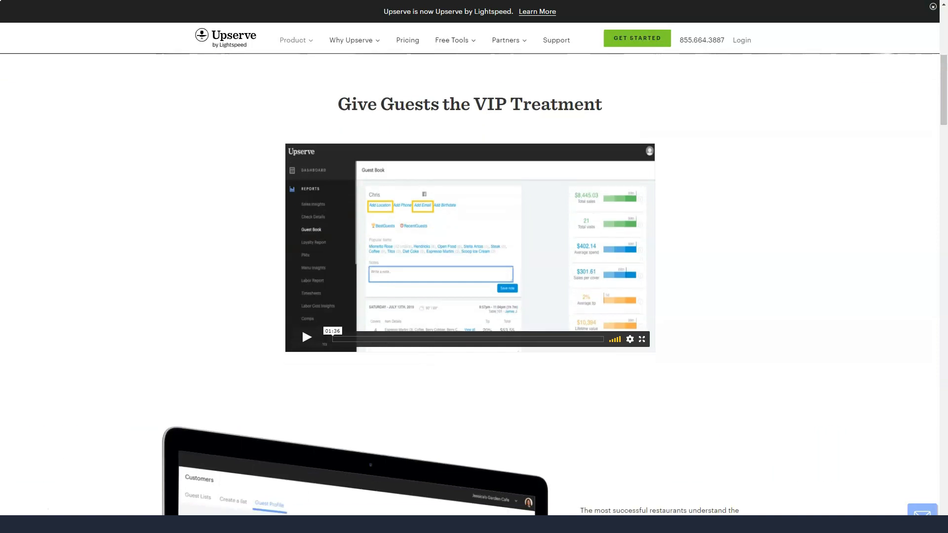
{"action": "scroll", "scroll_direction": "down", "scroll_amount": 3}
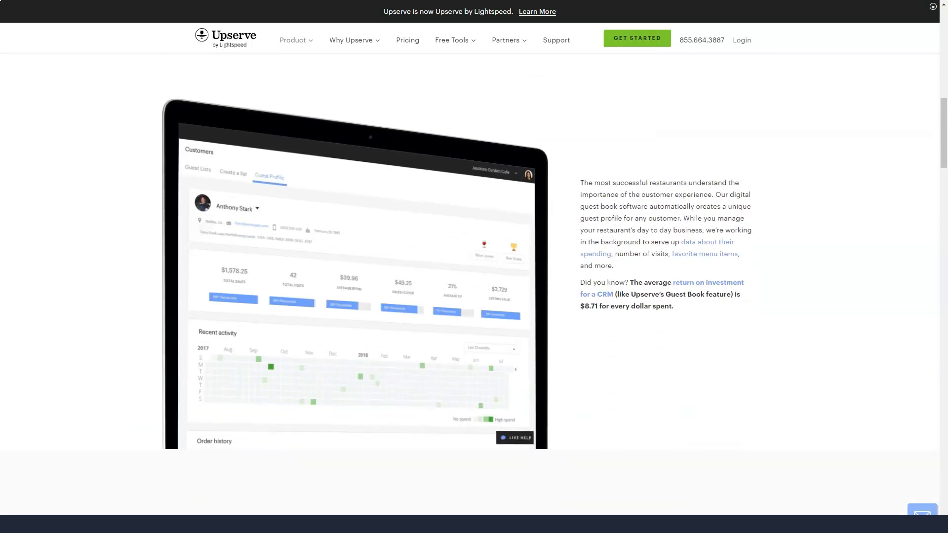
{"action": "scroll", "scroll_direction": "down", "scroll_amount": 3}
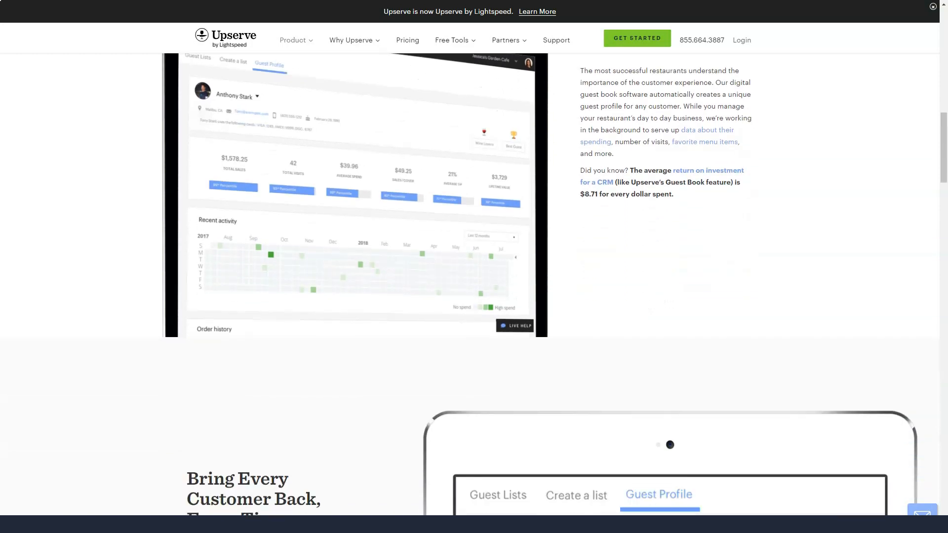
{"action": "scroll", "scroll_direction": "down", "scroll_amount": 3}
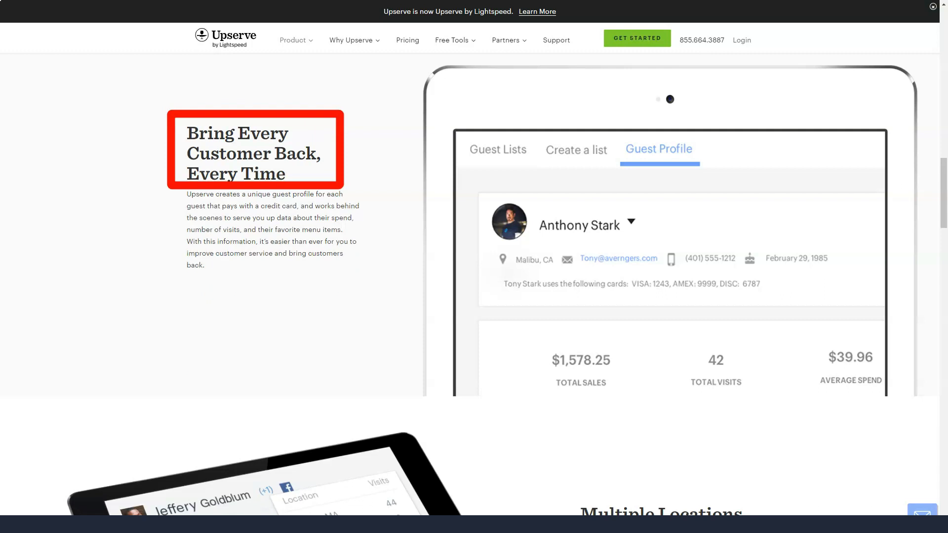
{"action": "scroll", "scroll_direction": "down", "scroll_amount": 3}
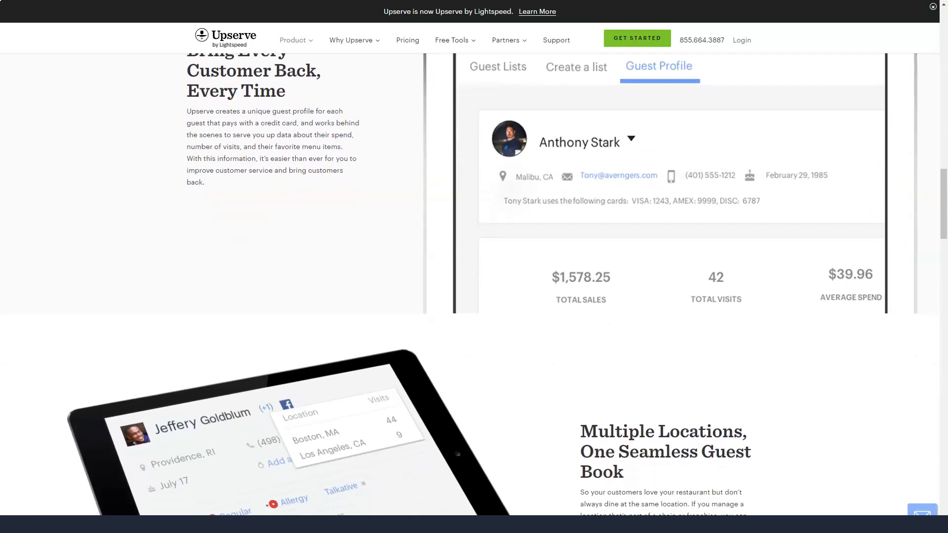
{"action": "scroll", "scroll_direction": "down", "scroll_amount": 3}
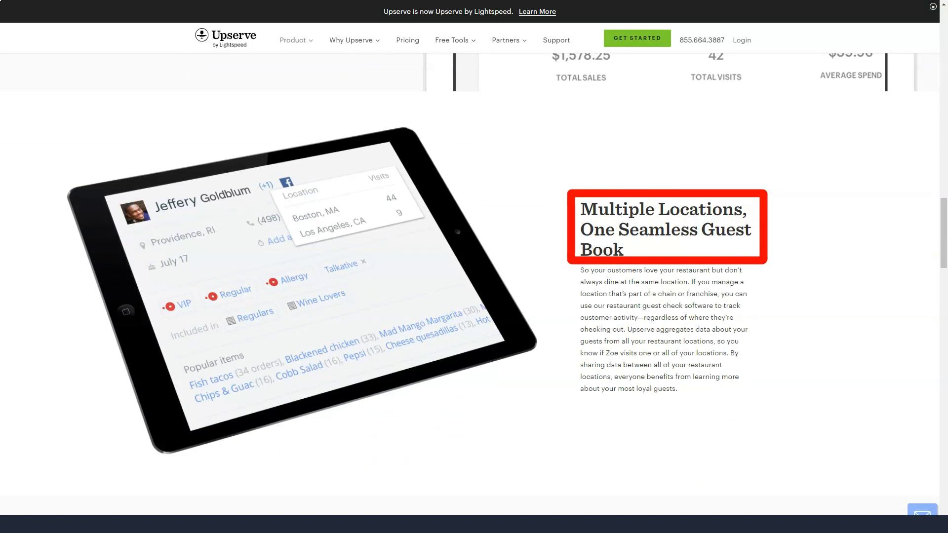
Continue through personalized offers and guest list comparisons to the bottom of the page.
{"action": "scroll", "scroll_direction": "down", "scroll_amount": 3}
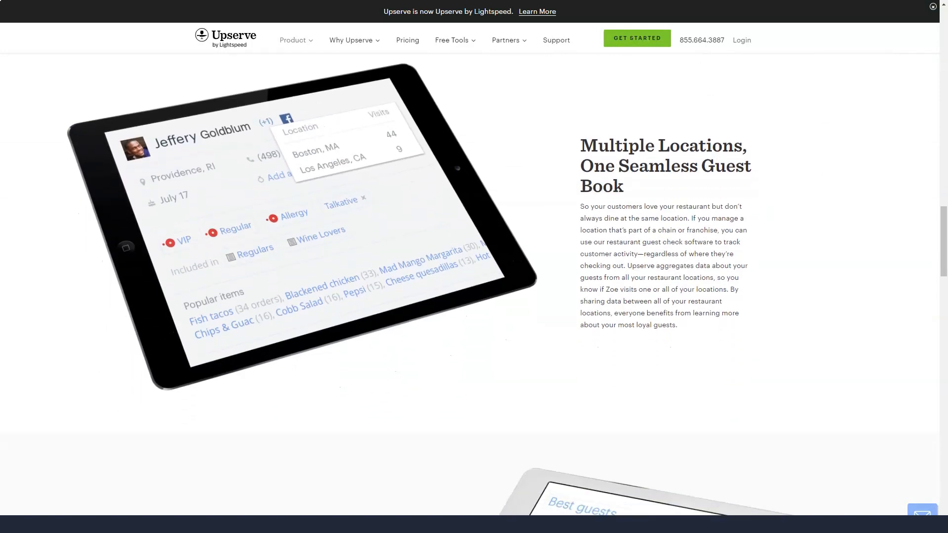
{"action": "scroll", "scroll_direction": "down", "scroll_amount": 3}
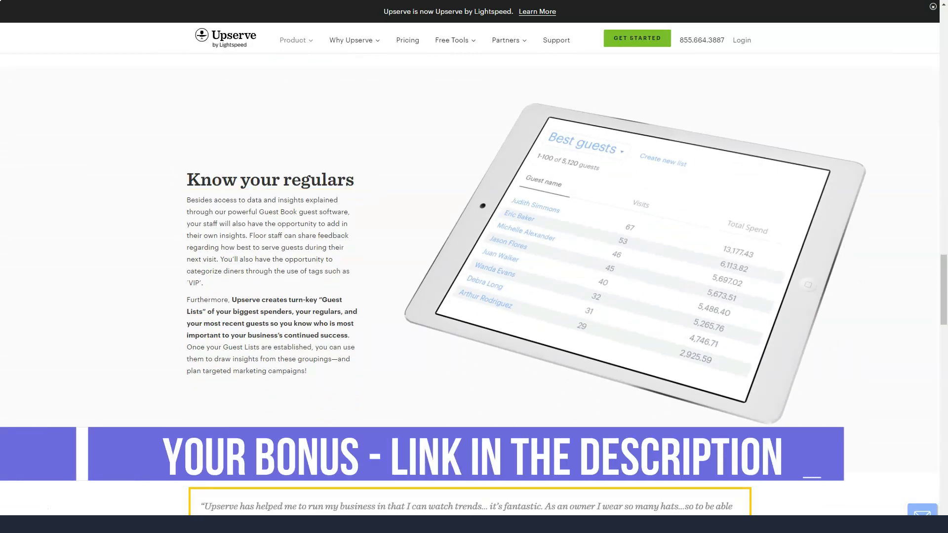
{"action": "scroll", "scroll_direction": "down", "scroll_amount": 3}
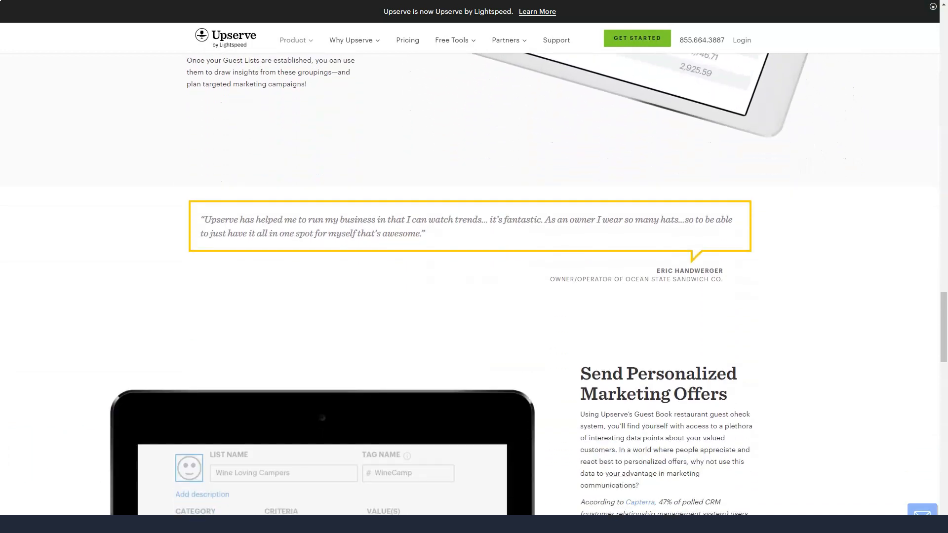
{"action": "scroll", "scroll_direction": "down", "scroll_amount": 3}
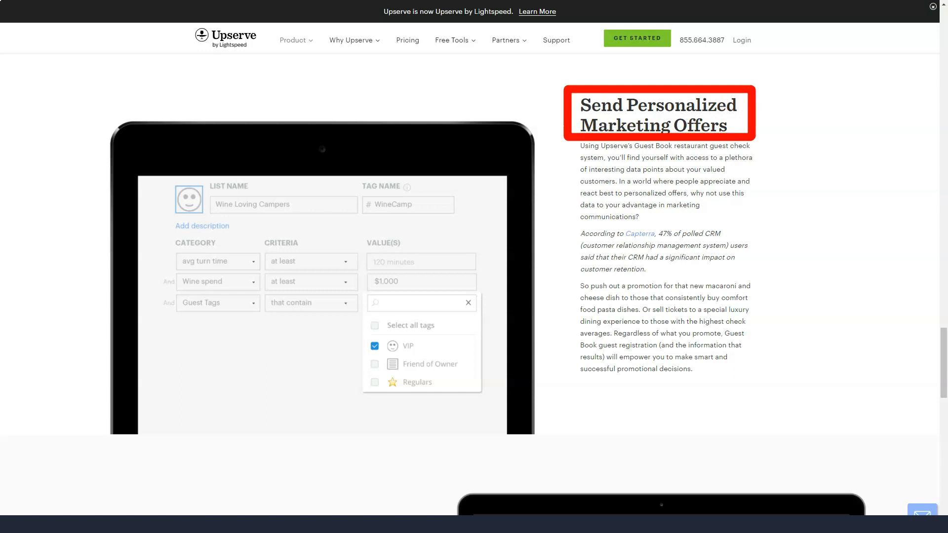
{"action": "scroll", "scroll_direction": "down", "scroll_amount": 3}
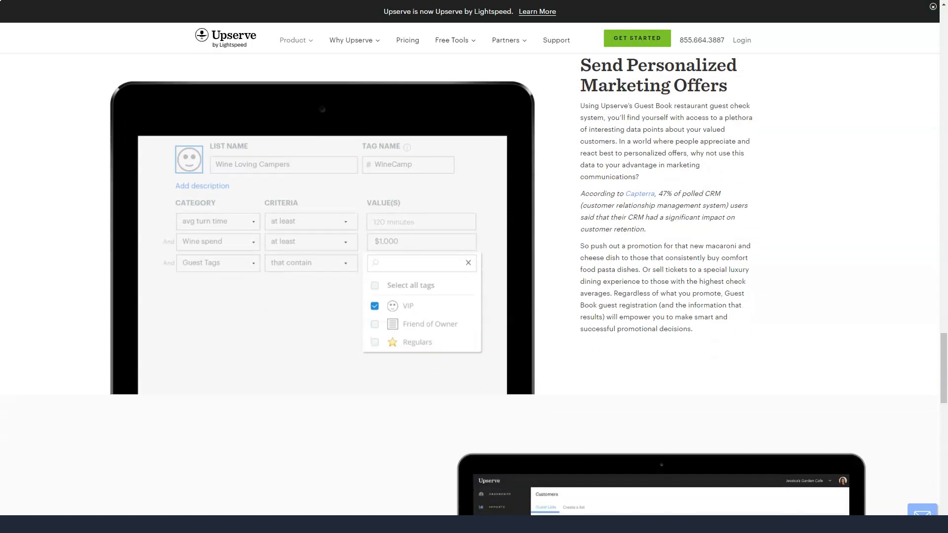
{"action": "scroll", "scroll_direction": "down", "scroll_amount": 3}
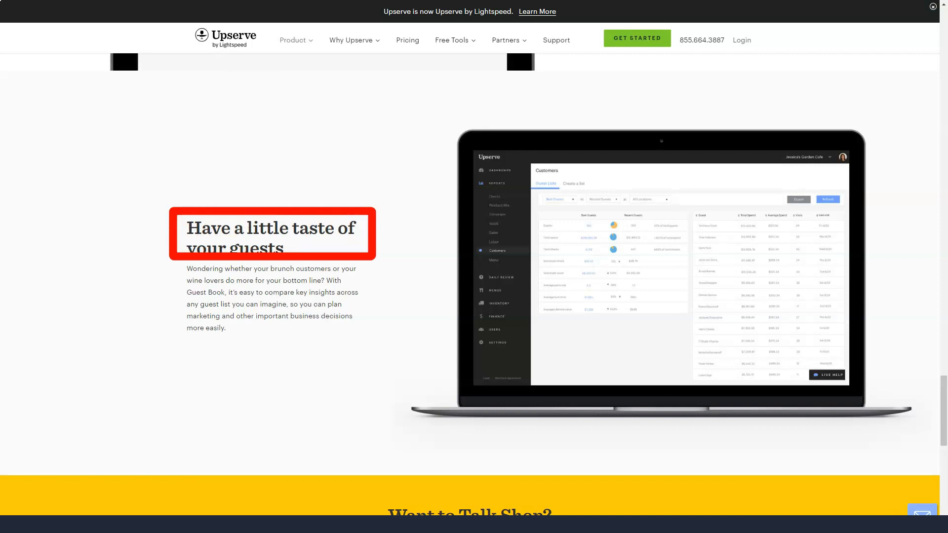
{"action": "left_click", "coordinate": [294, 40]}
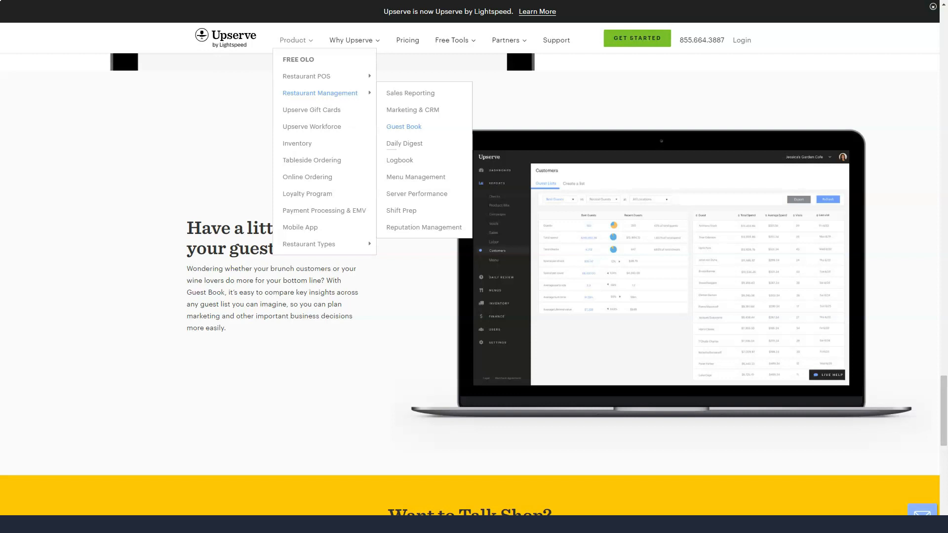
Go to Daily Digest and read the daily brief, staff insights and location manager collaboration sections.
{"action": "left_click", "coordinate": [403, 143]}
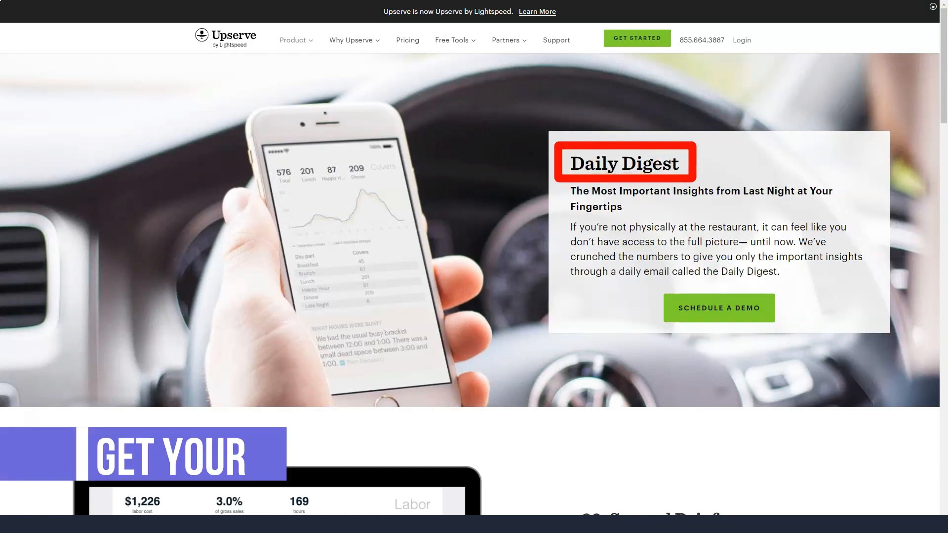
{"action": "scroll", "scroll_direction": "down", "scroll_amount": 3}
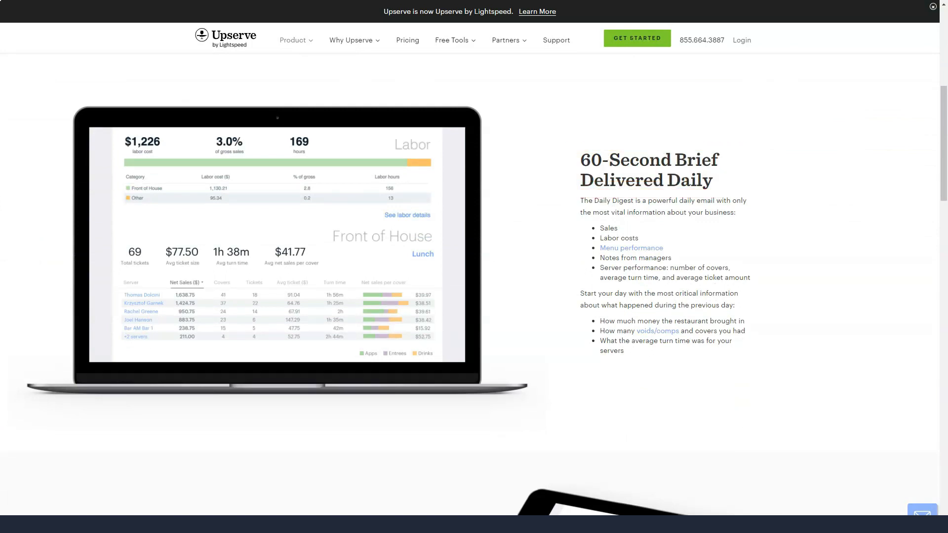
{"action": "scroll", "scroll_direction": "down", "scroll_amount": 3}
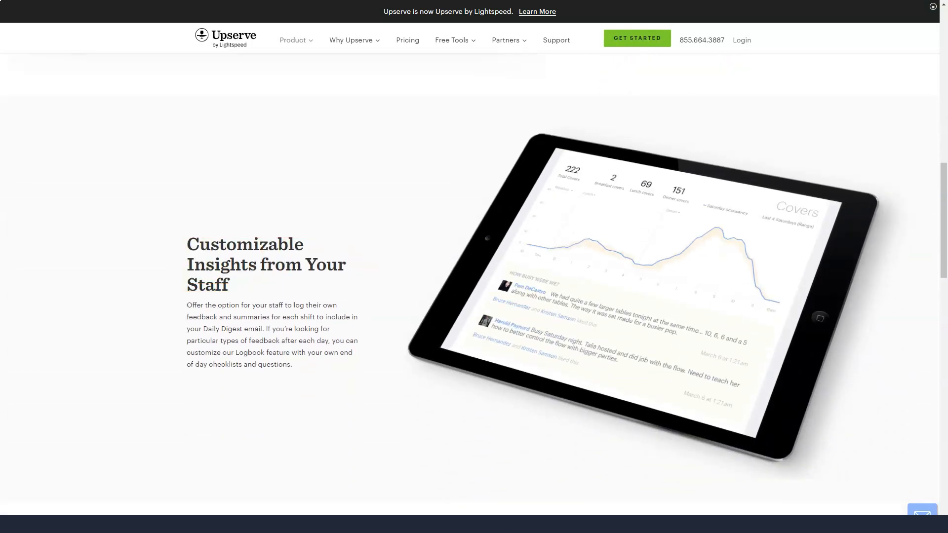
{"action": "scroll", "scroll_direction": "down", "scroll_amount": 3}
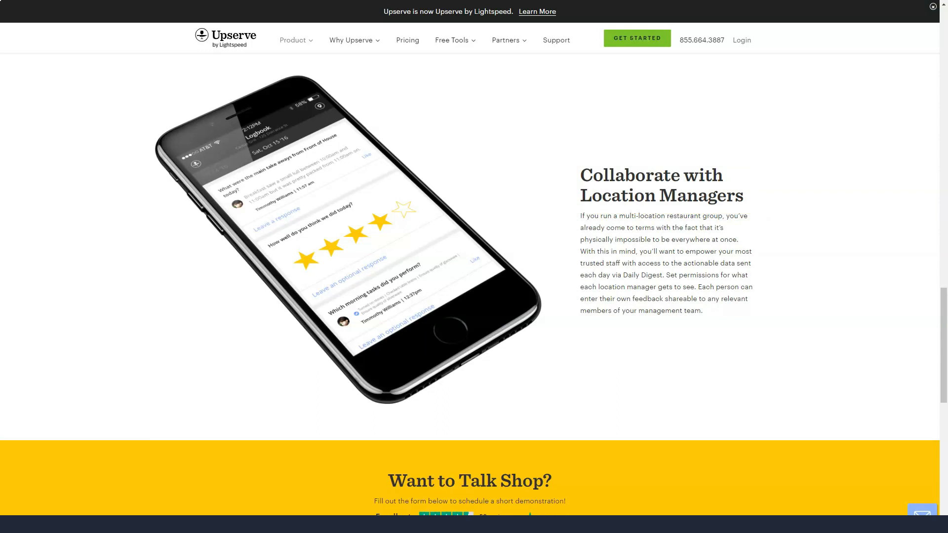
{"action": "left_click", "coordinate": [294, 39]}
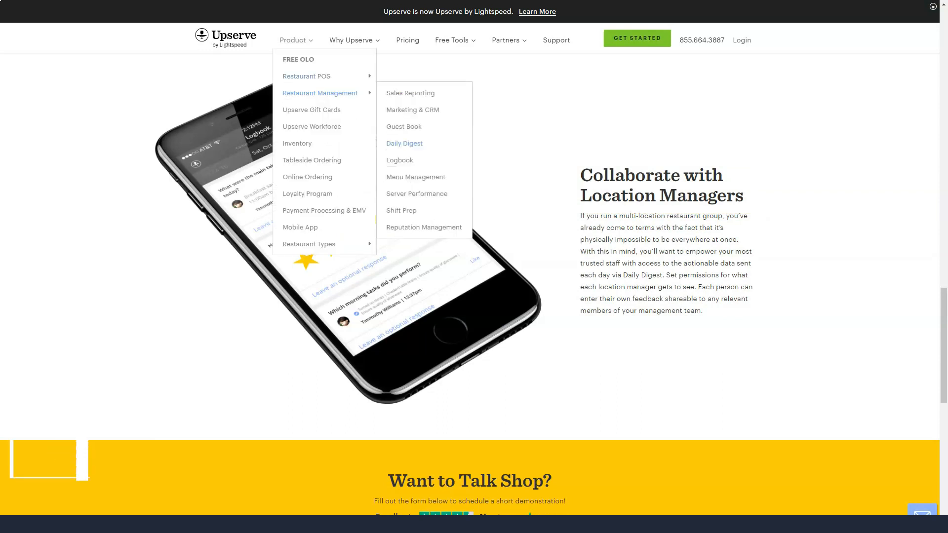
Go to the Logbook page and read communication, multi-location management, checklists and daily feedback to the demo form.
{"action": "left_click", "coordinate": [398, 159]}
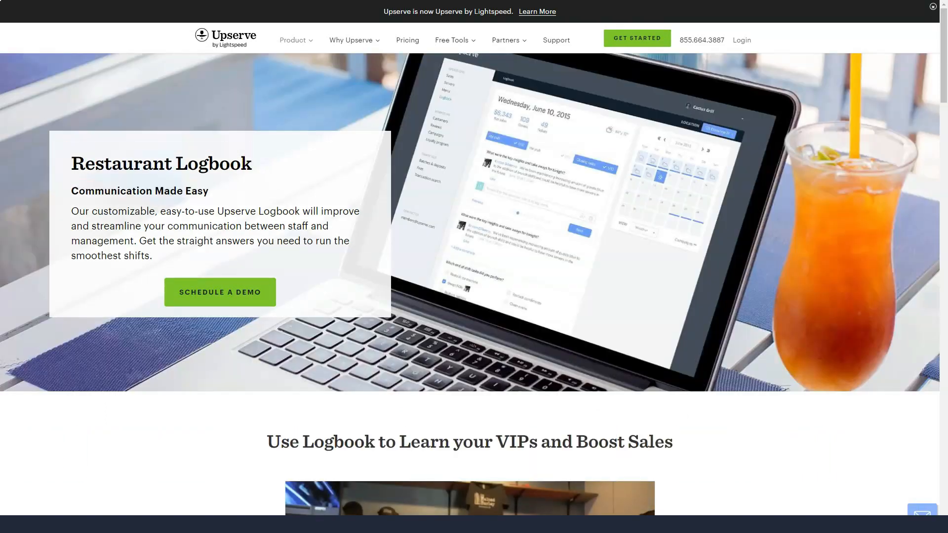
{"action": "scroll", "scroll_direction": "down", "scroll_amount": 3}
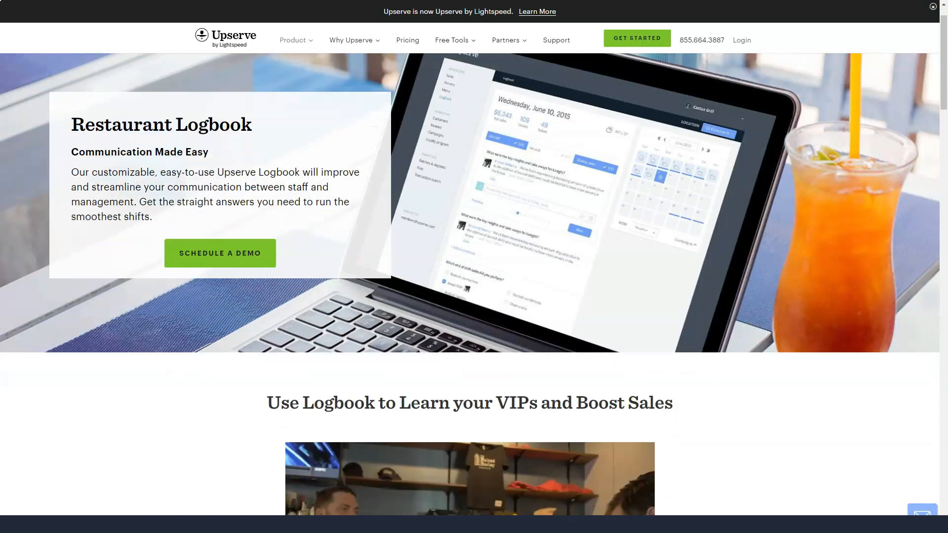
{"action": "scroll", "scroll_direction": "down", "scroll_amount": 3}
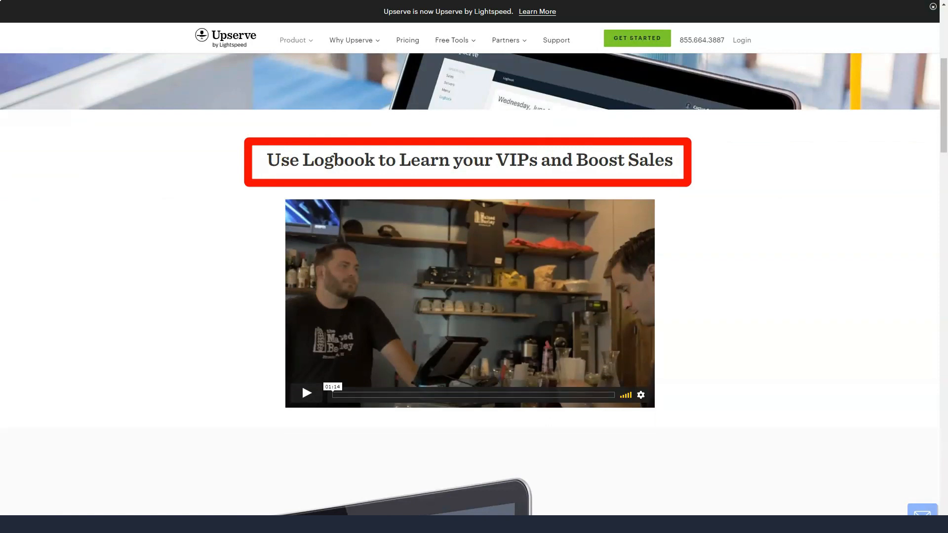
{"action": "scroll", "scroll_direction": "down", "scroll_amount": 3}
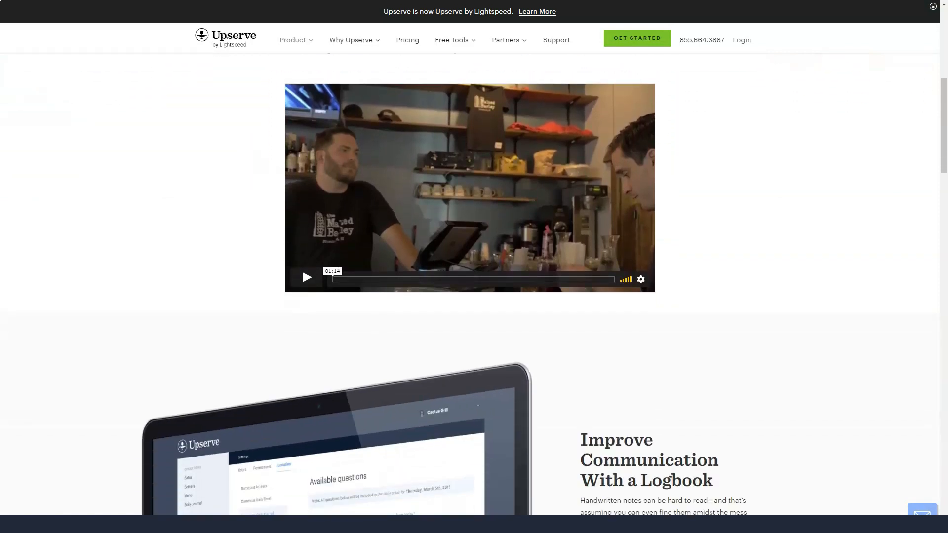
{"action": "scroll", "scroll_direction": "down", "scroll_amount": 3}
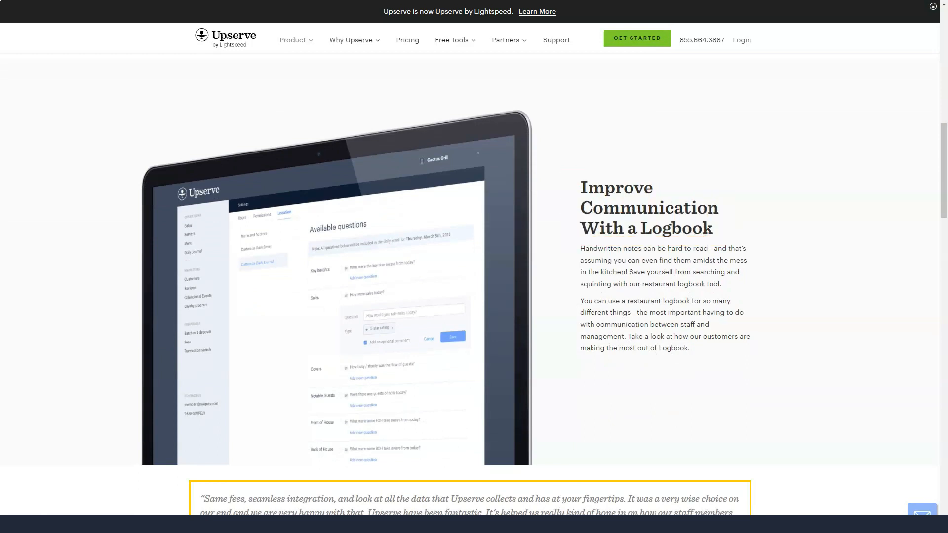
{"action": "scroll", "scroll_direction": "down", "scroll_amount": 3}
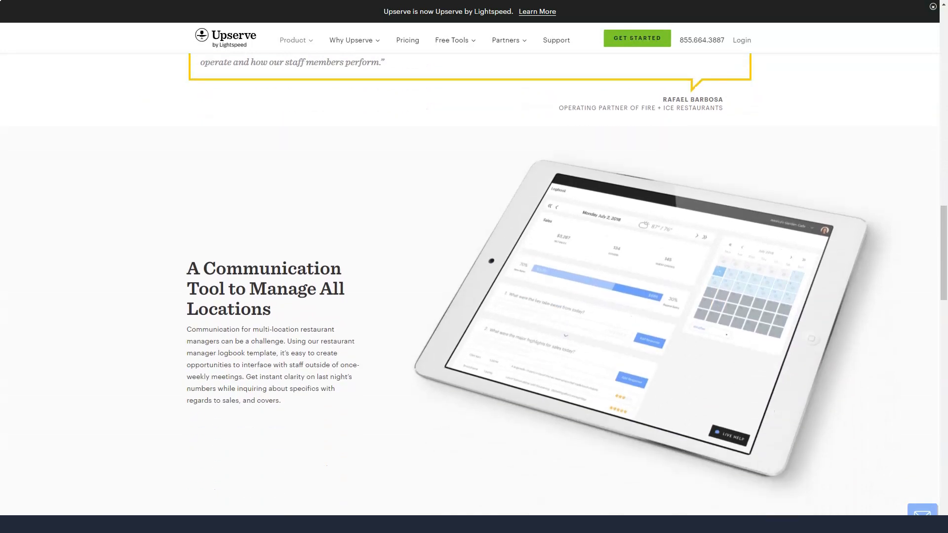
{"action": "scroll", "scroll_direction": "down", "scroll_amount": 3}
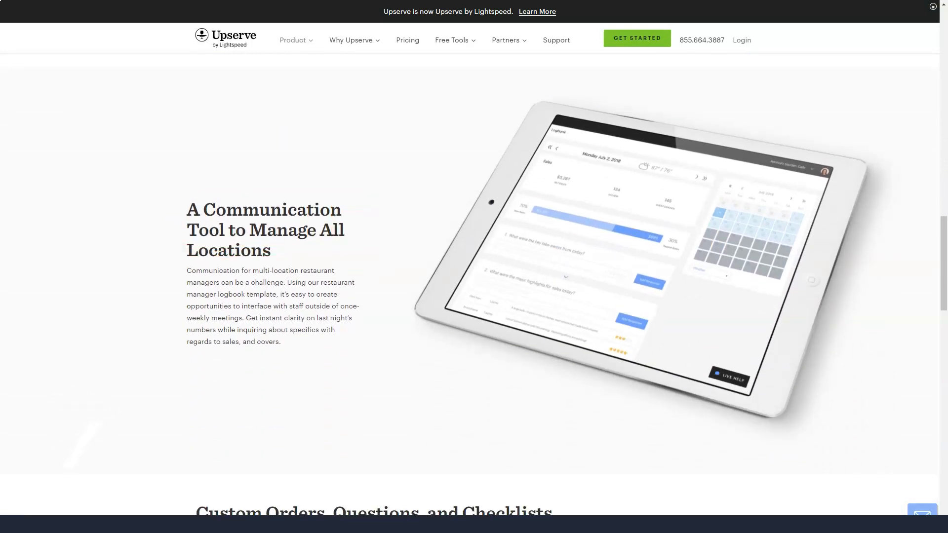
{"action": "scroll", "scroll_direction": "down", "scroll_amount": 3}
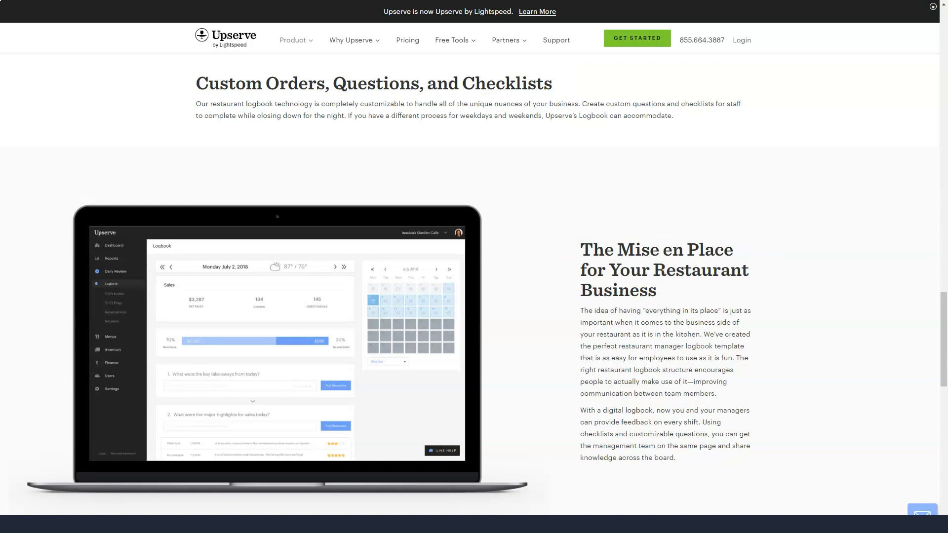
{"action": "scroll", "scroll_direction": "down", "scroll_amount": 3}
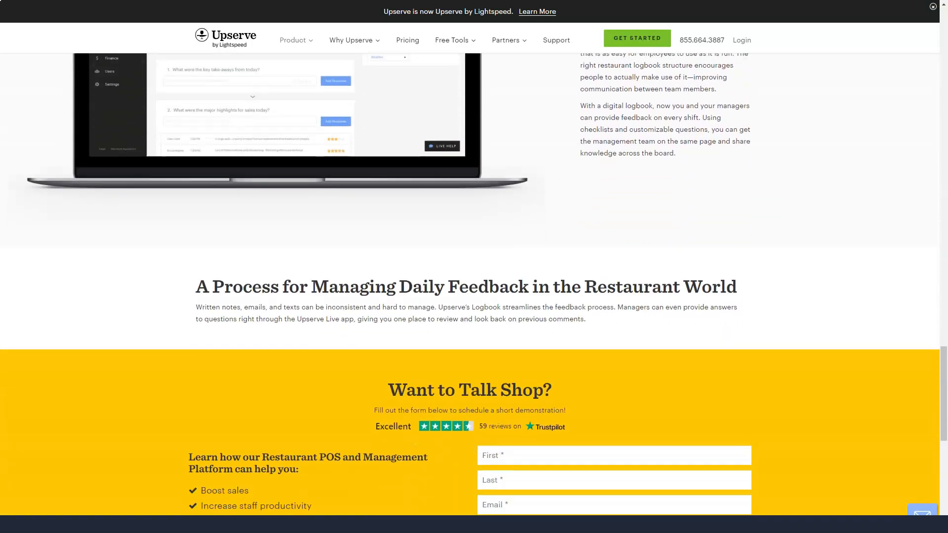
{"action": "left_click", "coordinate": [294, 39]}
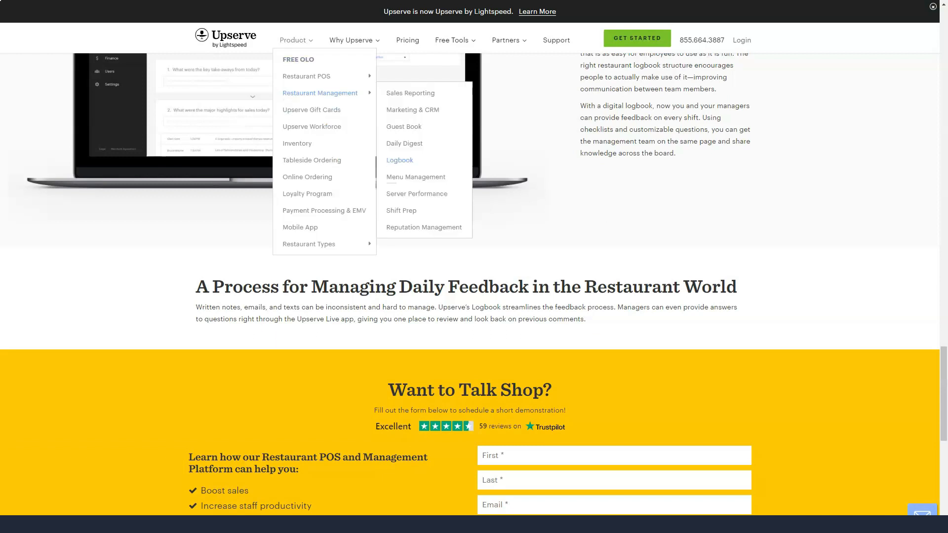
Go to Menu Management and read menu item analysis, hidden gems, server impact and Manage Your Reviews.
{"action": "left_click", "coordinate": [416, 177]}
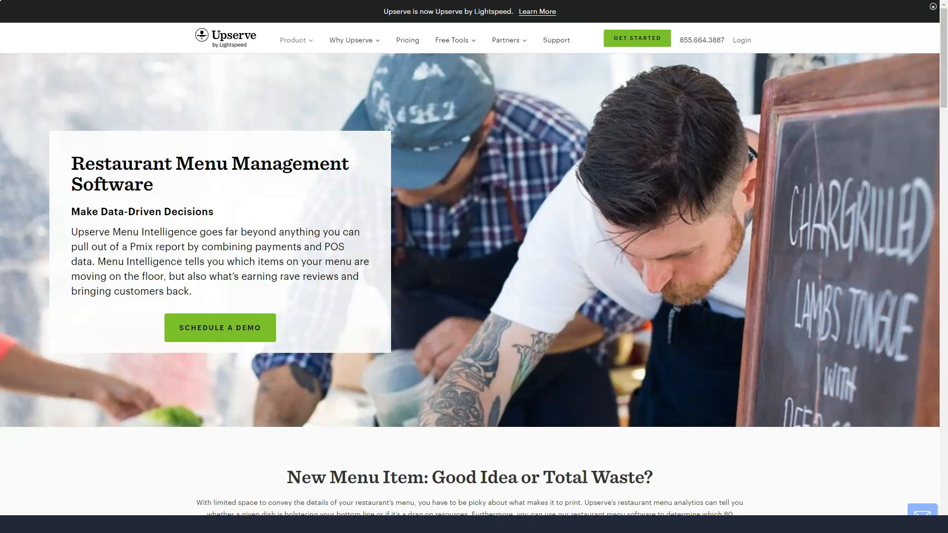
{"action": "scroll", "scroll_direction": "down", "scroll_amount": 3}
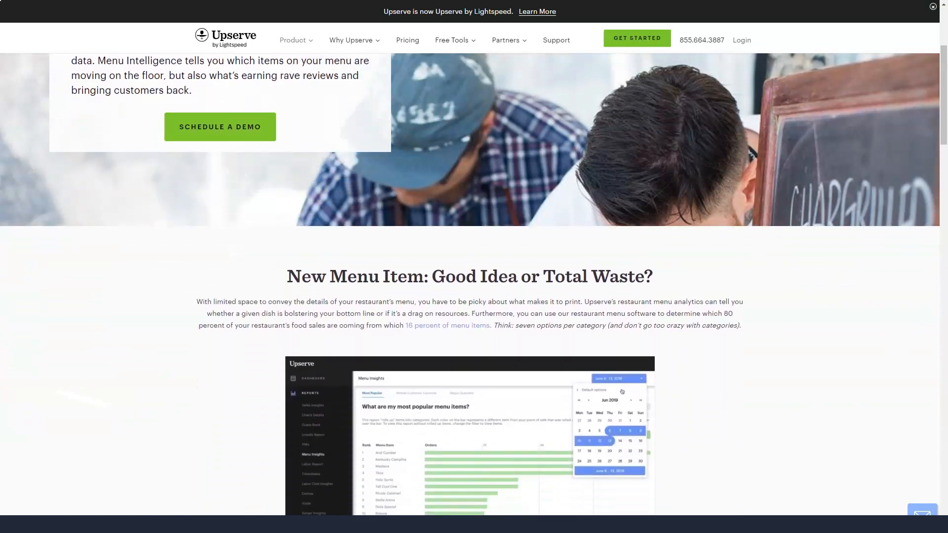
{"action": "scroll", "scroll_direction": "down", "scroll_amount": 3}
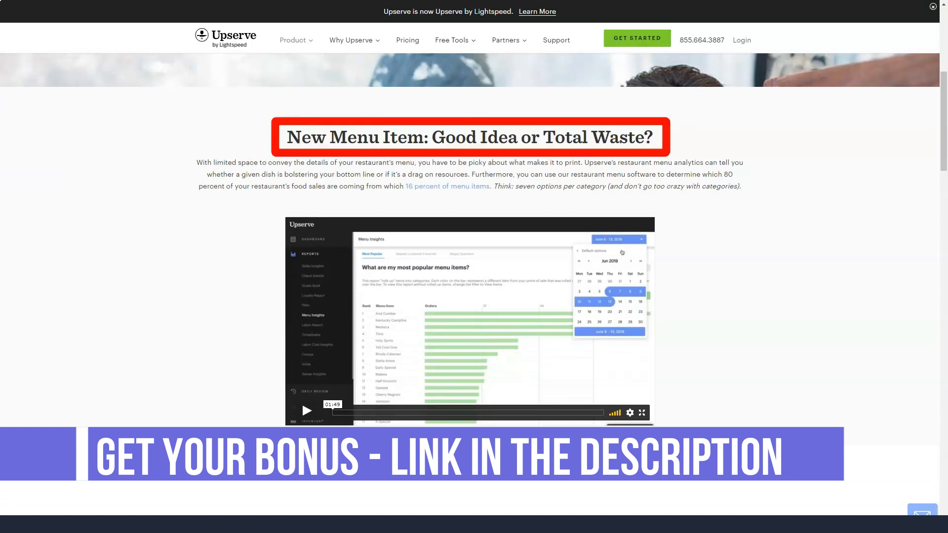
{"action": "scroll", "scroll_direction": "down", "scroll_amount": 3}
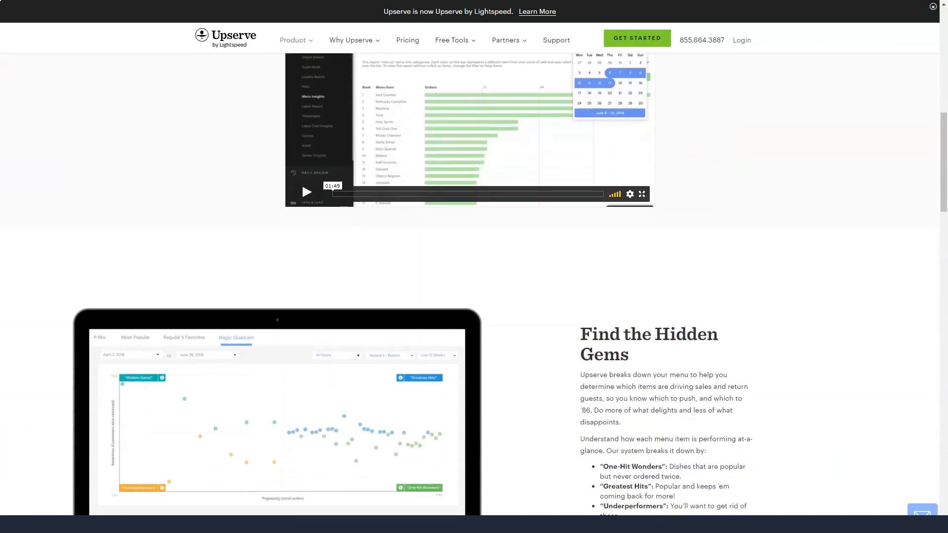
{"action": "scroll", "scroll_direction": "down", "scroll_amount": 3}
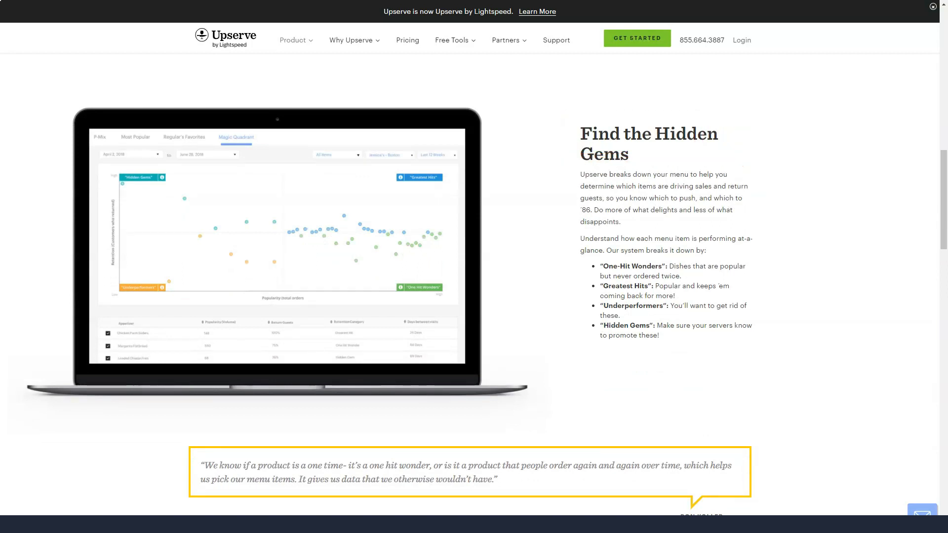
{"action": "scroll", "scroll_direction": "down", "scroll_amount": 3}
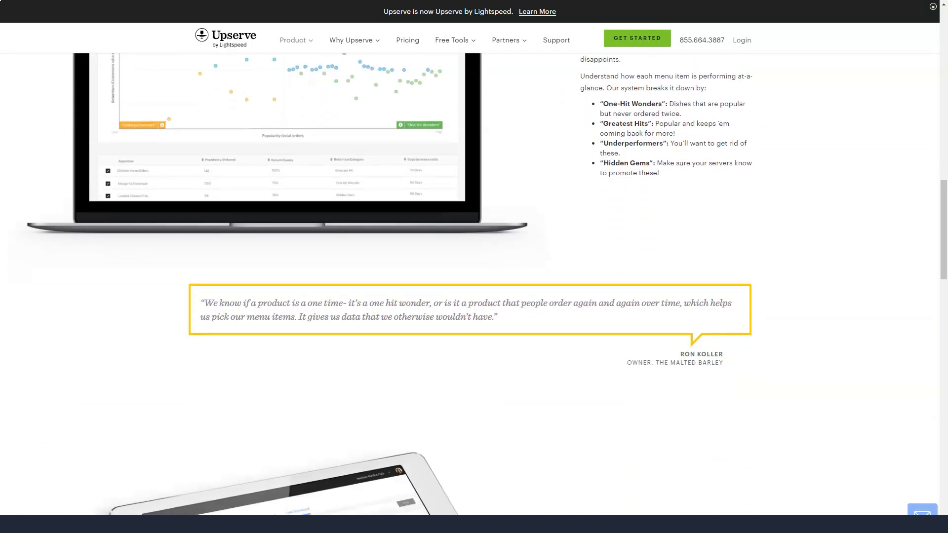
{"action": "scroll", "scroll_direction": "down", "scroll_amount": 3}
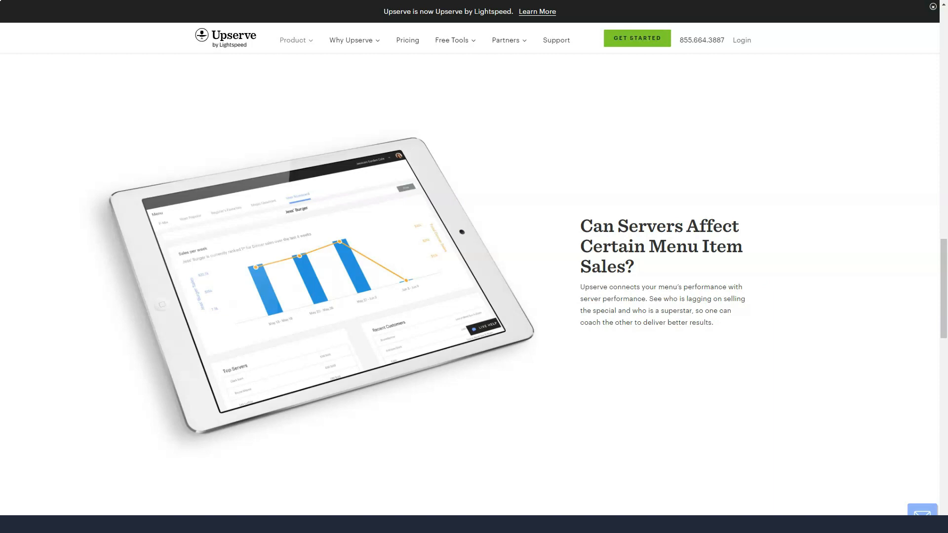
{"action": "scroll", "scroll_direction": "down", "scroll_amount": 3}
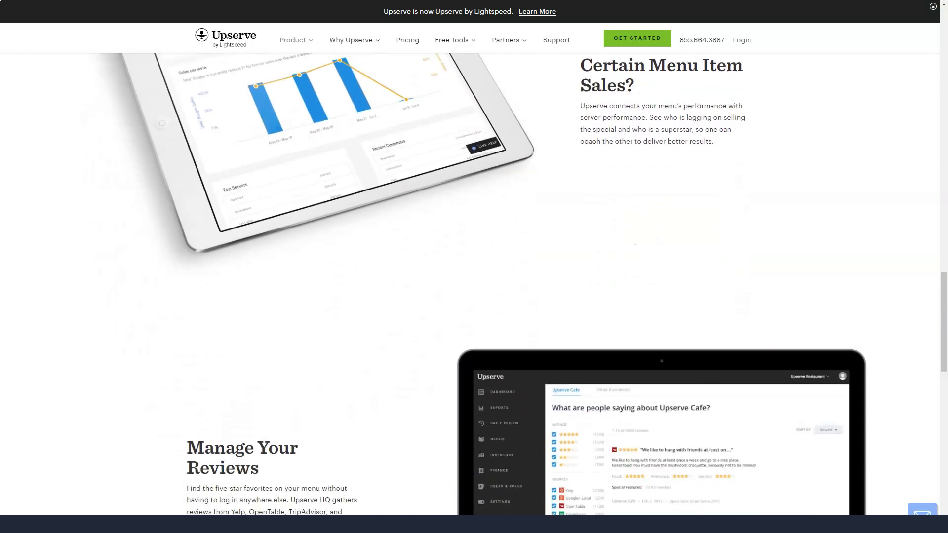
{"action": "scroll", "scroll_direction": "down", "scroll_amount": 3}
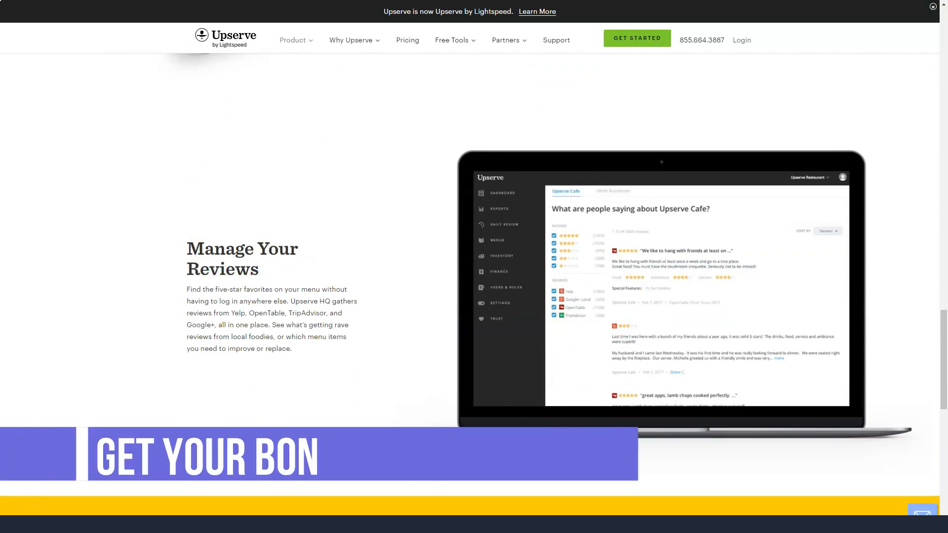
{"action": "left_click", "coordinate": [294, 39]}
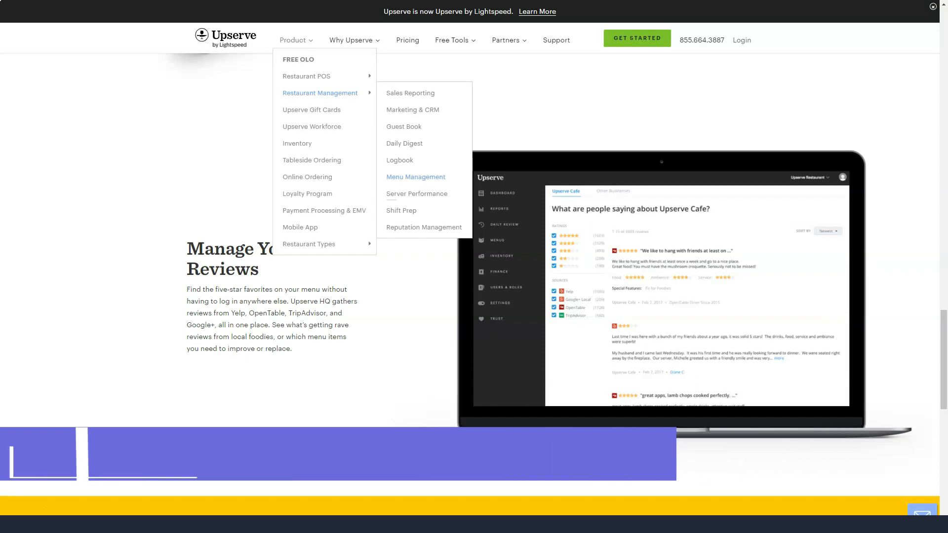
Go to Server Performance and read report cards, score cards, training and scheduling to the Want to Talk Shop form.
{"action": "left_click", "coordinate": [417, 194]}
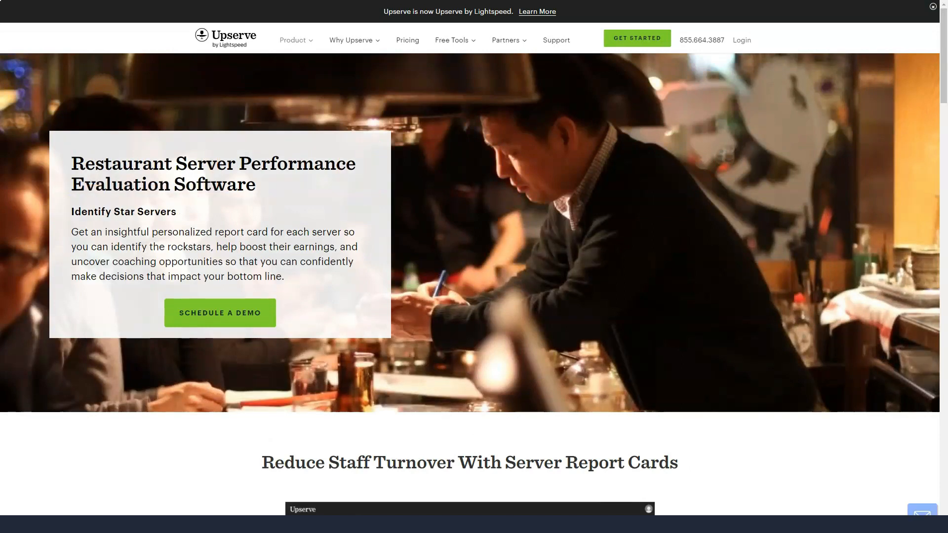
{"action": "scroll", "scroll_direction": "down", "scroll_amount": 3}
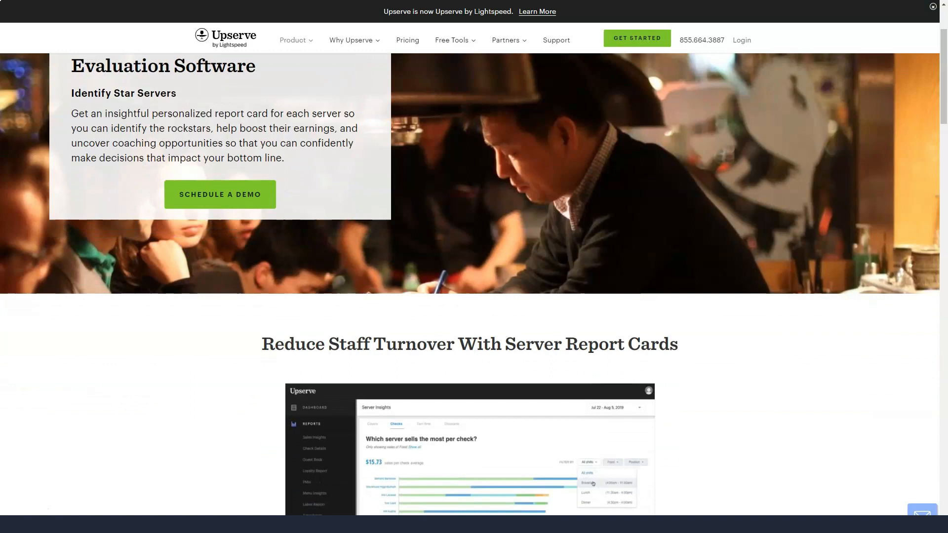
{"action": "scroll", "scroll_direction": "down", "scroll_amount": 3}
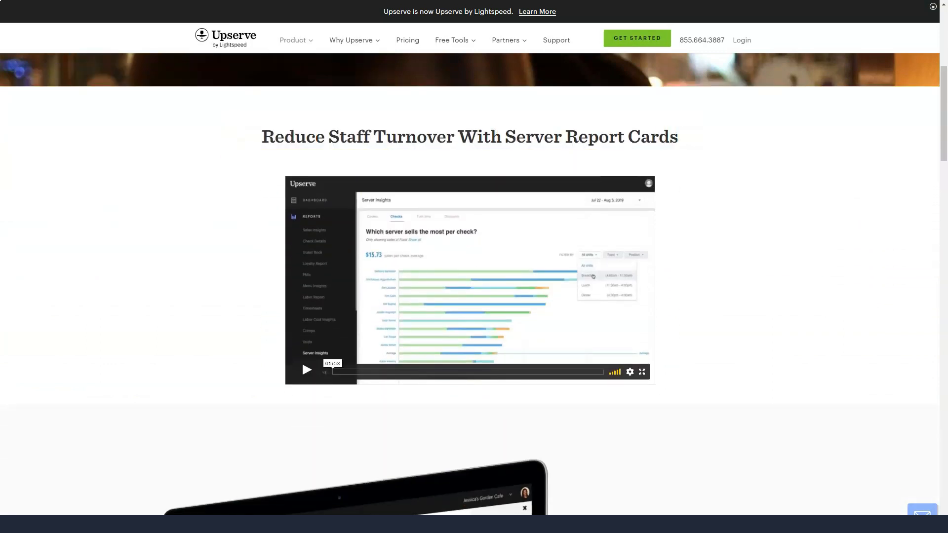
{"action": "scroll", "scroll_direction": "down", "scroll_amount": 3}
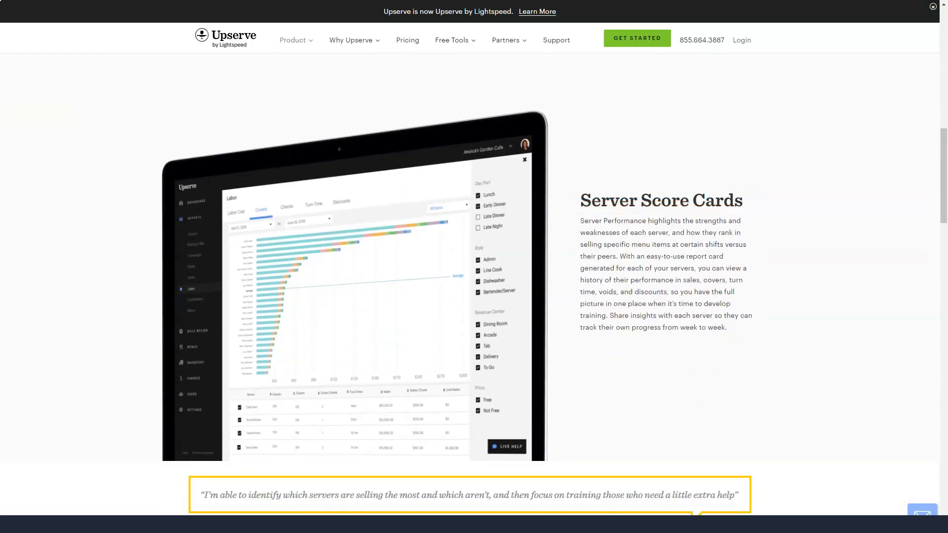
{"action": "scroll", "scroll_direction": "down", "scroll_amount": 3}
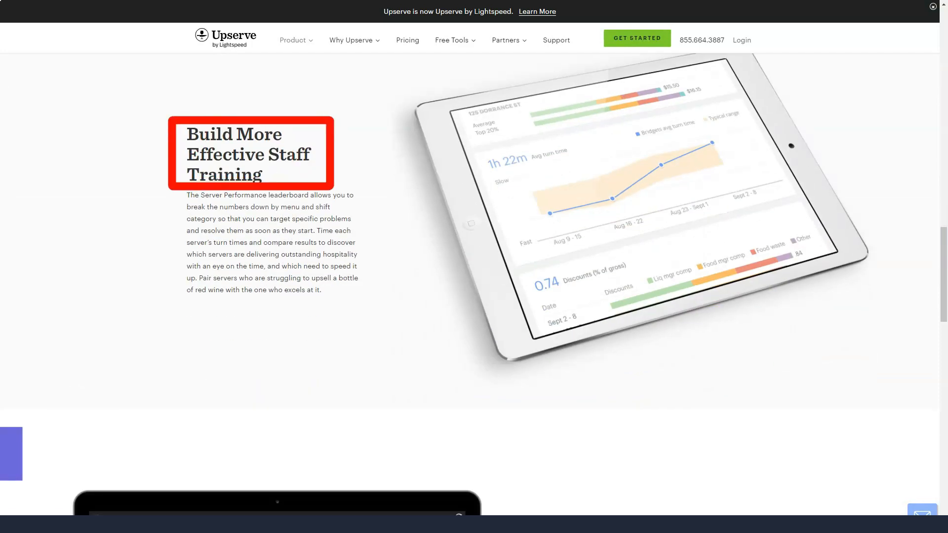
{"action": "scroll", "scroll_direction": "down", "scroll_amount": 3}
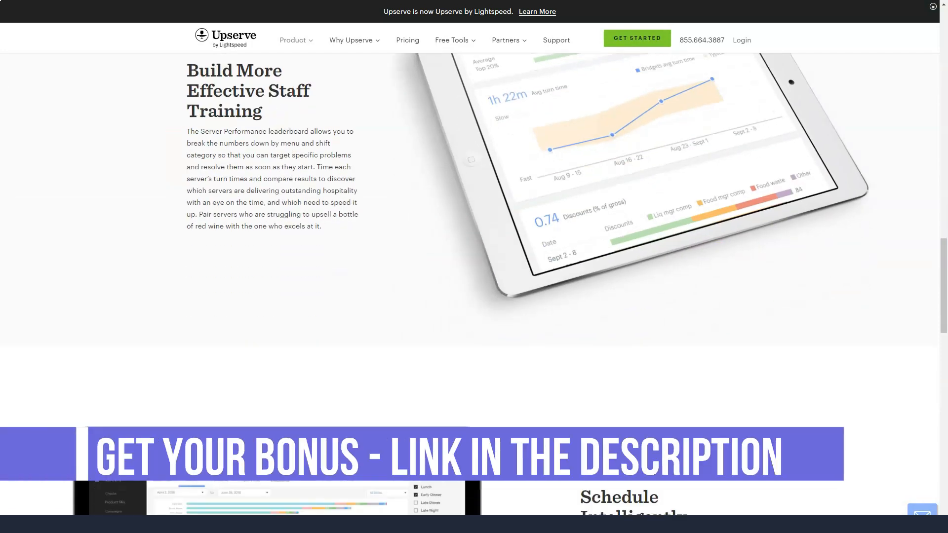
{"action": "scroll", "scroll_direction": "down", "scroll_amount": 3}
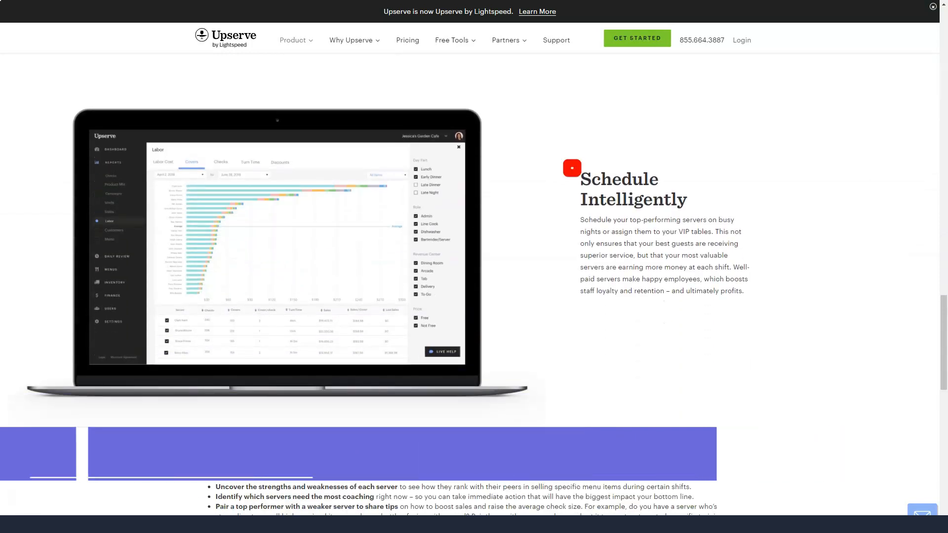
{"action": "scroll", "scroll_direction": "down", "scroll_amount": 3}
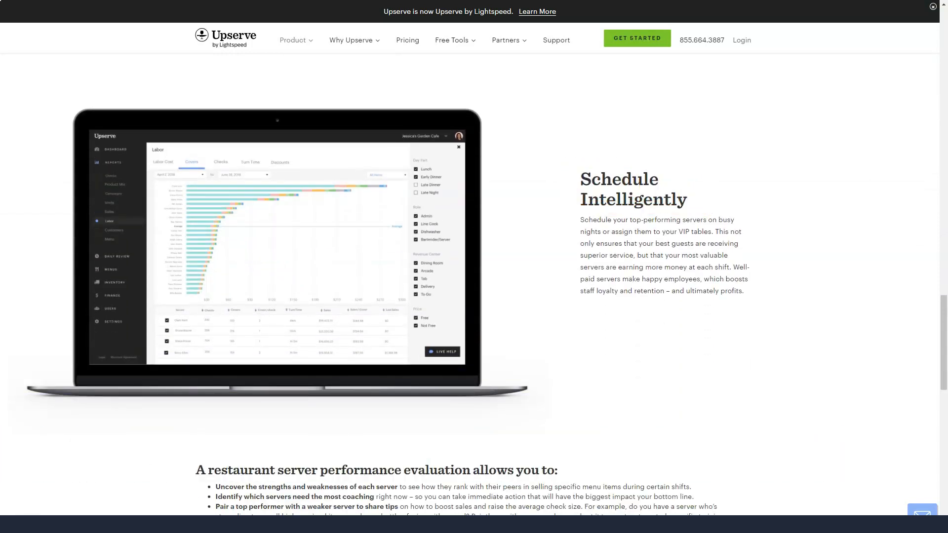
{"action": "scroll", "scroll_direction": "down", "scroll_amount": 3}
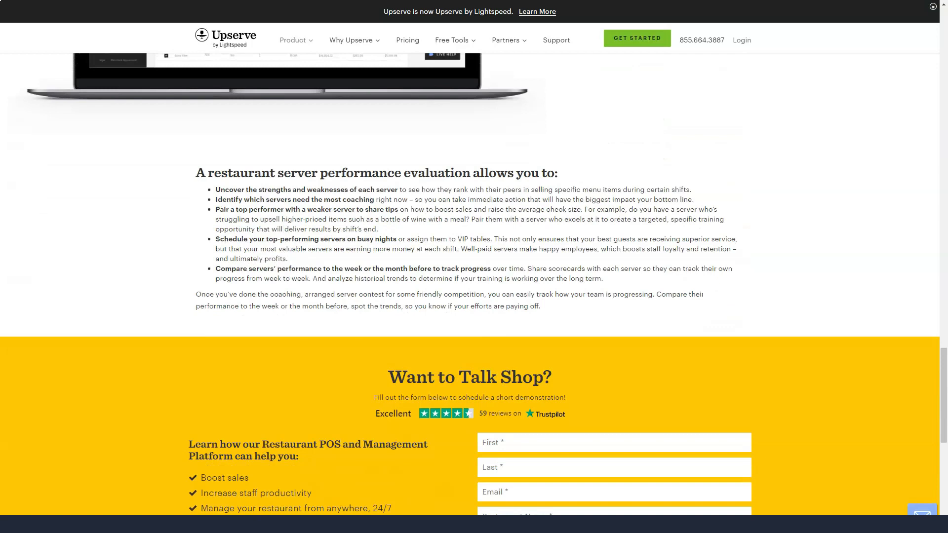
Go to Shift Prep and read crystal ball forecast, hospitality, upsell insights and custom delivery sections.
{"action": "left_click", "coordinate": [294, 39]}
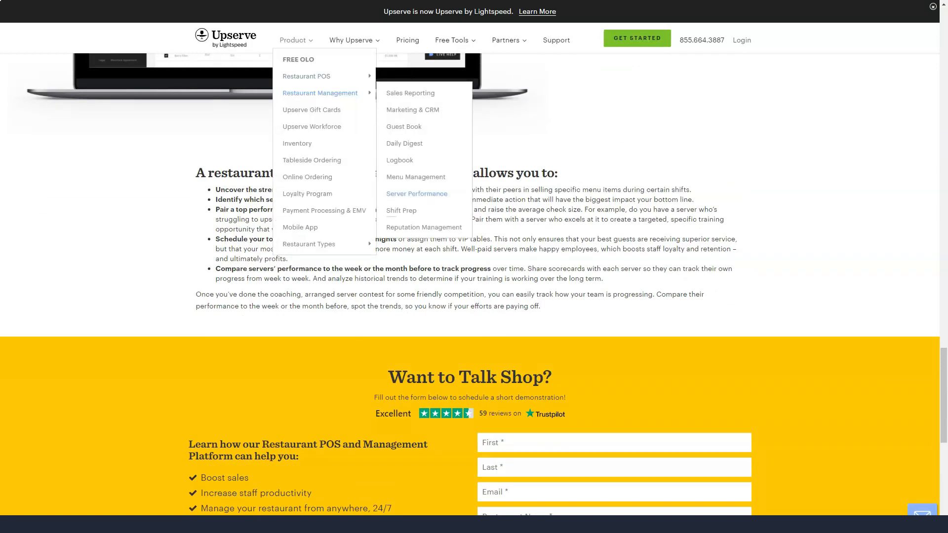
{"action": "left_click", "coordinate": [402, 211]}
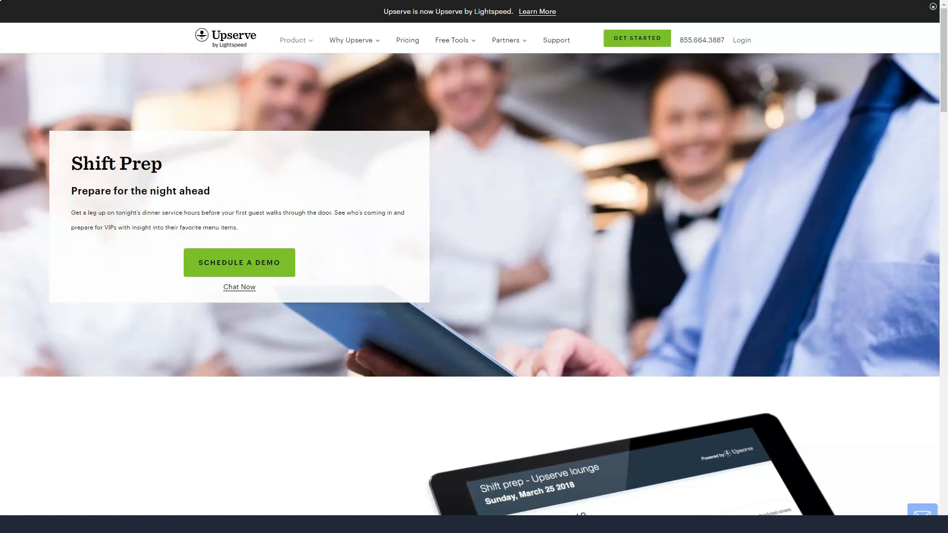
{"action": "scroll", "scroll_direction": "down", "scroll_amount": 3}
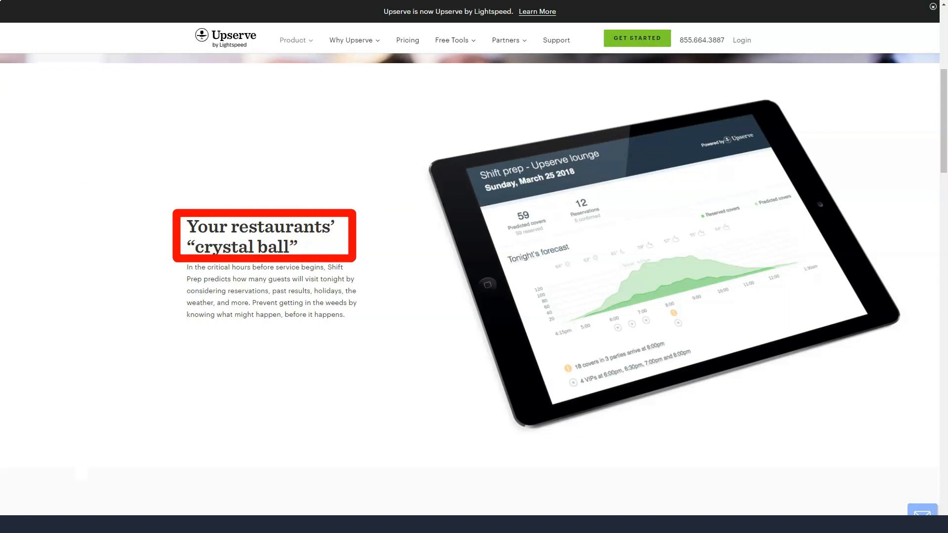
{"action": "scroll", "scroll_direction": "down", "scroll_amount": 3}
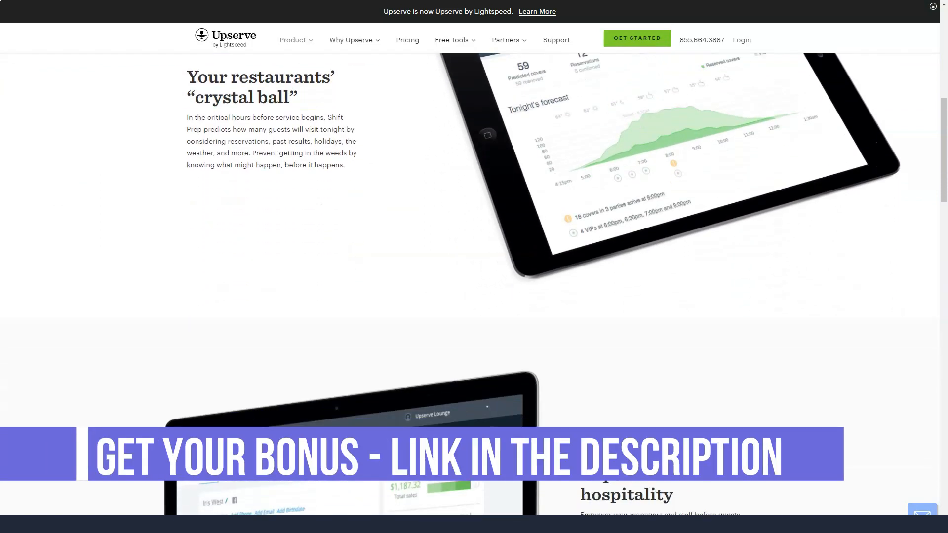
{"action": "scroll", "scroll_direction": "down", "scroll_amount": 3}
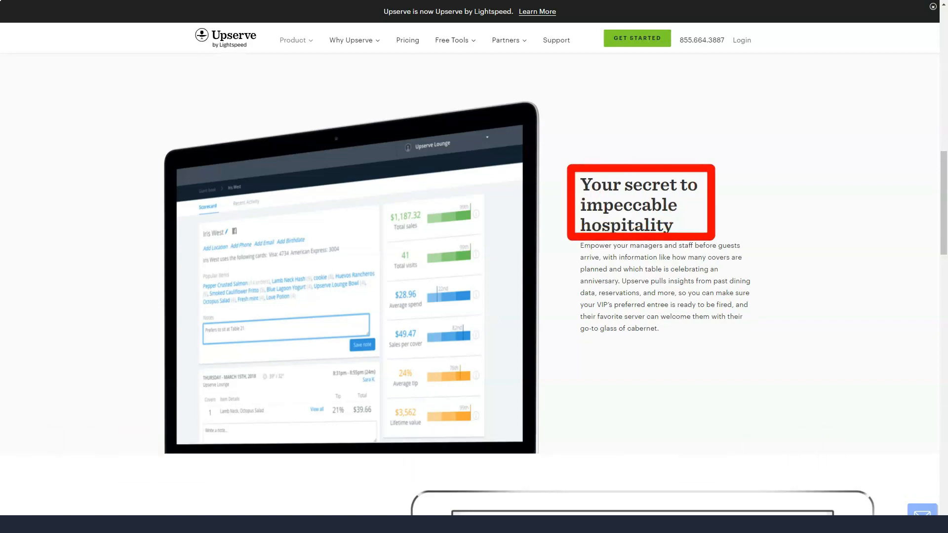
{"action": "scroll", "scroll_direction": "down", "scroll_amount": 3}
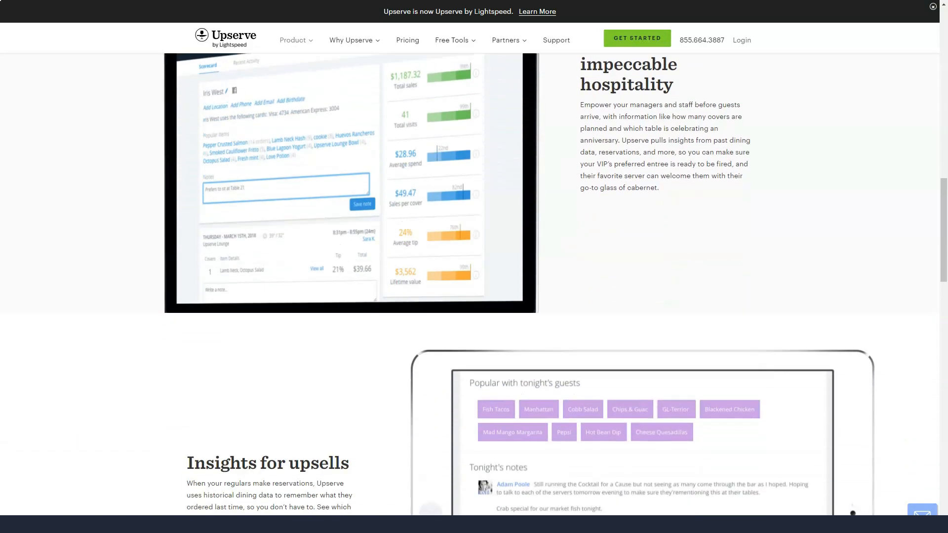
{"action": "scroll", "scroll_direction": "down", "scroll_amount": 3}
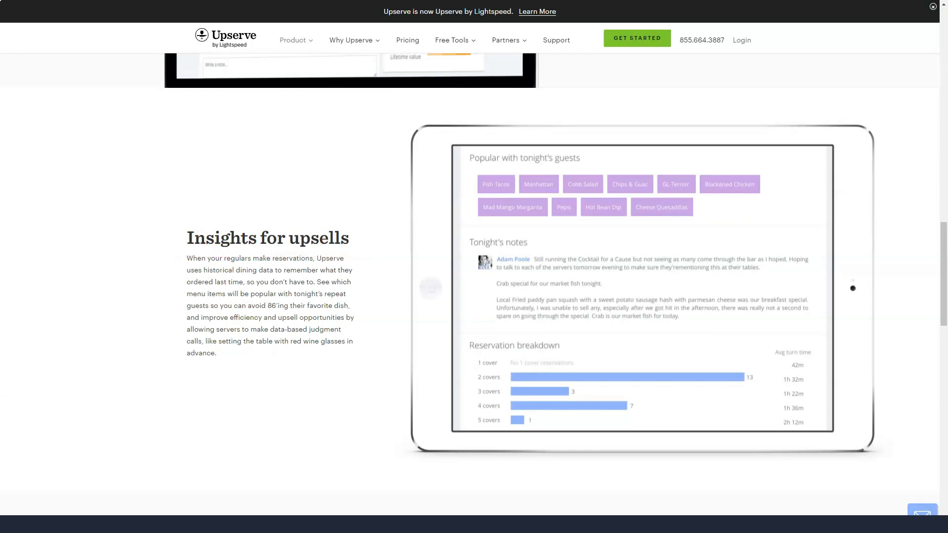
{"action": "scroll", "scroll_direction": "down", "scroll_amount": 3}
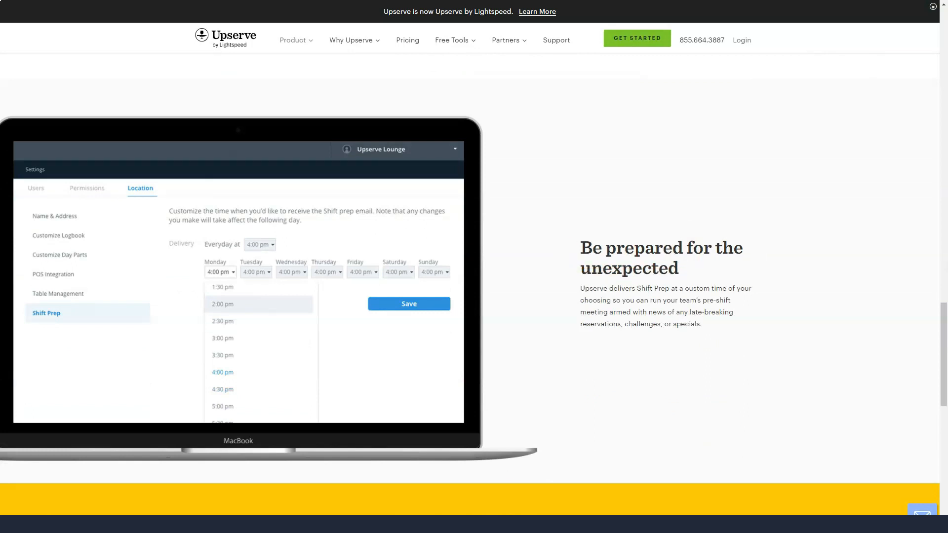
Go to the Upserve Gift Cards product page from the Product menu.
{"action": "left_click", "coordinate": [293, 40]}
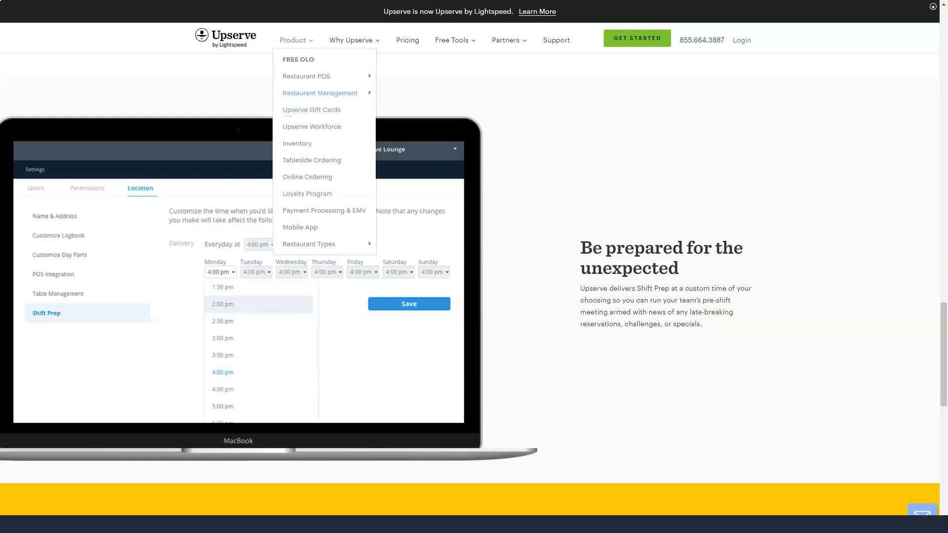
{"action": "left_click", "coordinate": [311, 109]}
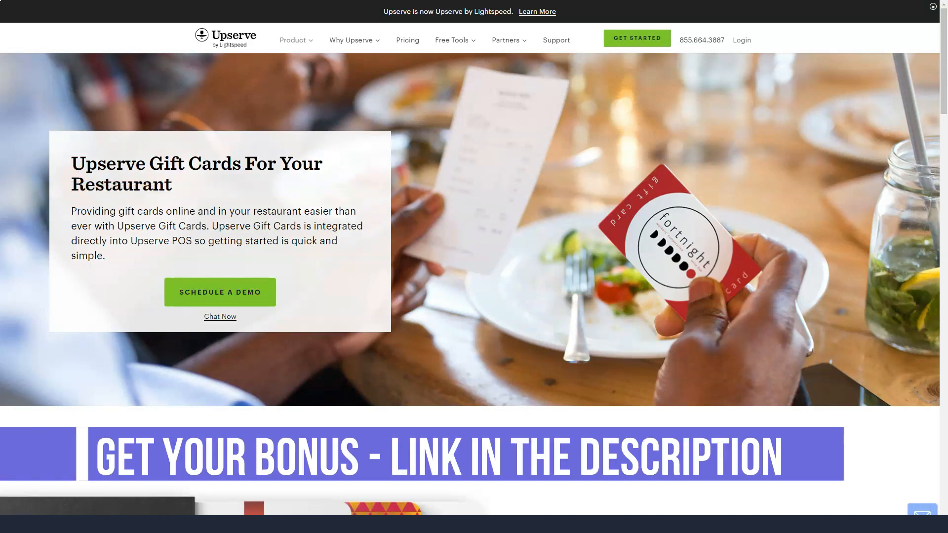
Read through revenue boost, brand customization, quick setup and Digital Gift Cards sections.
{"action": "scroll", "scroll_direction": "down", "scroll_amount": 3}
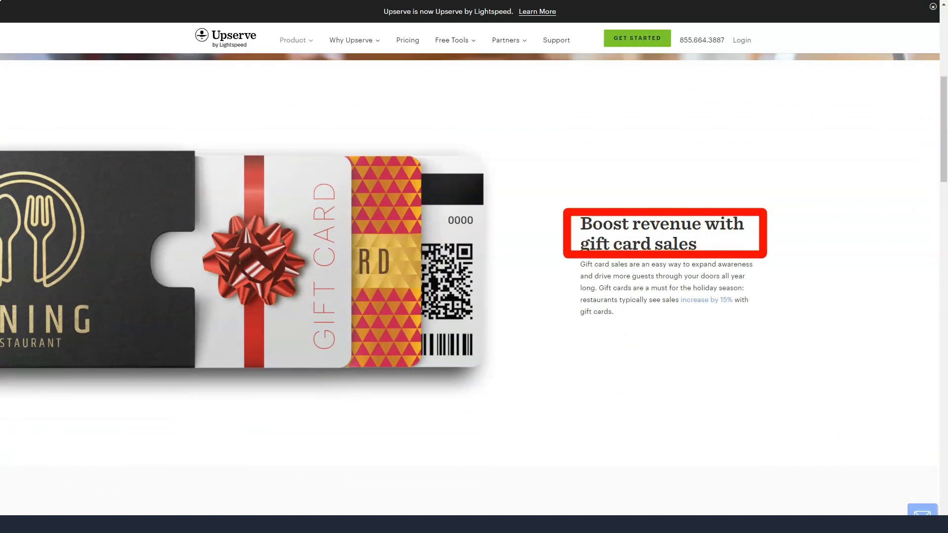
{"action": "scroll", "scroll_direction": "down", "scroll_amount": 3}
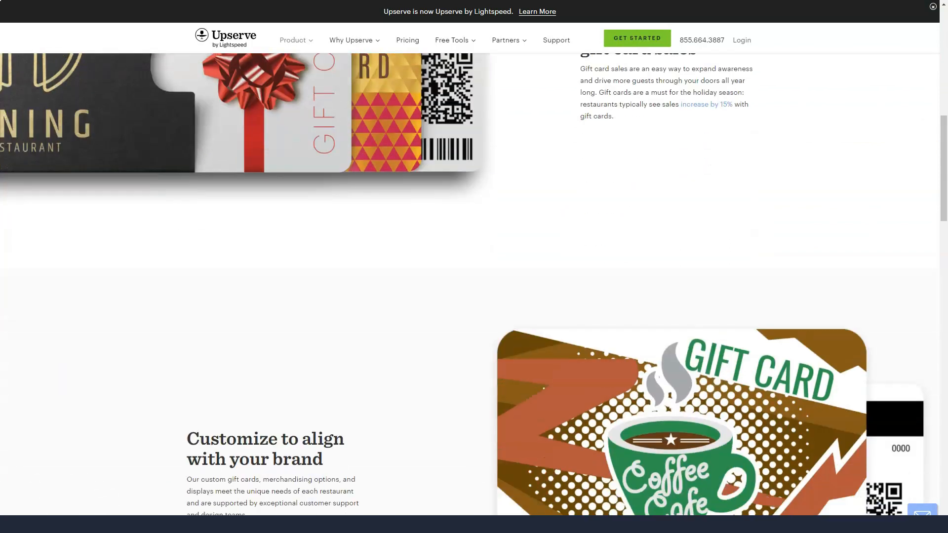
{"action": "scroll", "scroll_direction": "down", "scroll_amount": 3}
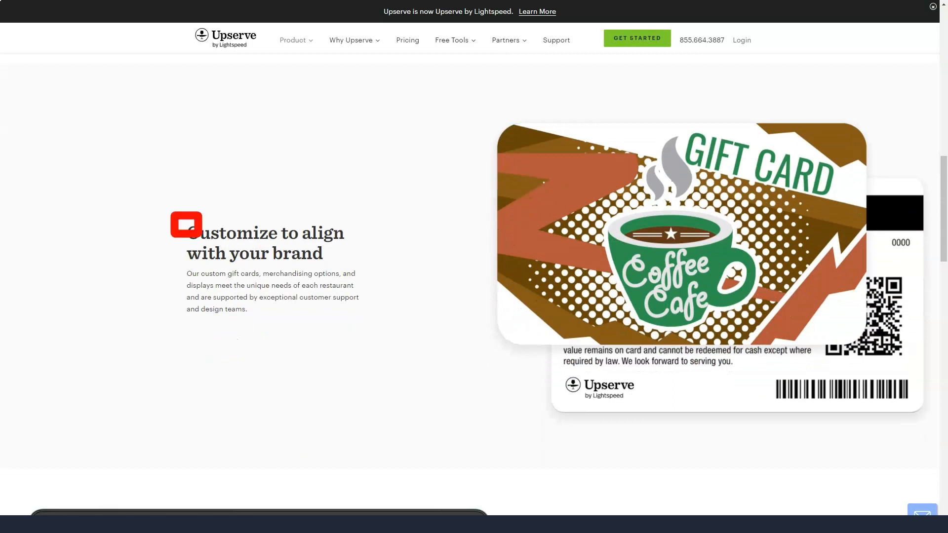
{"action": "scroll", "scroll_direction": "down", "scroll_amount": 3}
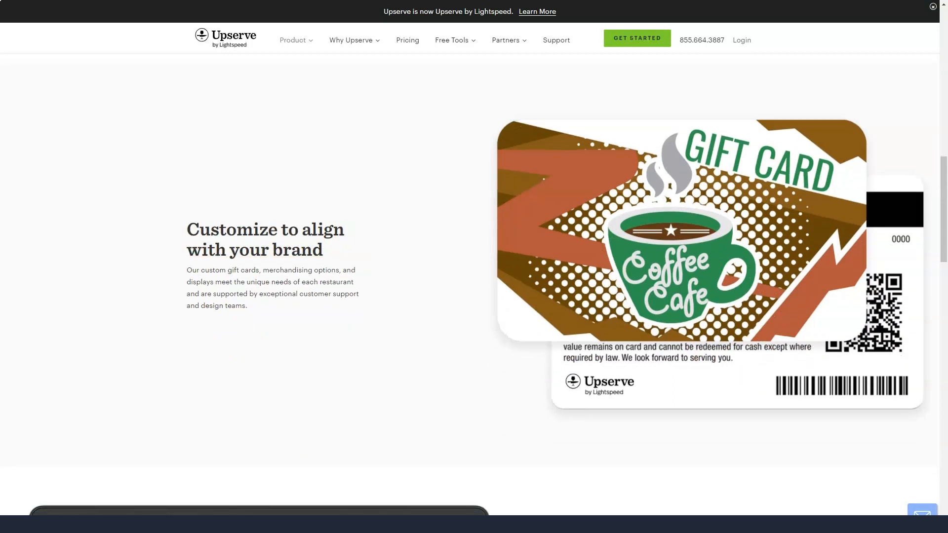
{"action": "scroll", "scroll_direction": "down", "scroll_amount": 3}
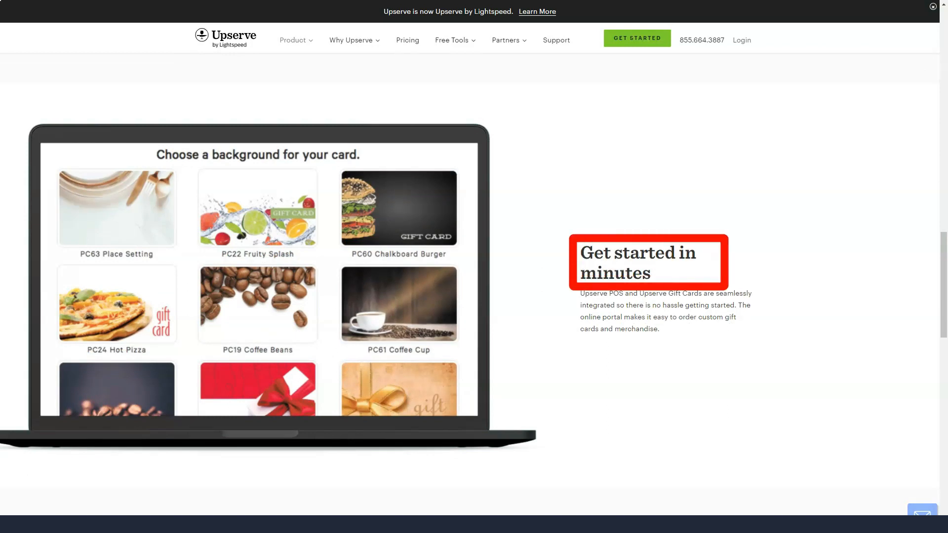
{"action": "scroll", "scroll_direction": "down", "scroll_amount": 3}
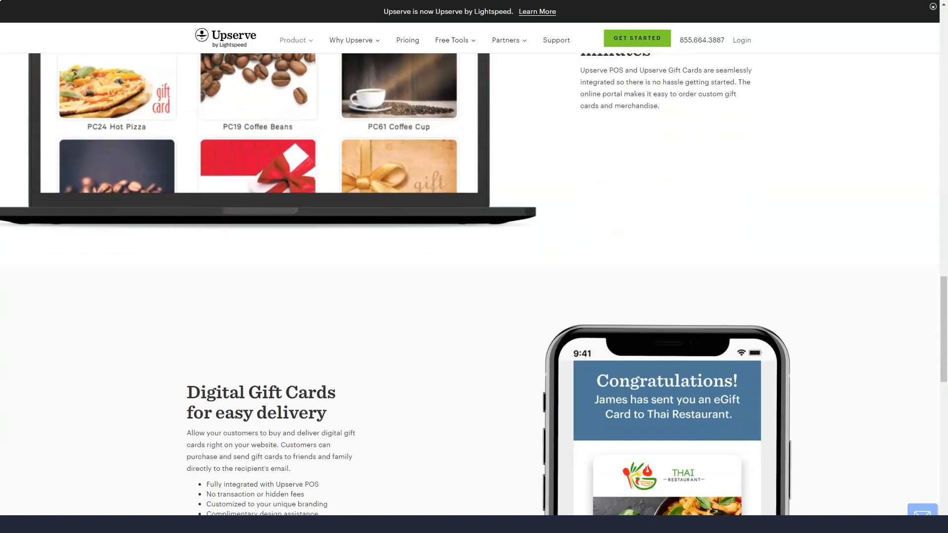
{"action": "scroll", "scroll_direction": "down", "scroll_amount": 3}
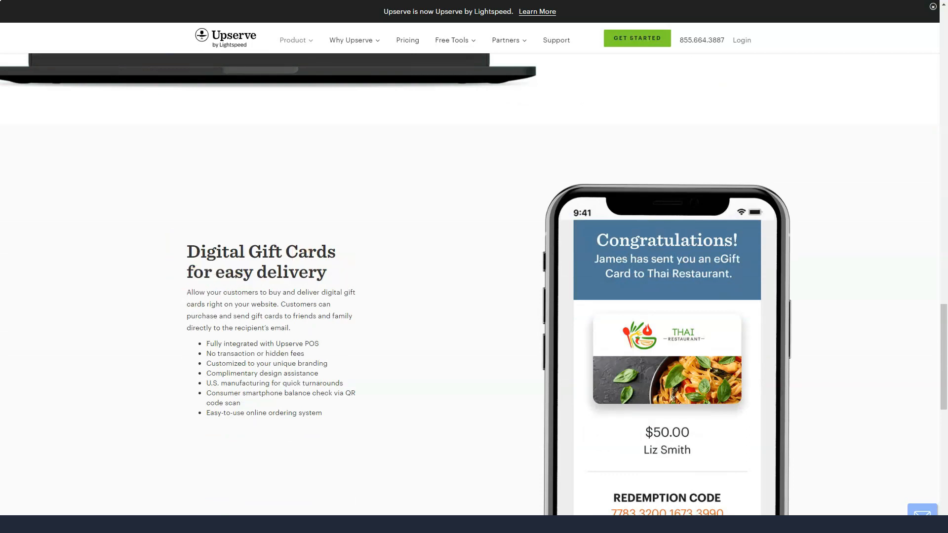
Go to the Tableside Ordering product page from the Product menu.
{"action": "left_click", "coordinate": [296, 39]}
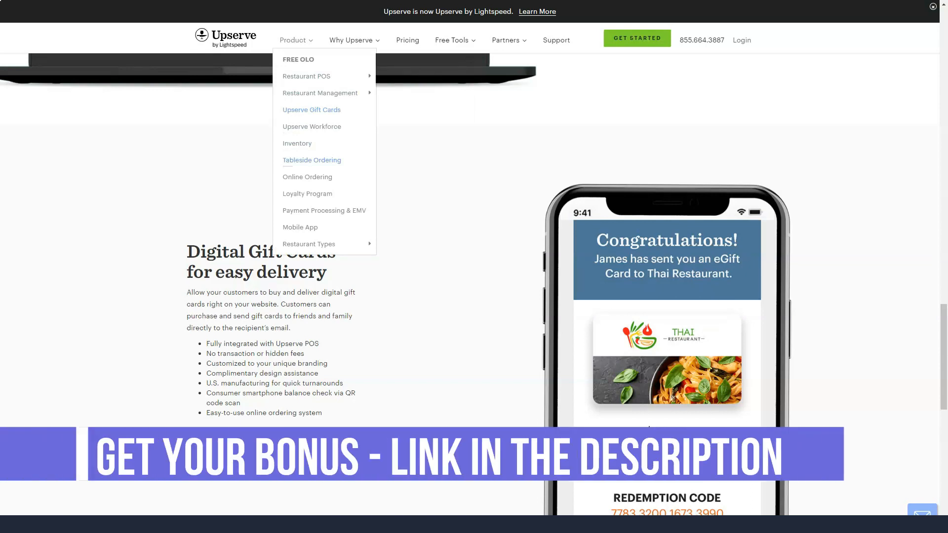
{"action": "left_click", "coordinate": [312, 160]}
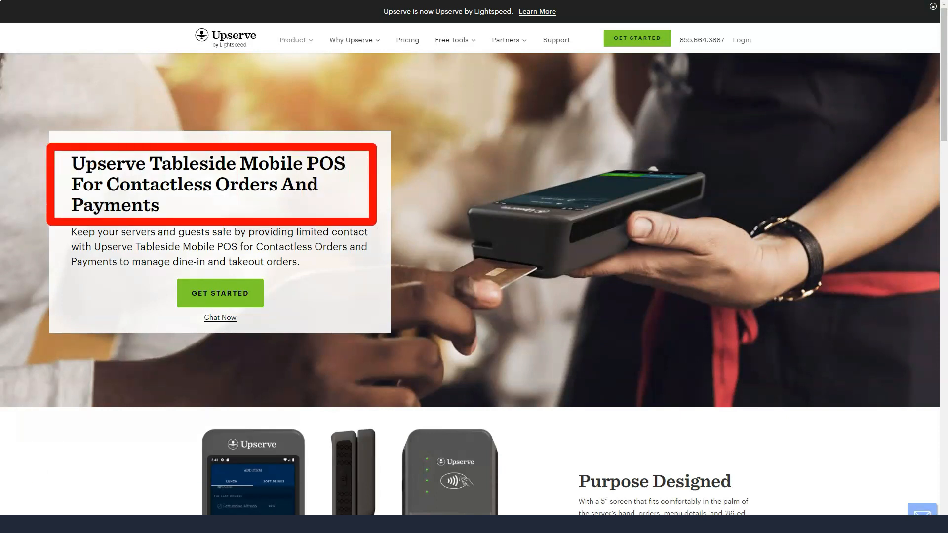
Read through purpose design, guest safety, contactless payments and Restaurant Grade sections.
{"action": "scroll", "scroll_direction": "down", "scroll_amount": 3}
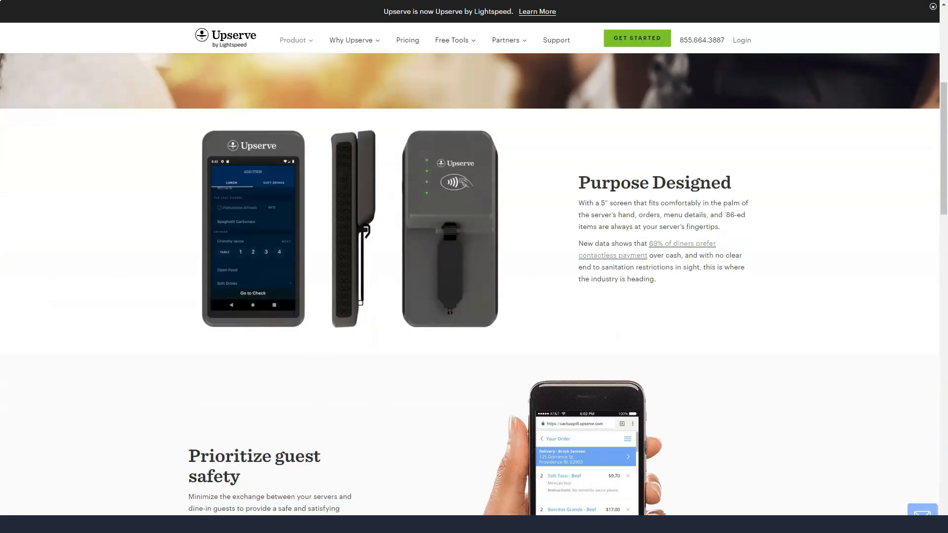
{"action": "scroll", "scroll_direction": "down", "scroll_amount": 3}
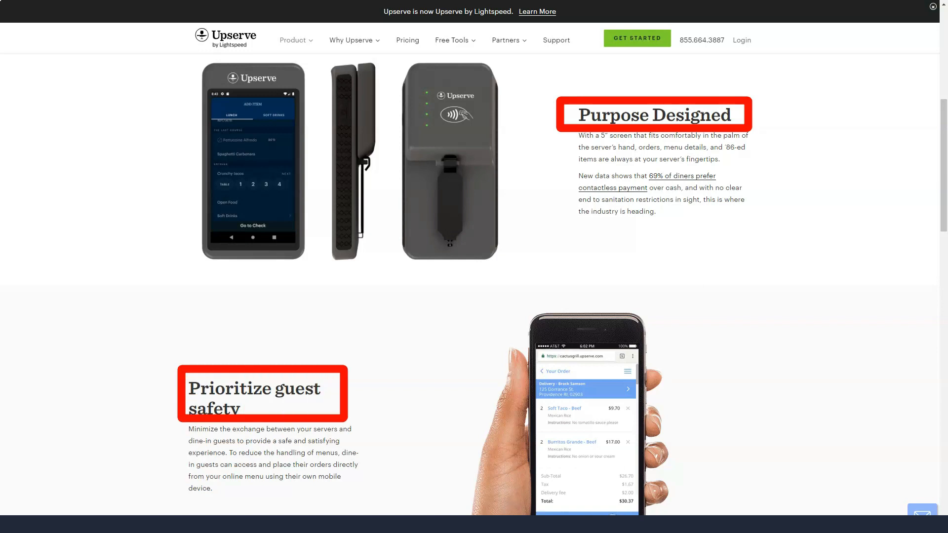
{"action": "scroll", "scroll_direction": "down", "scroll_amount": 3}
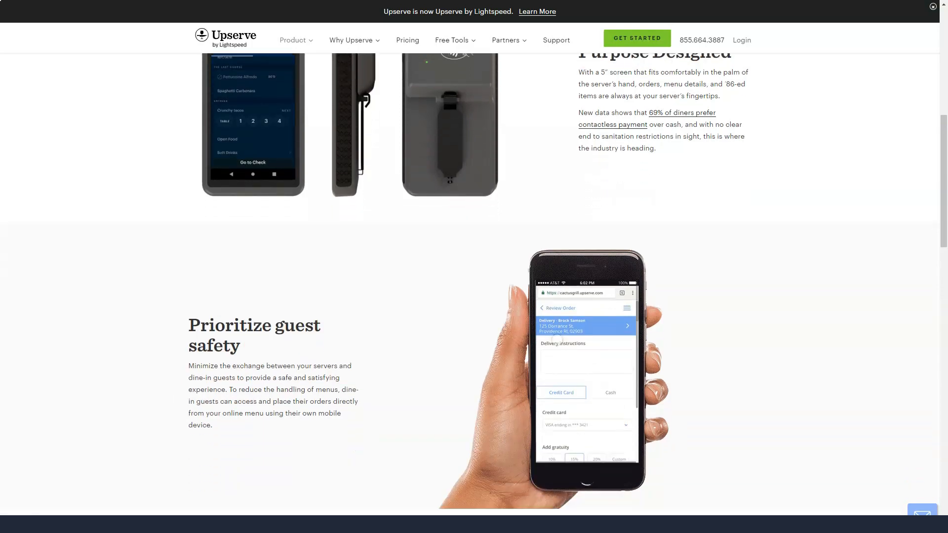
{"action": "scroll", "scroll_direction": "down", "scroll_amount": 3}
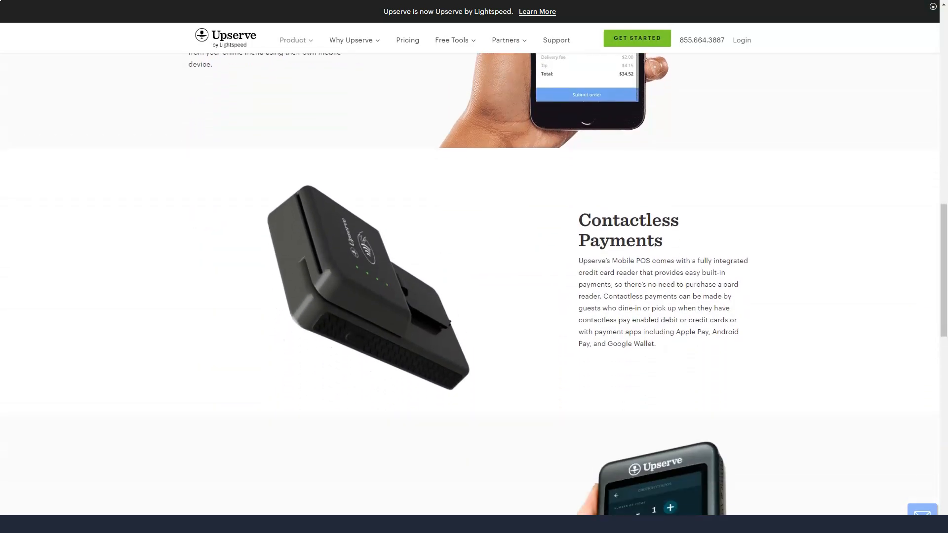
{"action": "scroll", "scroll_direction": "down", "scroll_amount": 3}
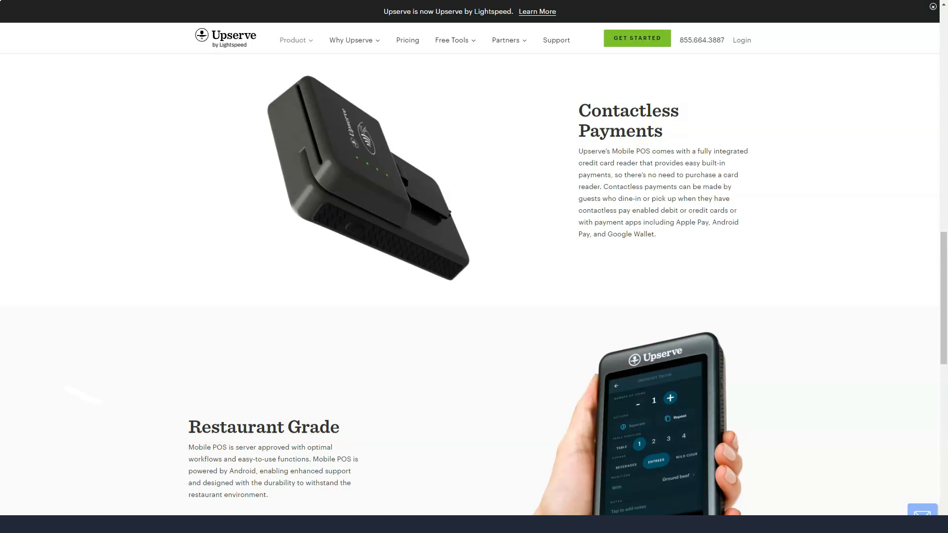
{"action": "scroll", "scroll_direction": "down", "scroll_amount": 3}
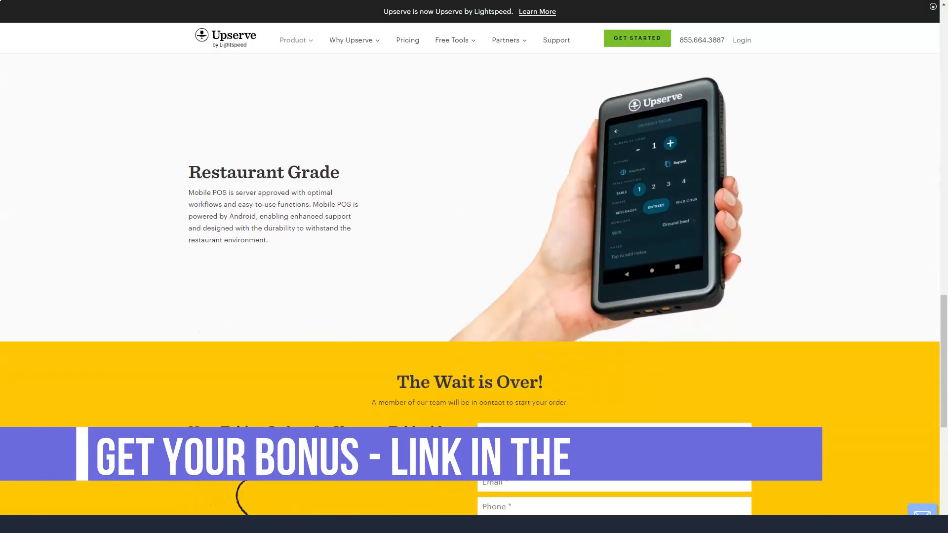
Go to the Upserve Live Mobile App page from the Product menu.
{"action": "left_click", "coordinate": [294, 39]}
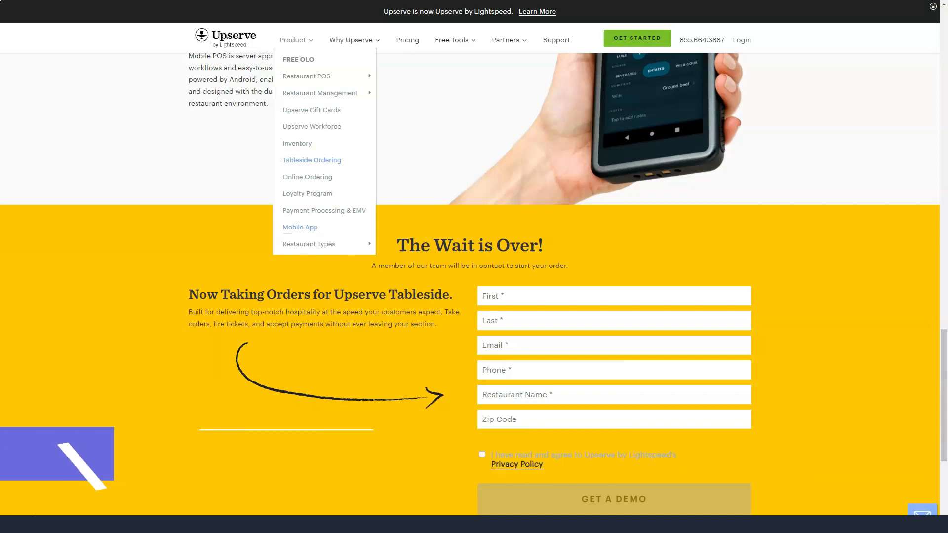
{"action": "left_click", "coordinate": [300, 227]}
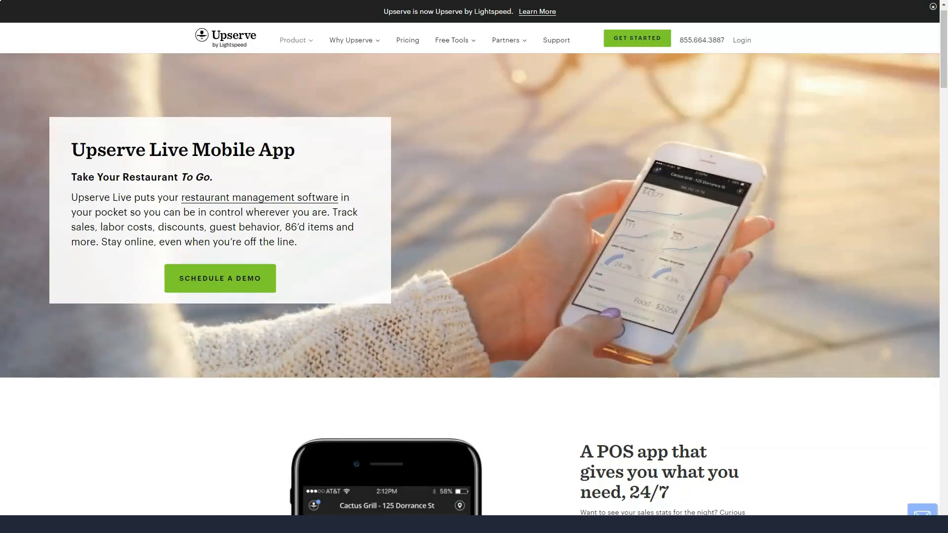
Read through labor tracking, discounts and comps, security and always-on sections to the 'Want to Talk Shop?' form.
{"action": "scroll", "scroll_direction": "down", "scroll_amount": 3}
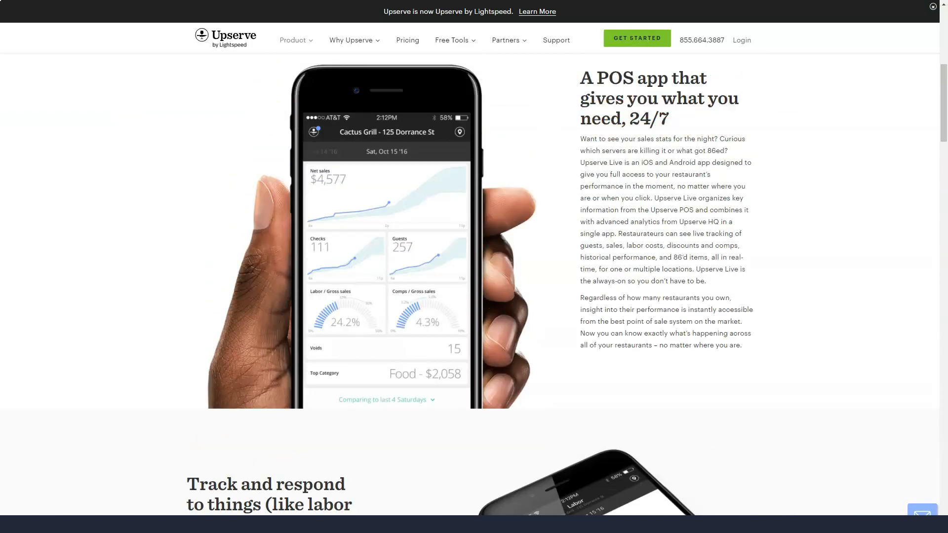
{"action": "scroll", "scroll_direction": "down", "scroll_amount": 3}
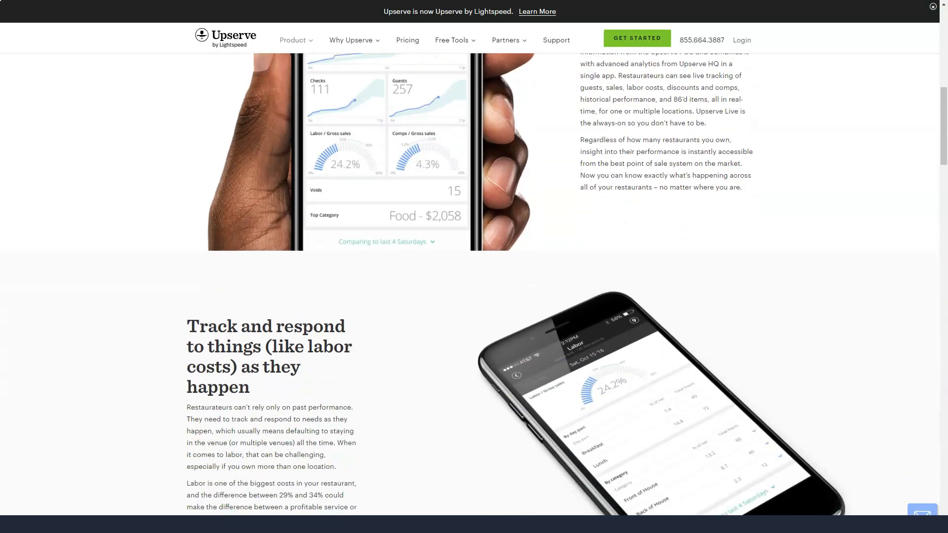
{"action": "scroll", "scroll_direction": "down", "scroll_amount": 3}
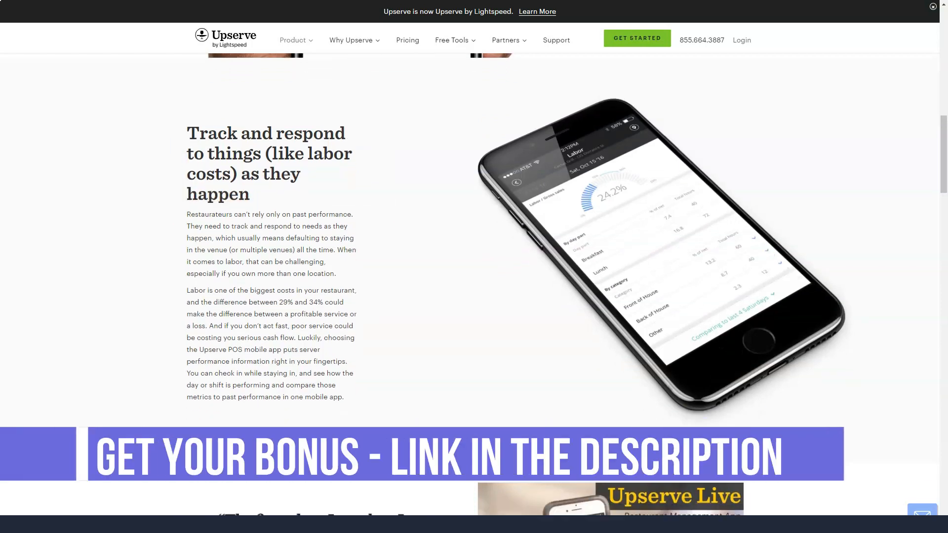
{"action": "scroll", "scroll_direction": "down", "scroll_amount": 3}
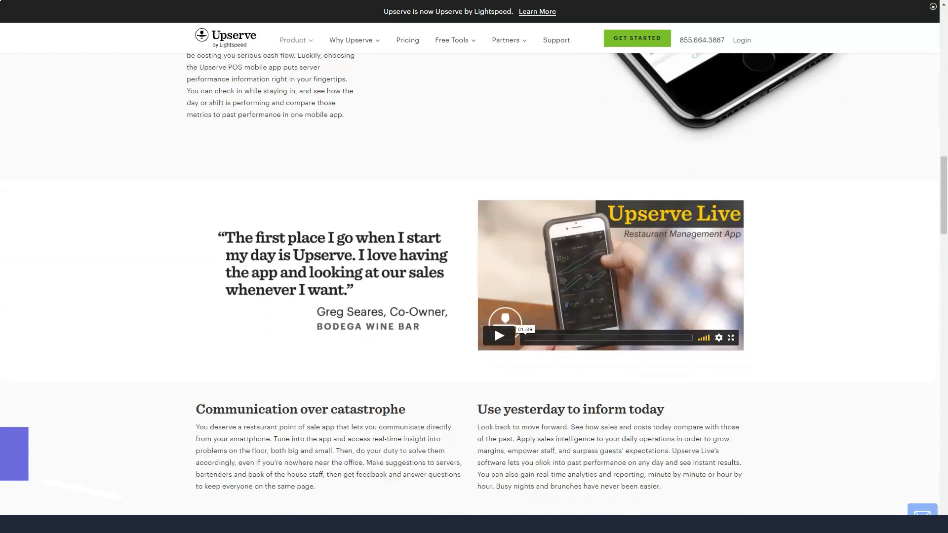
{"action": "scroll", "scroll_direction": "down", "scroll_amount": 3}
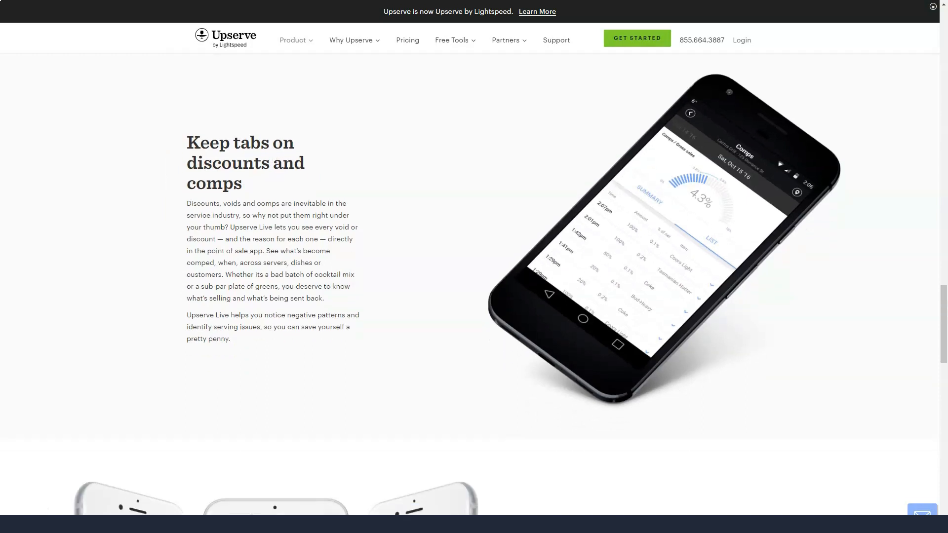
{"action": "scroll", "scroll_direction": "down", "scroll_amount": 3}
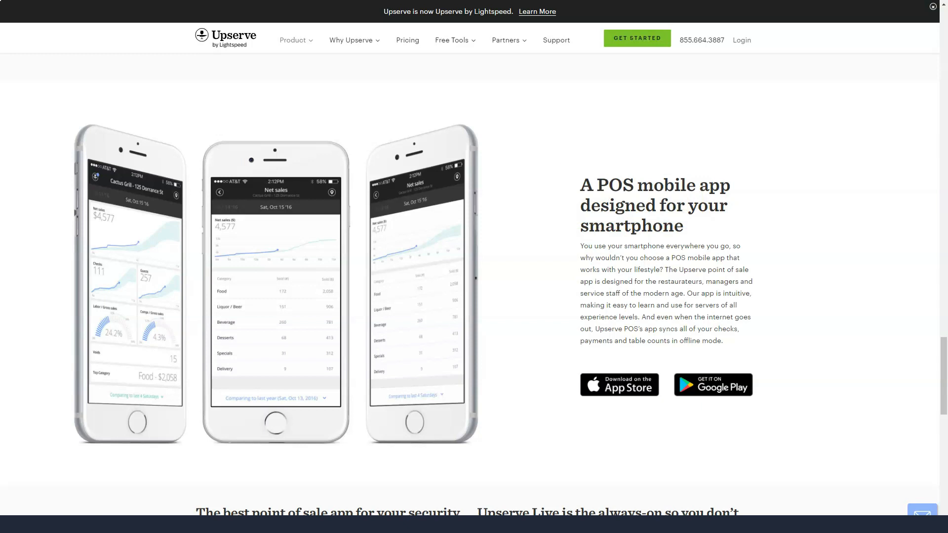
{"action": "scroll", "scroll_direction": "down", "scroll_amount": 3}
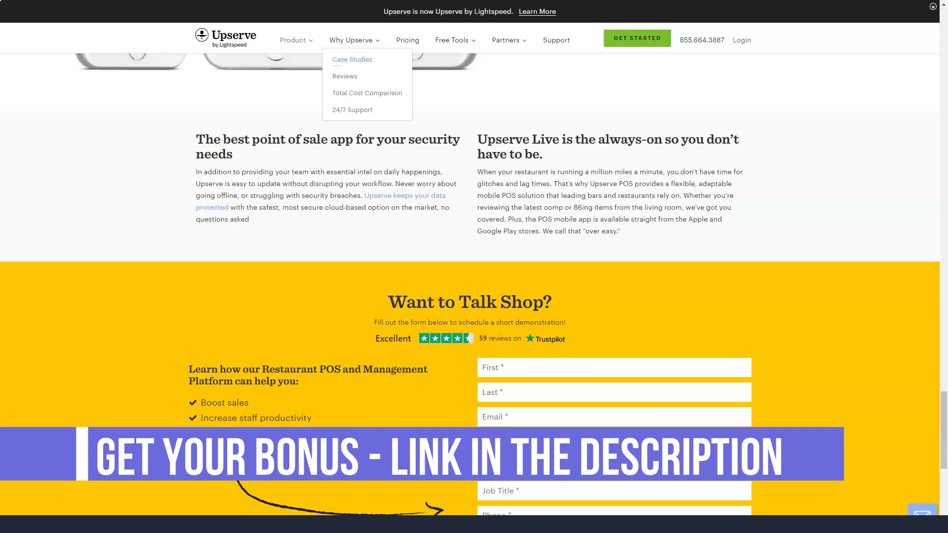
Go to Restaurant Case Studies under Why Upserve and browse the listed restaurant stories.
{"action": "left_click", "coordinate": [351, 60]}
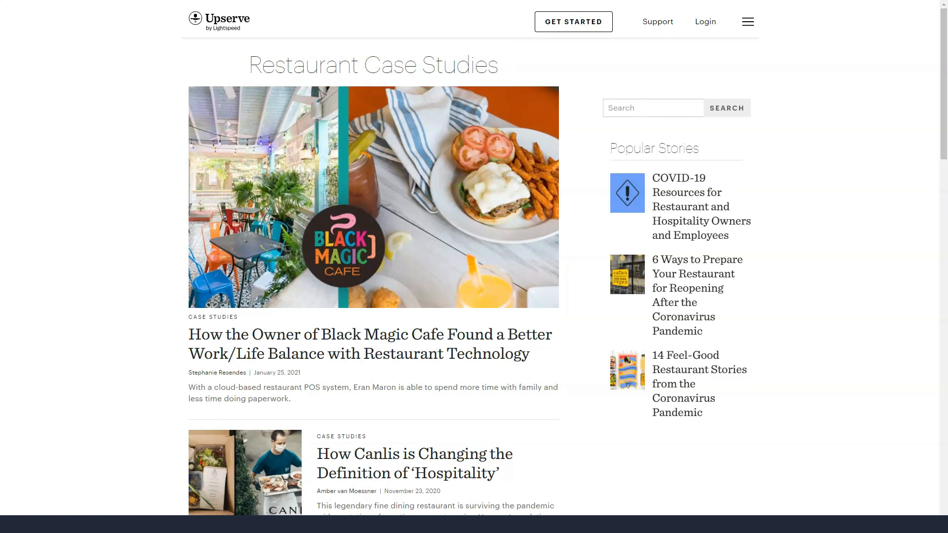
{"action": "scroll", "scroll_direction": "down", "scroll_amount": 3}
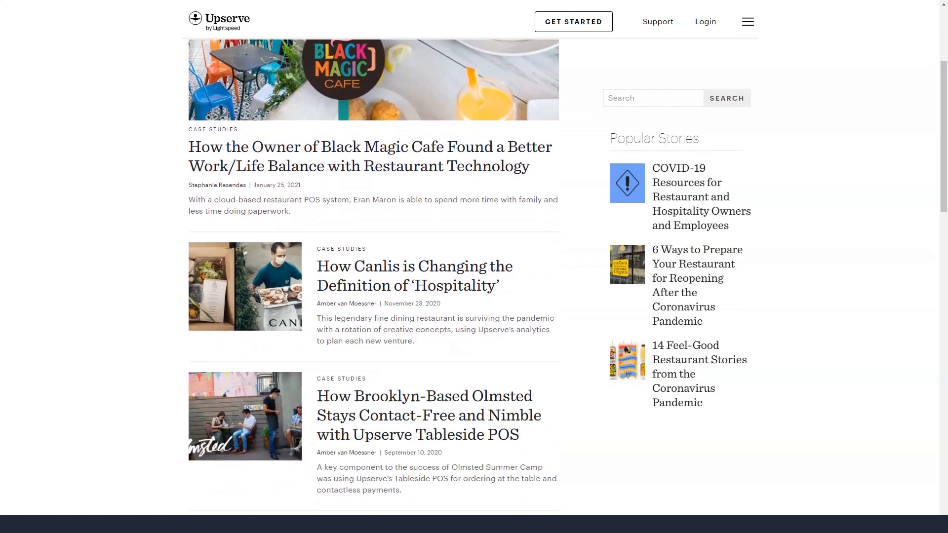
{"action": "scroll", "scroll_direction": "down", "scroll_amount": 3}
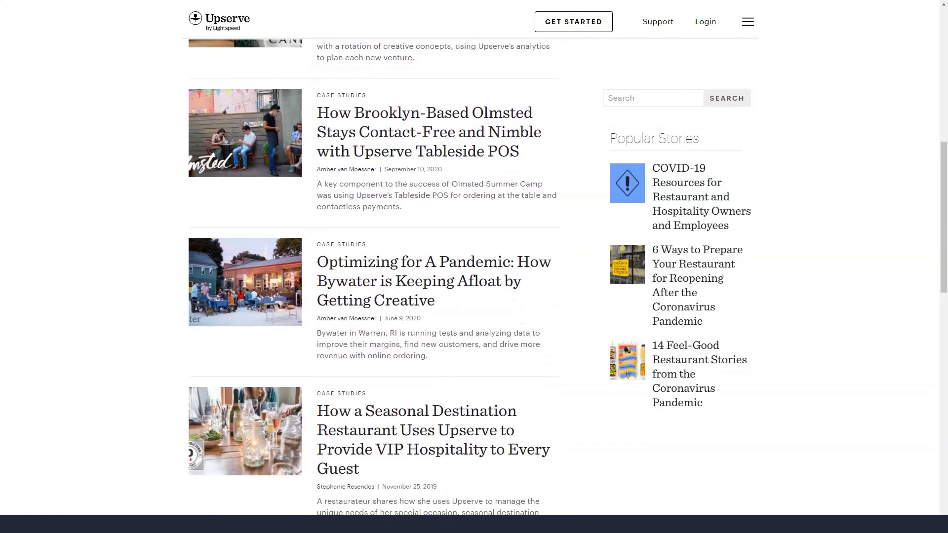
{"action": "scroll", "scroll_direction": "down", "scroll_amount": 3}
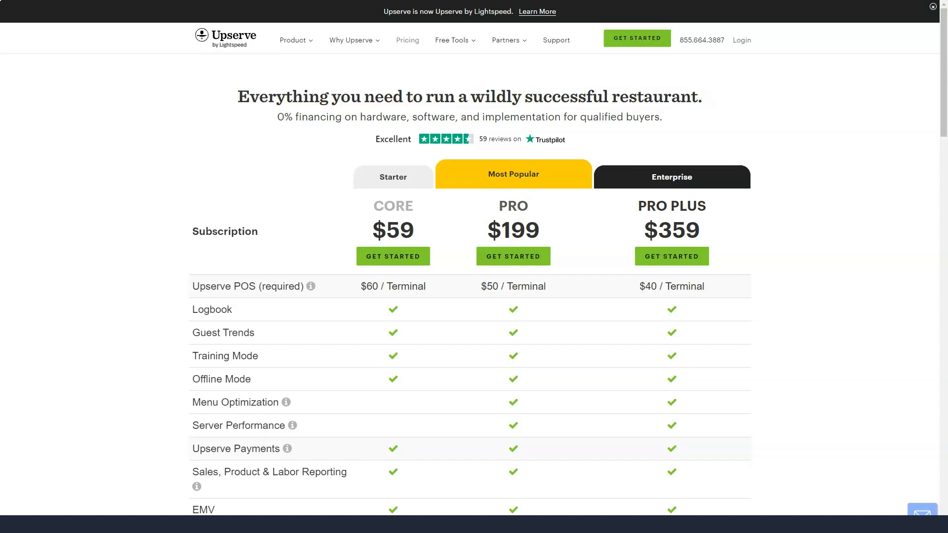
Read the Core, Pro and Pro Plus comparison, savings calculator and video, then show the Free Tools list.
{"action": "scroll", "scroll_direction": "down", "scroll_amount": 3}
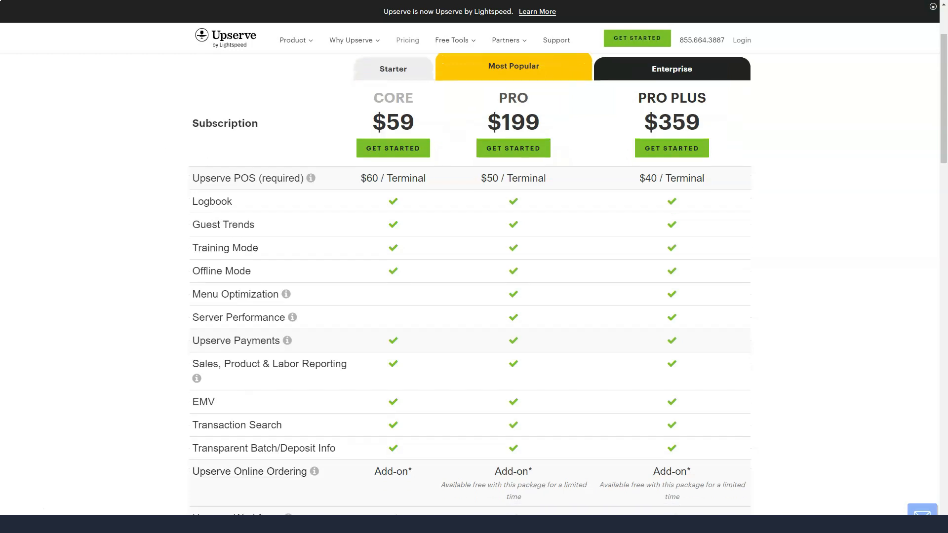
{"action": "scroll", "scroll_direction": "down", "scroll_amount": 3}
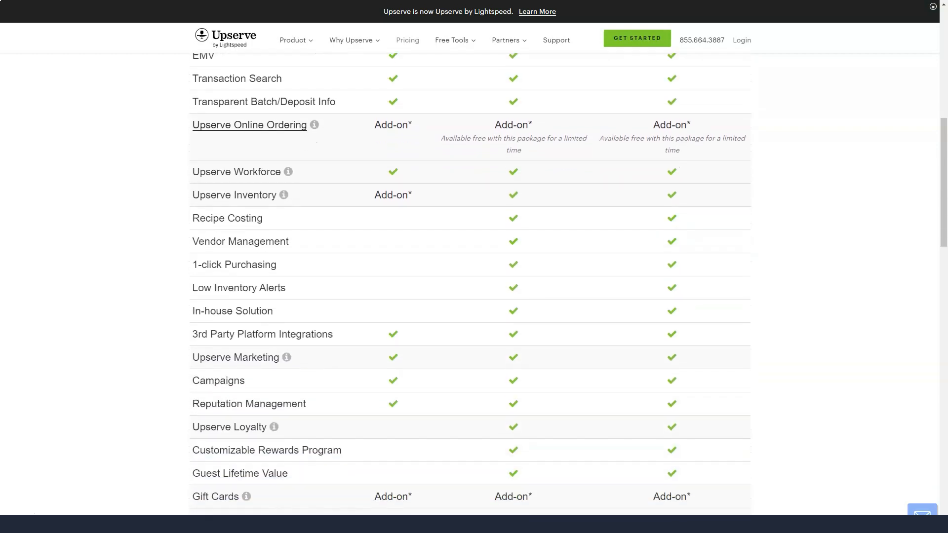
{"action": "scroll", "scroll_direction": "down", "scroll_amount": 3}
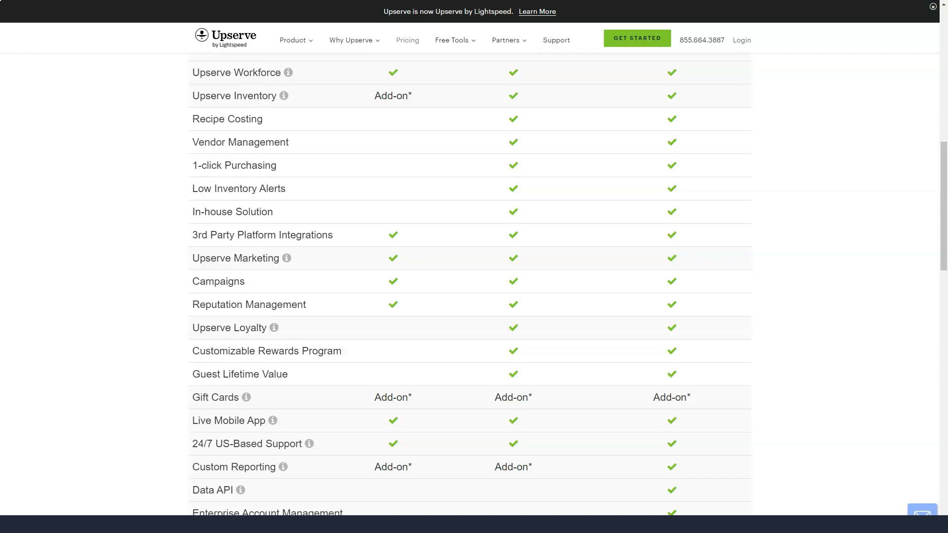
{"action": "scroll", "scroll_direction": "down", "scroll_amount": 3}
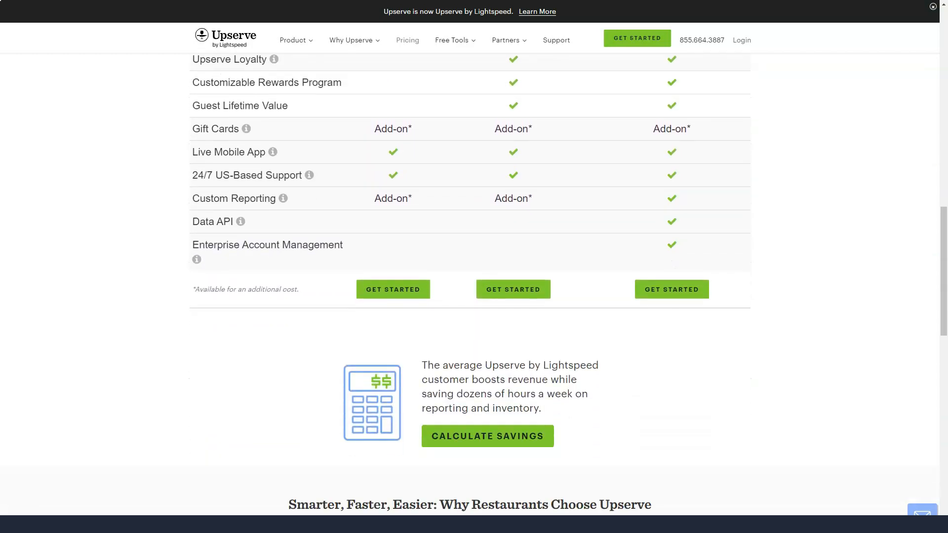
{"action": "scroll", "scroll_direction": "down", "scroll_amount": 3}
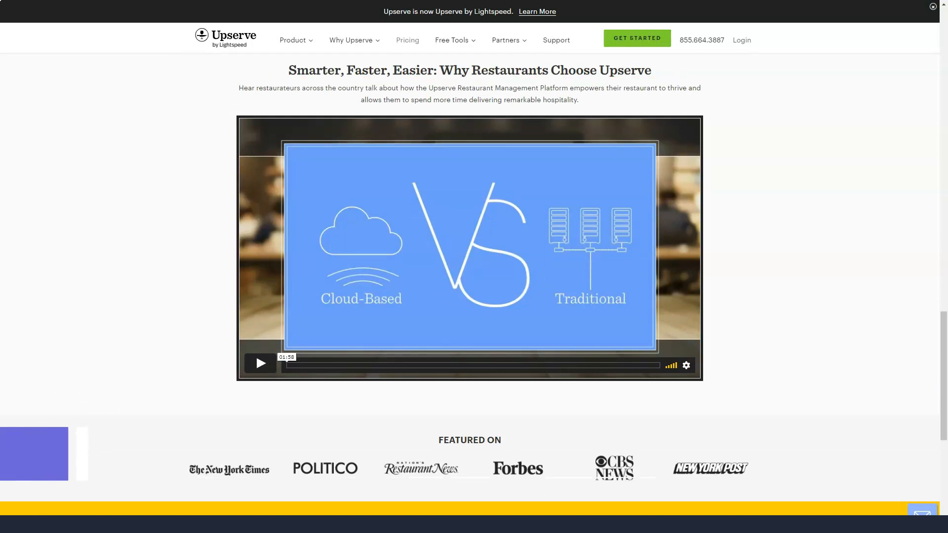
{"action": "left_click", "coordinate": [451, 39]}
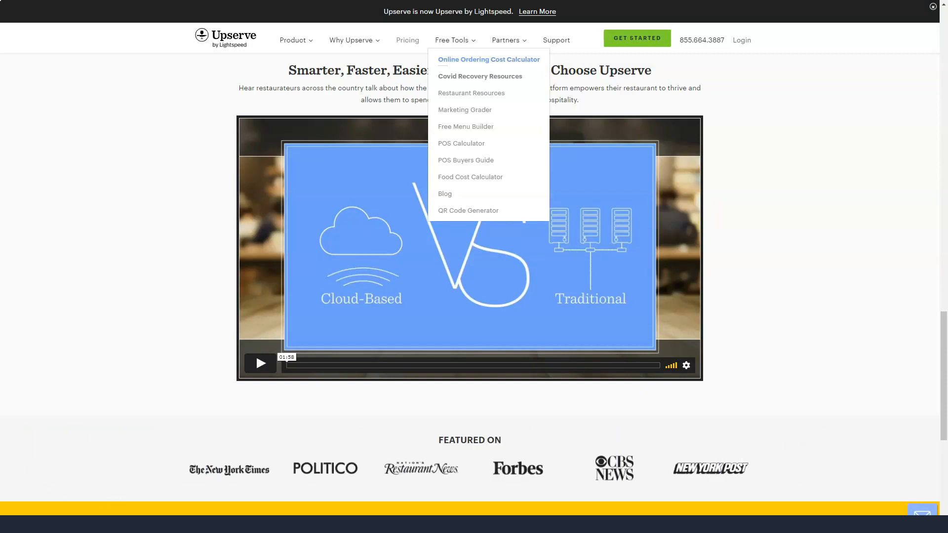
In the Online Ordering Cost Calculator set 173 daily orders and 153 average ticket size.
{"action": "left_click", "coordinate": [488, 60]}
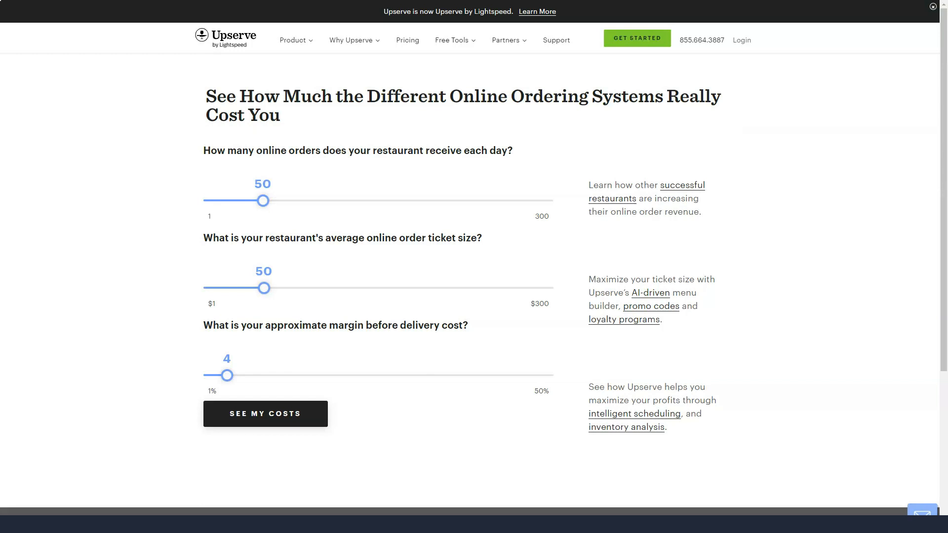
{"action": "left_click_drag", "start_coordinate": [265, 200], "coordinate": [407, 201]}
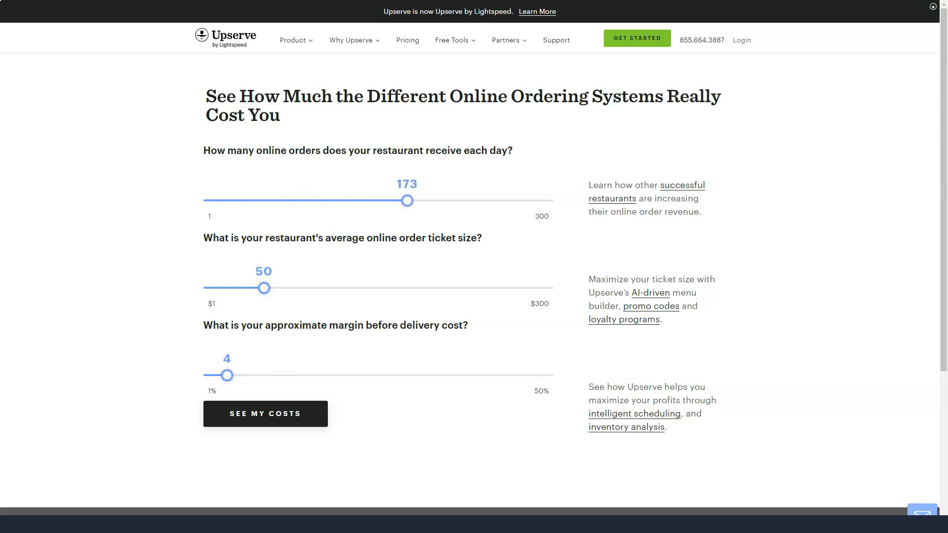
{"action": "left_click_drag", "start_coordinate": [265, 287], "coordinate": [385, 288]}
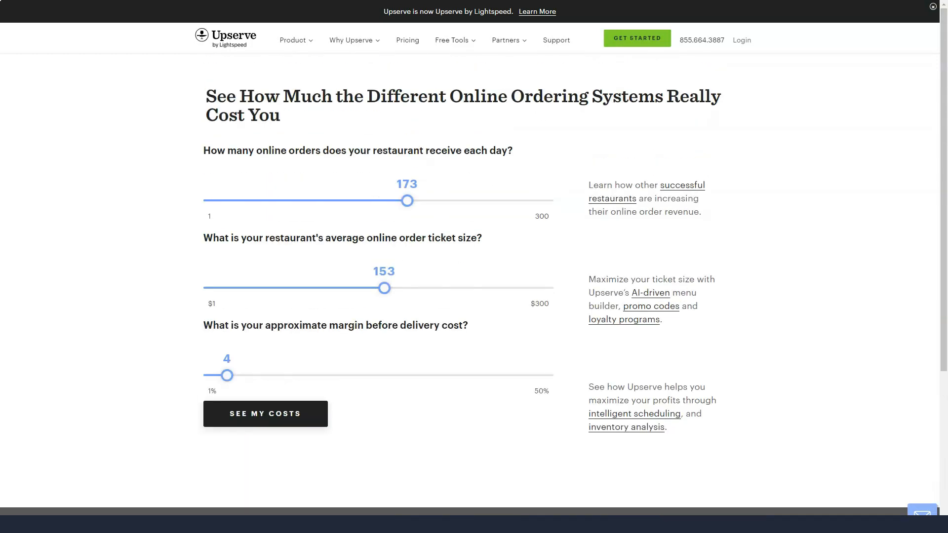
{"action": "left_click", "coordinate": [452, 39]}
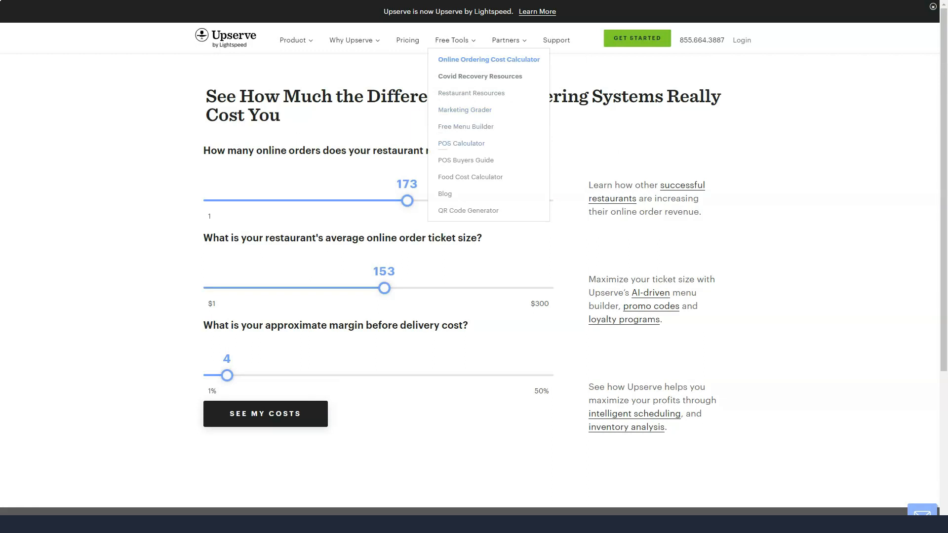
Go to the Restaurant Tech Stack Calculator, then show the Partners list.
{"action": "left_click", "coordinate": [488, 59]}
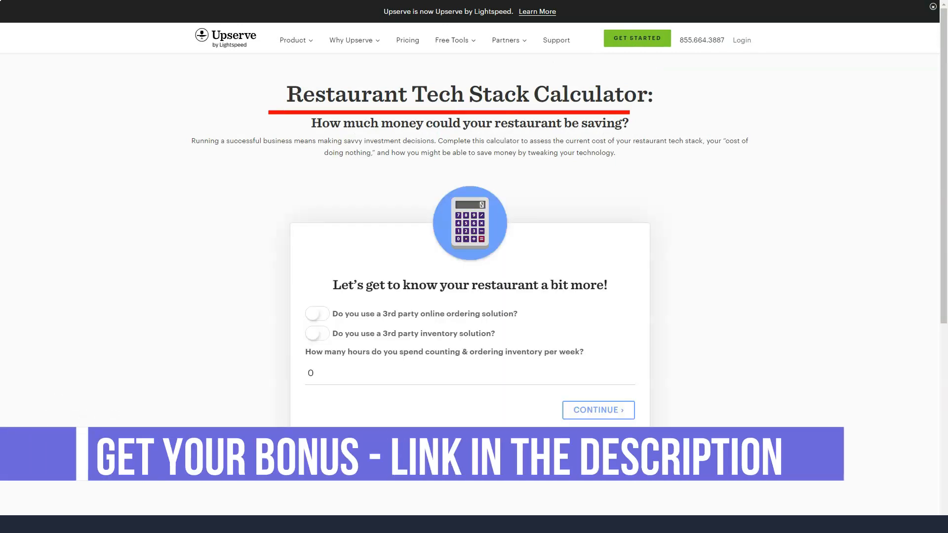
{"action": "left_click", "coordinate": [505, 40]}
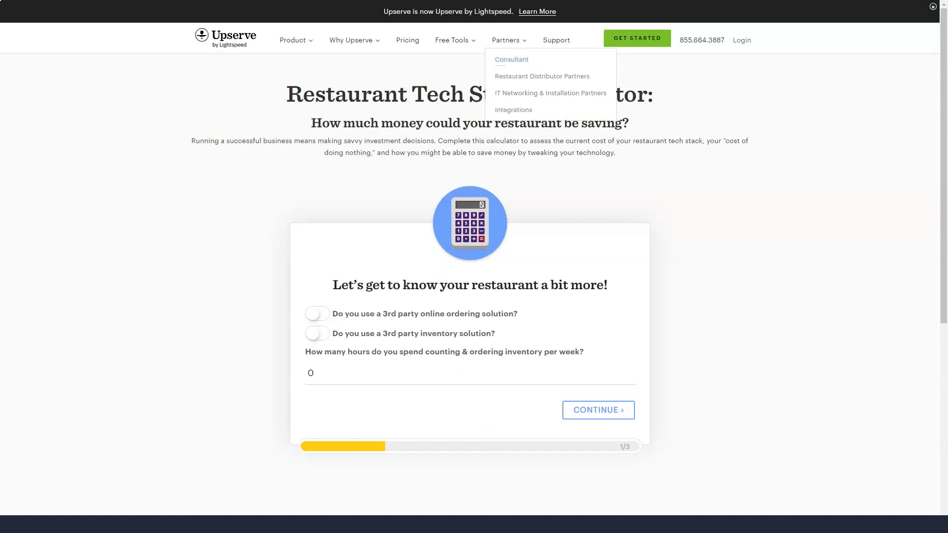
Read the Restaurant Consultants partner page down to the Partner with Upserve form.
{"action": "left_click", "coordinate": [511, 59]}
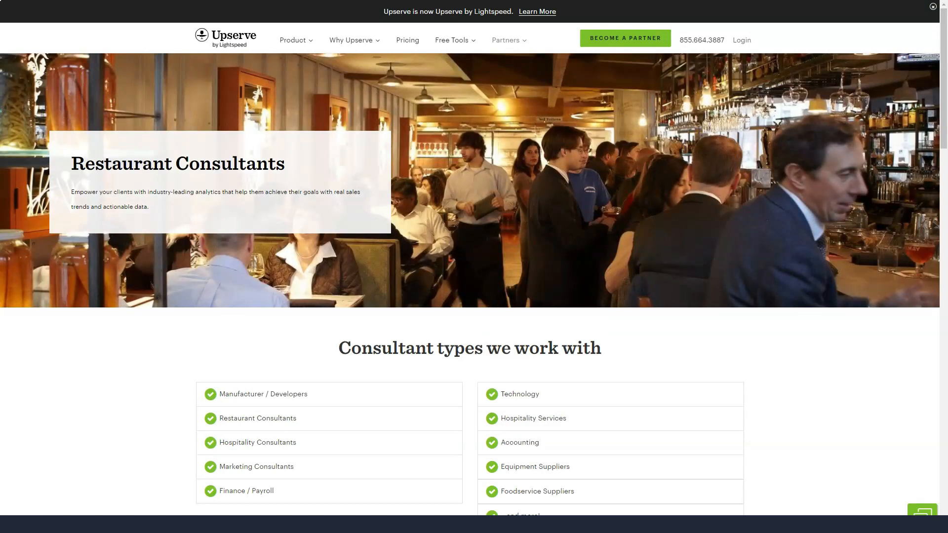
{"action": "scroll", "scroll_direction": "down", "scroll_amount": 3}
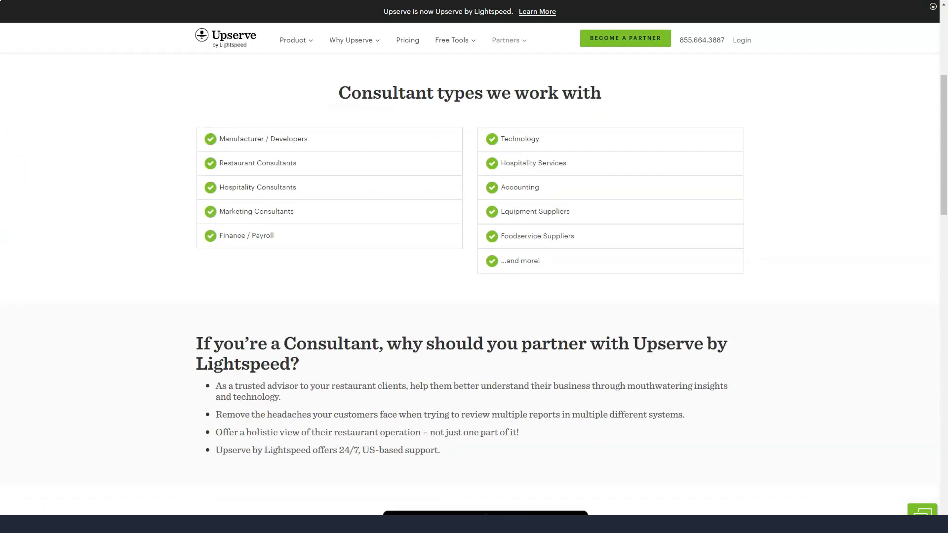
{"action": "scroll", "scroll_direction": "down", "scroll_amount": 3}
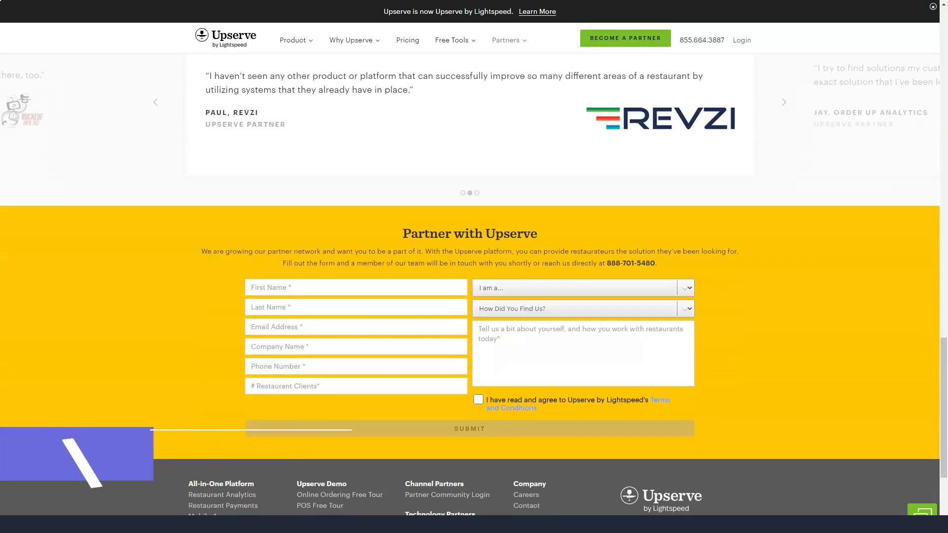
{"action": "left_click", "coordinate": [507, 39]}
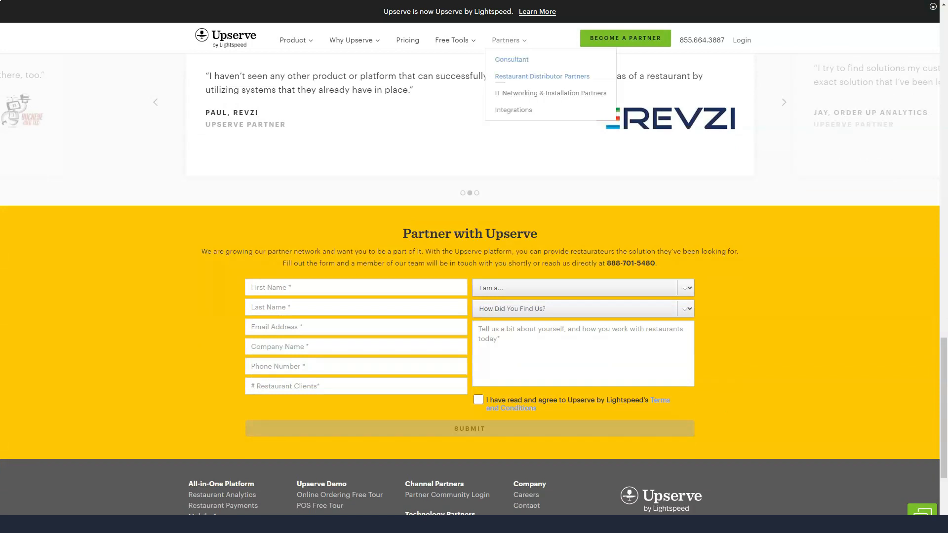
Read the Restaurant Distributor Partners page down to its partner testimonials and form.
{"action": "left_click", "coordinate": [541, 76]}
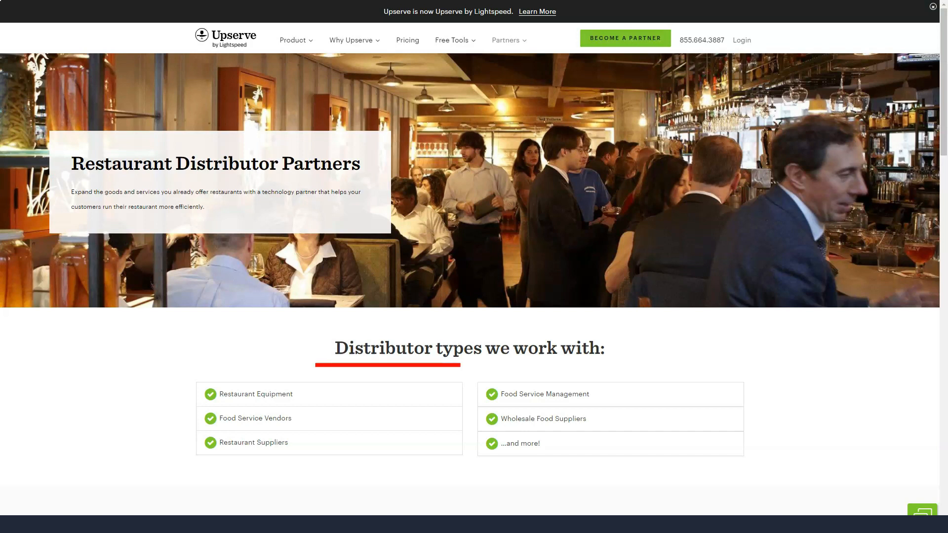
{"action": "scroll", "scroll_direction": "down", "scroll_amount": 3}
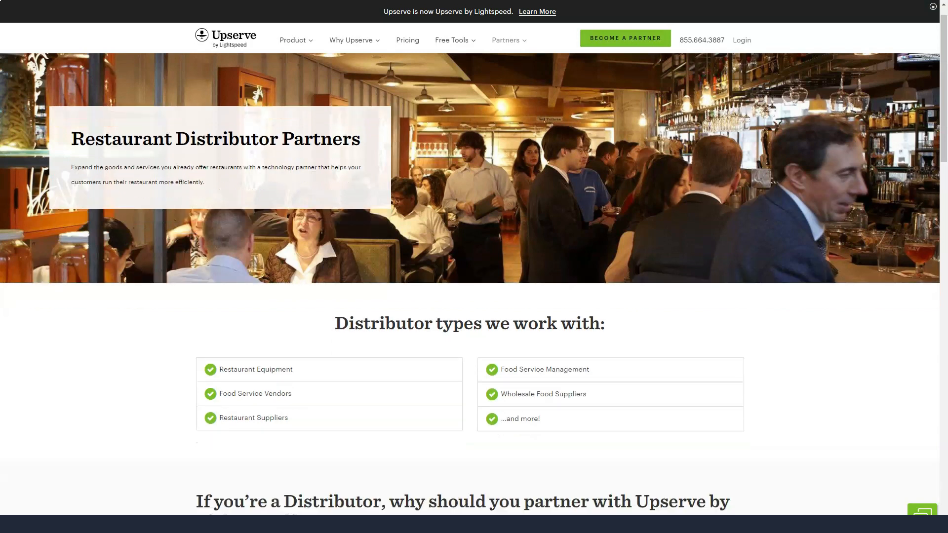
{"action": "scroll", "scroll_direction": "down", "scroll_amount": 3}
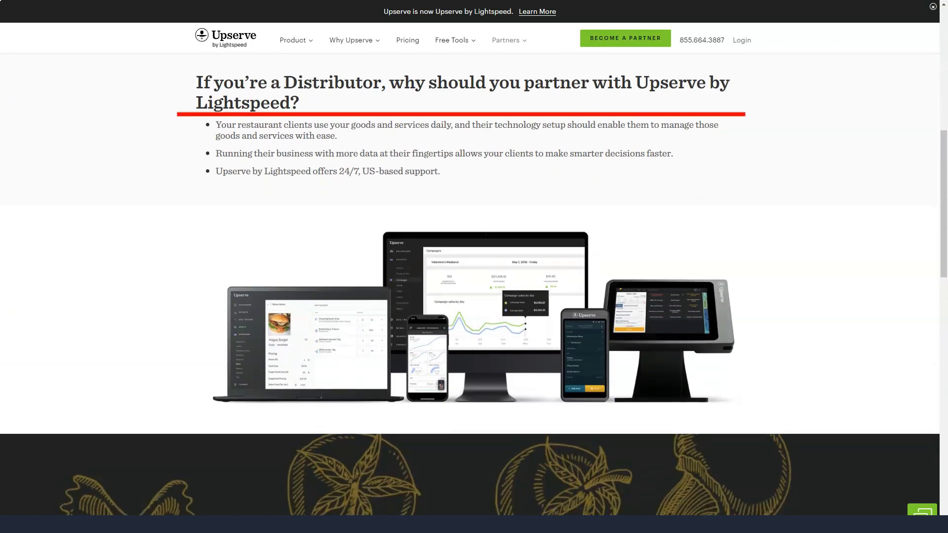
{"action": "scroll", "scroll_direction": "down", "scroll_amount": 3}
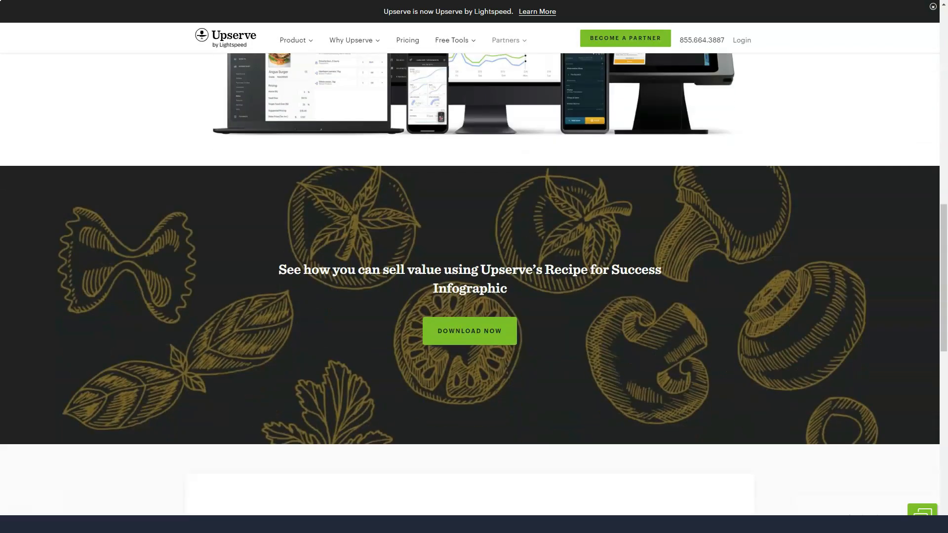
{"action": "scroll", "scroll_direction": "down", "scroll_amount": 3}
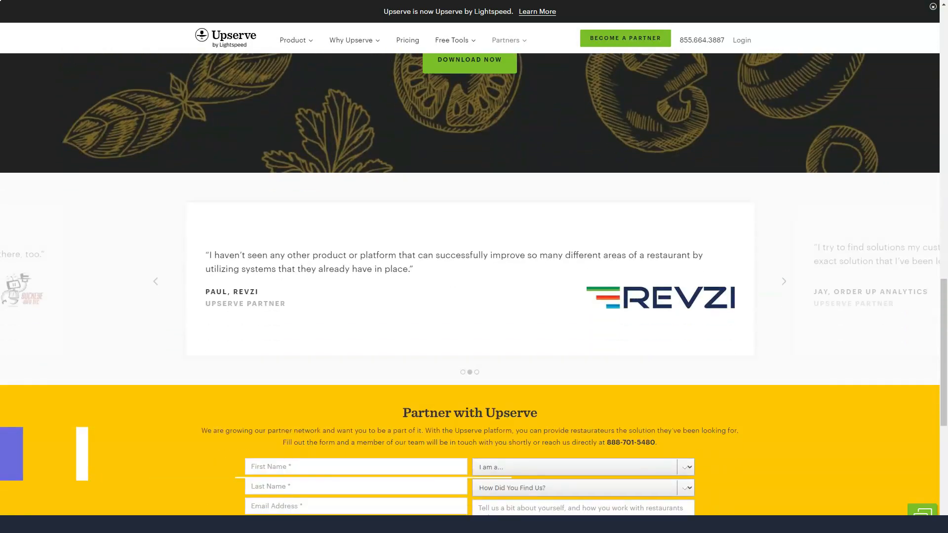
{"action": "left_click", "coordinate": [505, 39]}
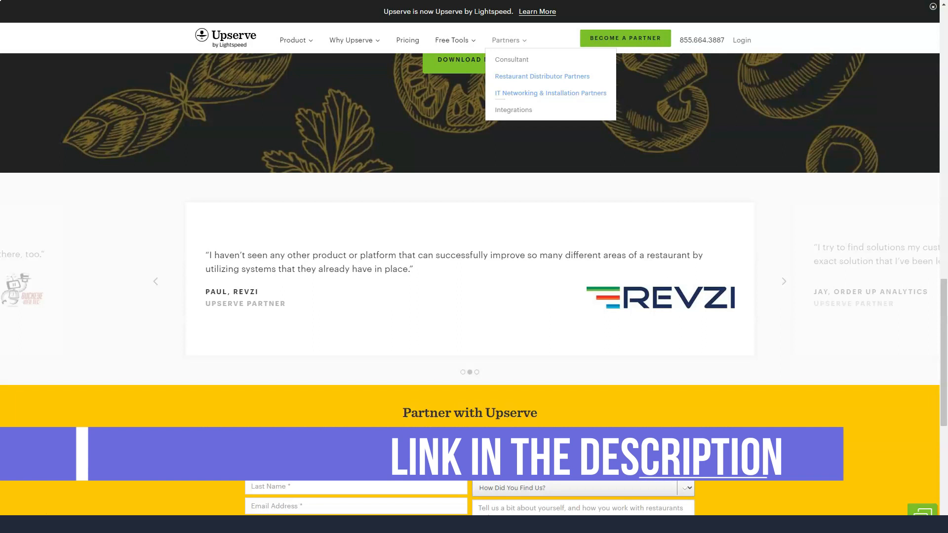
Read the IT Networking & Installation Partners page down to the Recipe for Success section.
{"action": "left_click", "coordinate": [549, 93]}
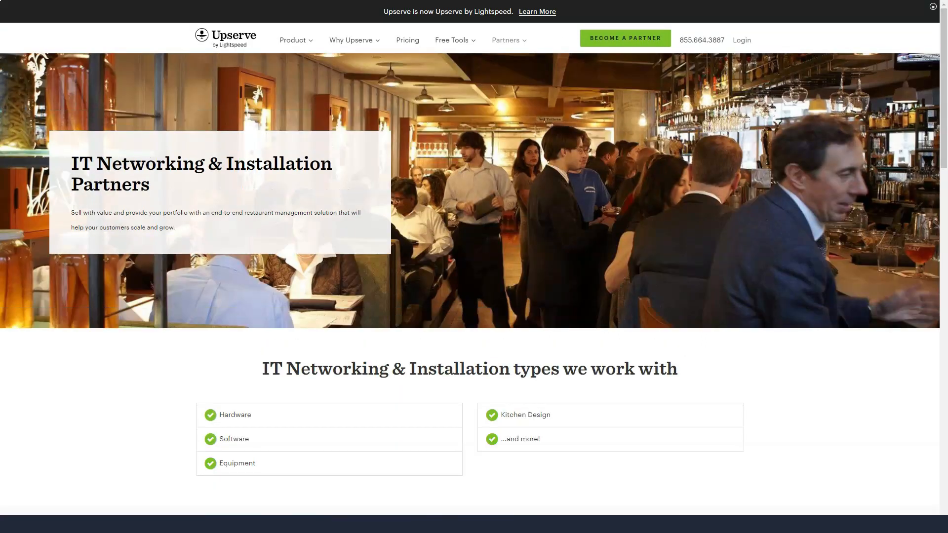
{"action": "left_click_drag", "start_coordinate": [59, 197], "coordinate": [357, 188]}
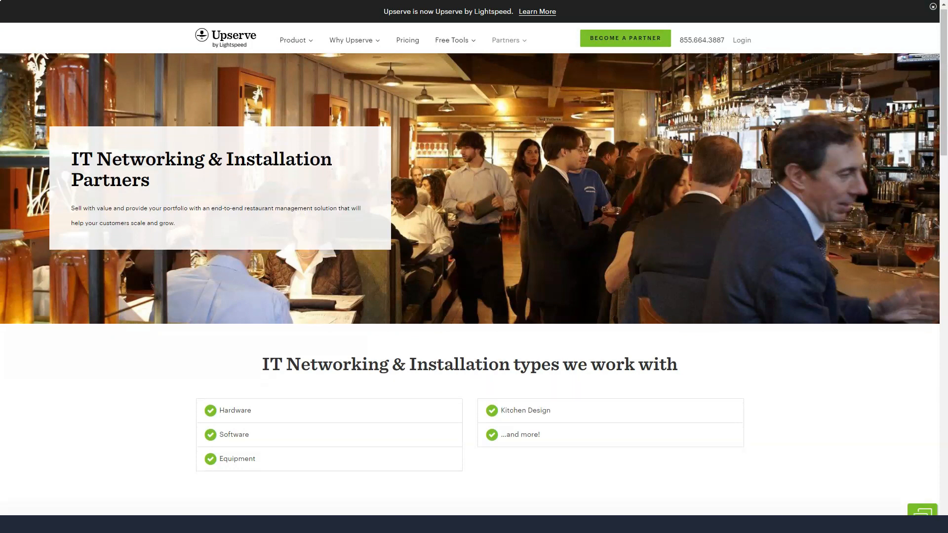
{"action": "scroll", "scroll_direction": "down", "scroll_amount": 3}
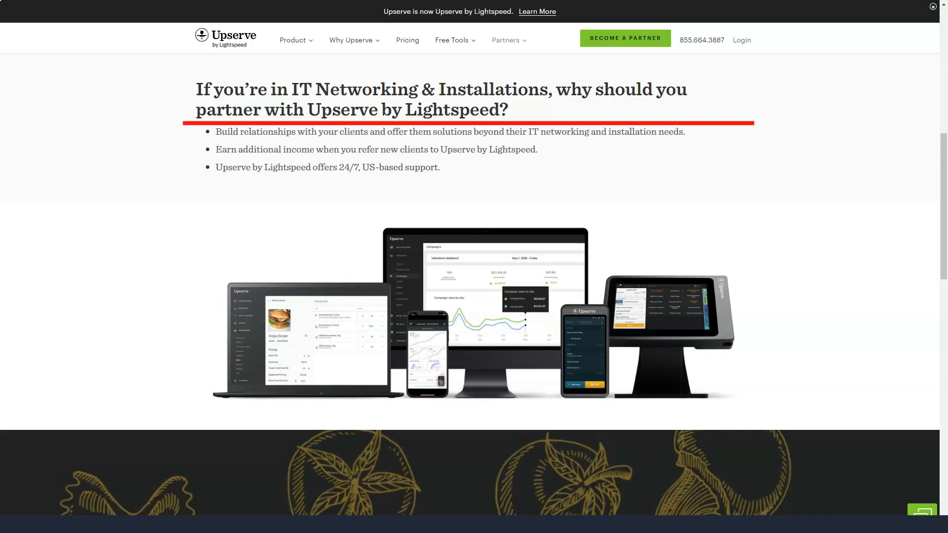
{"action": "scroll", "scroll_direction": "down", "scroll_amount": 3}
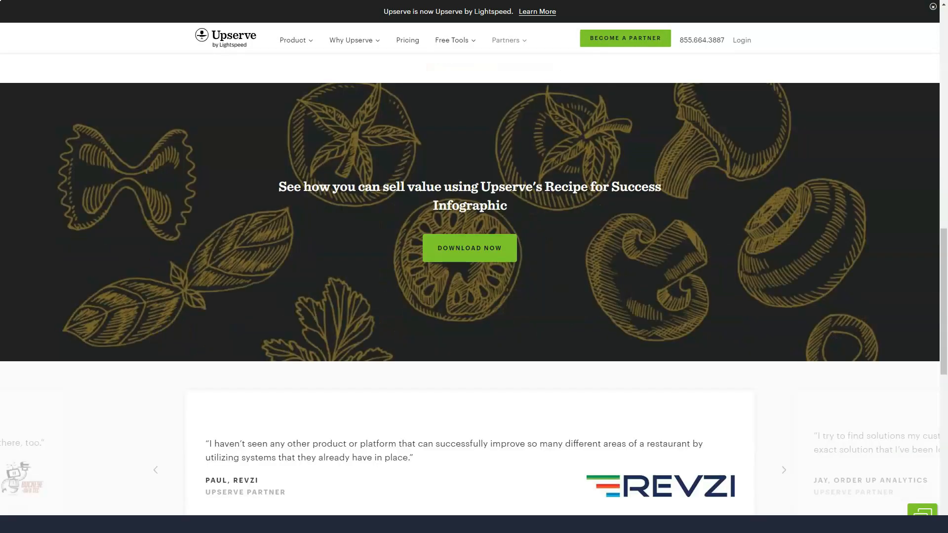
{"action": "left_click", "coordinate": [506, 39]}
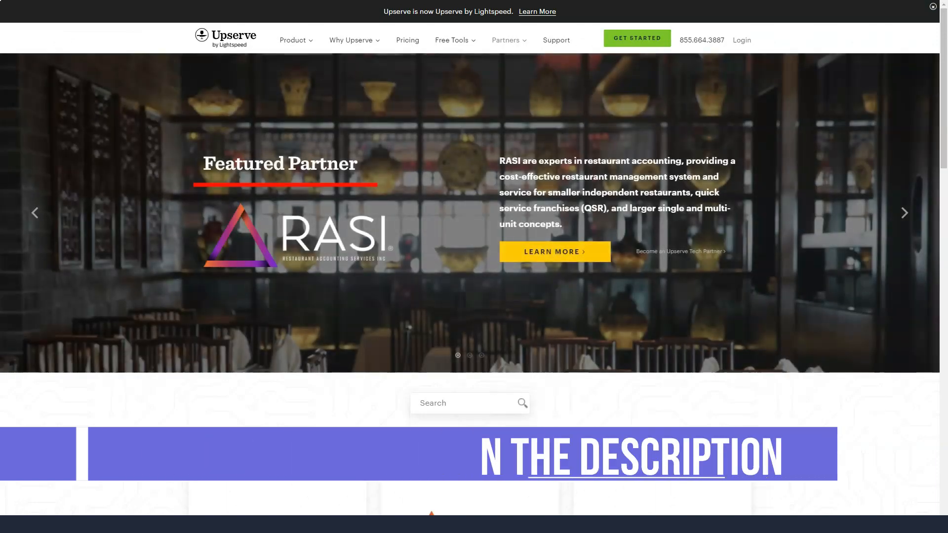
Scroll the Integrations partner grid from VemosPay and RASI down to Homebase, Chowly and Resy.
{"action": "scroll", "scroll_direction": "down", "scroll_amount": 3}
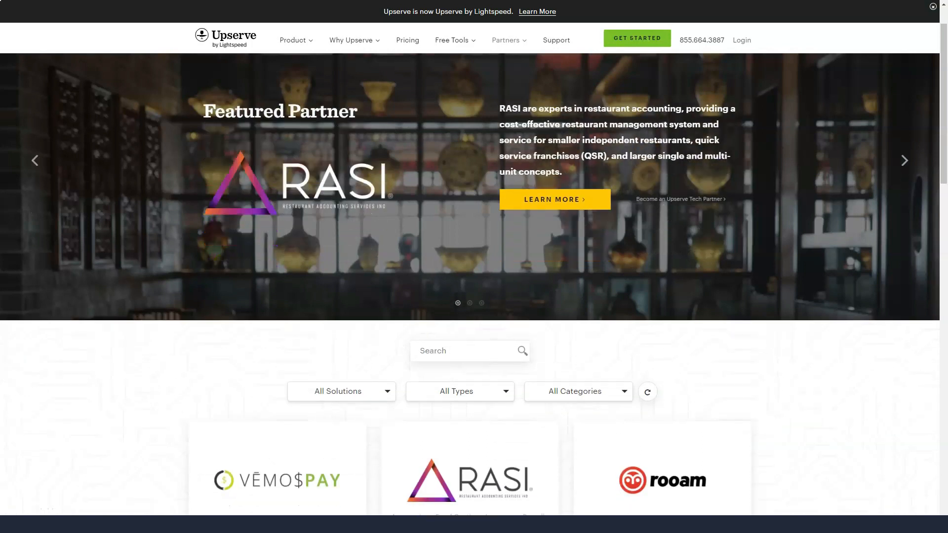
{"action": "scroll", "scroll_direction": "down", "scroll_amount": 3}
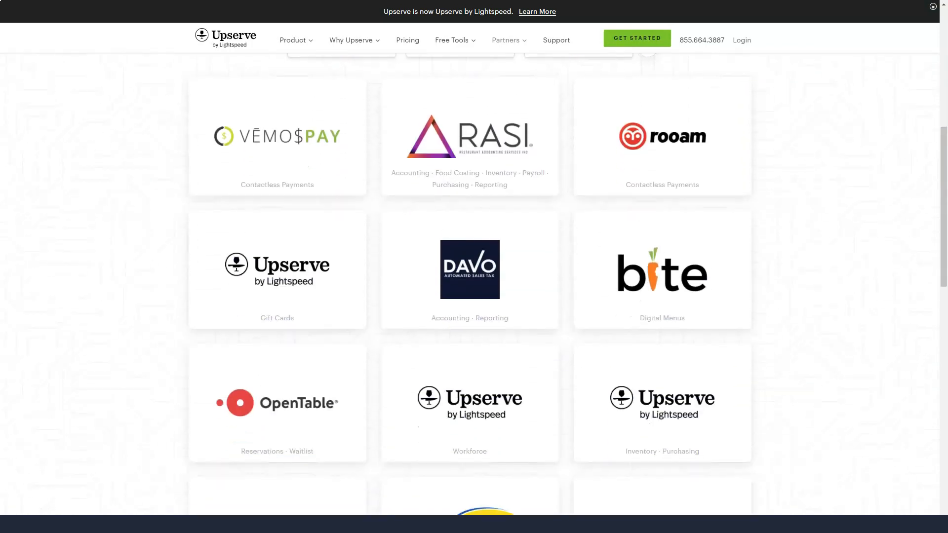
{"action": "scroll", "scroll_direction": "down", "scroll_amount": 3}
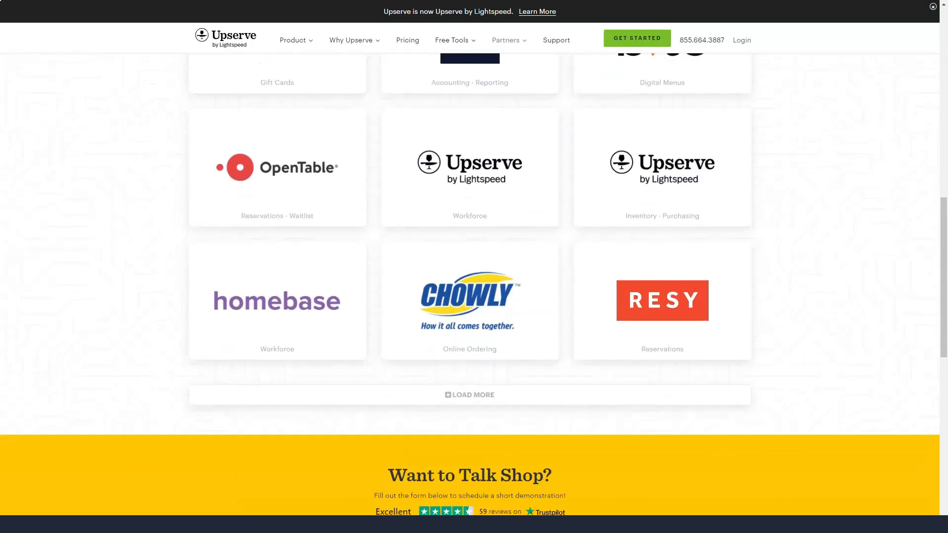